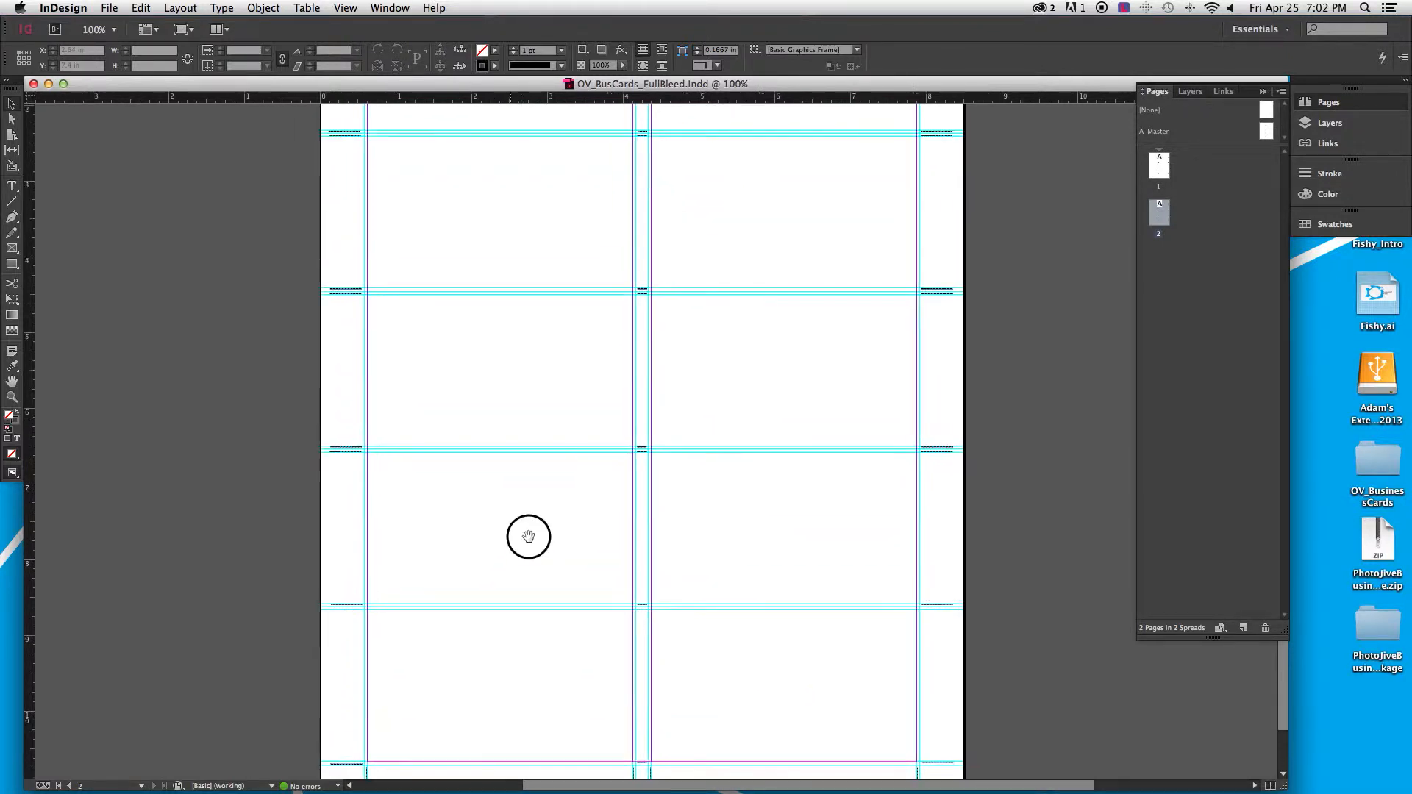
# Pan the page to bring more of the empty business-card grid into view
pyautogui.moveTo(528, 538); pyautogui.dragTo(550, 424)
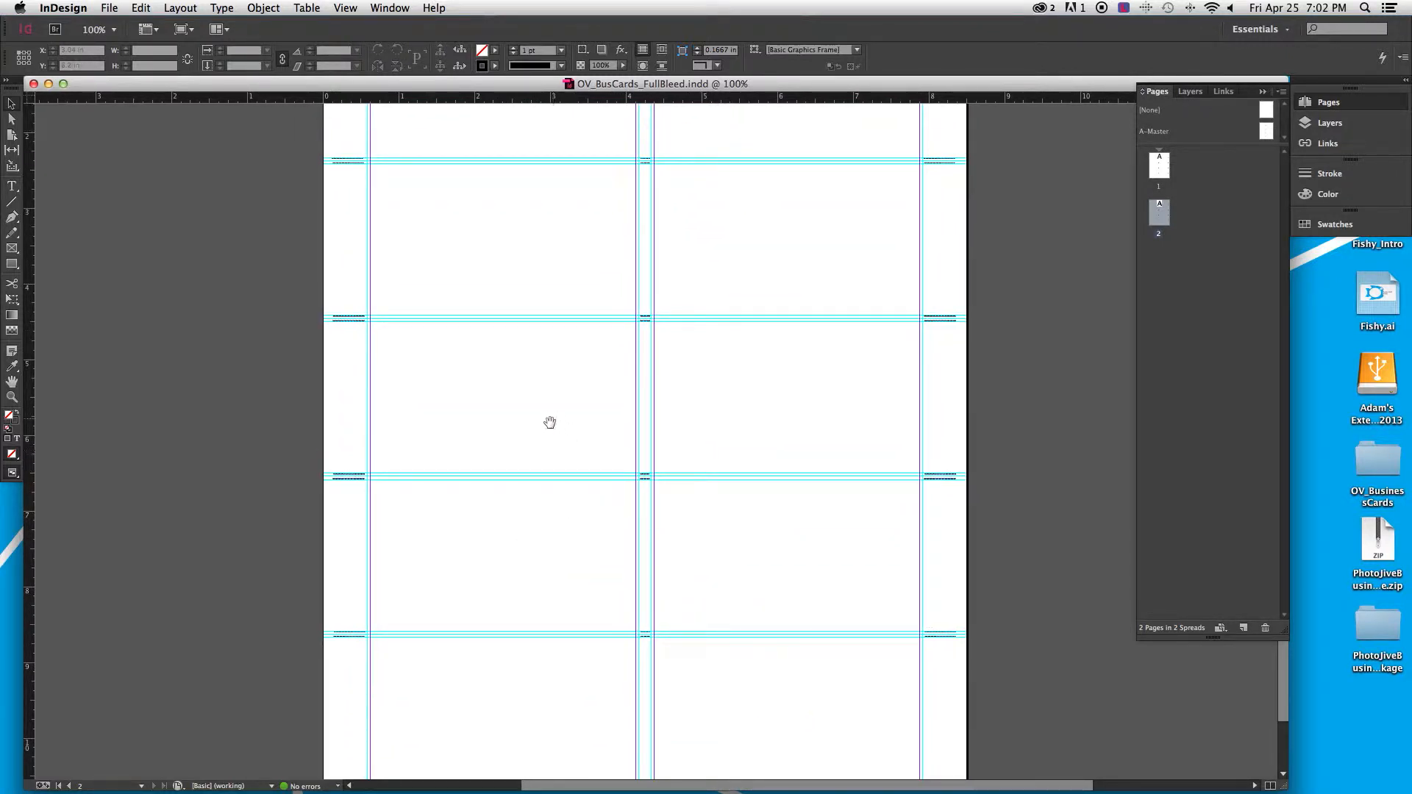
pyautogui.moveTo(549, 424); pyautogui.dragTo(591, 487)
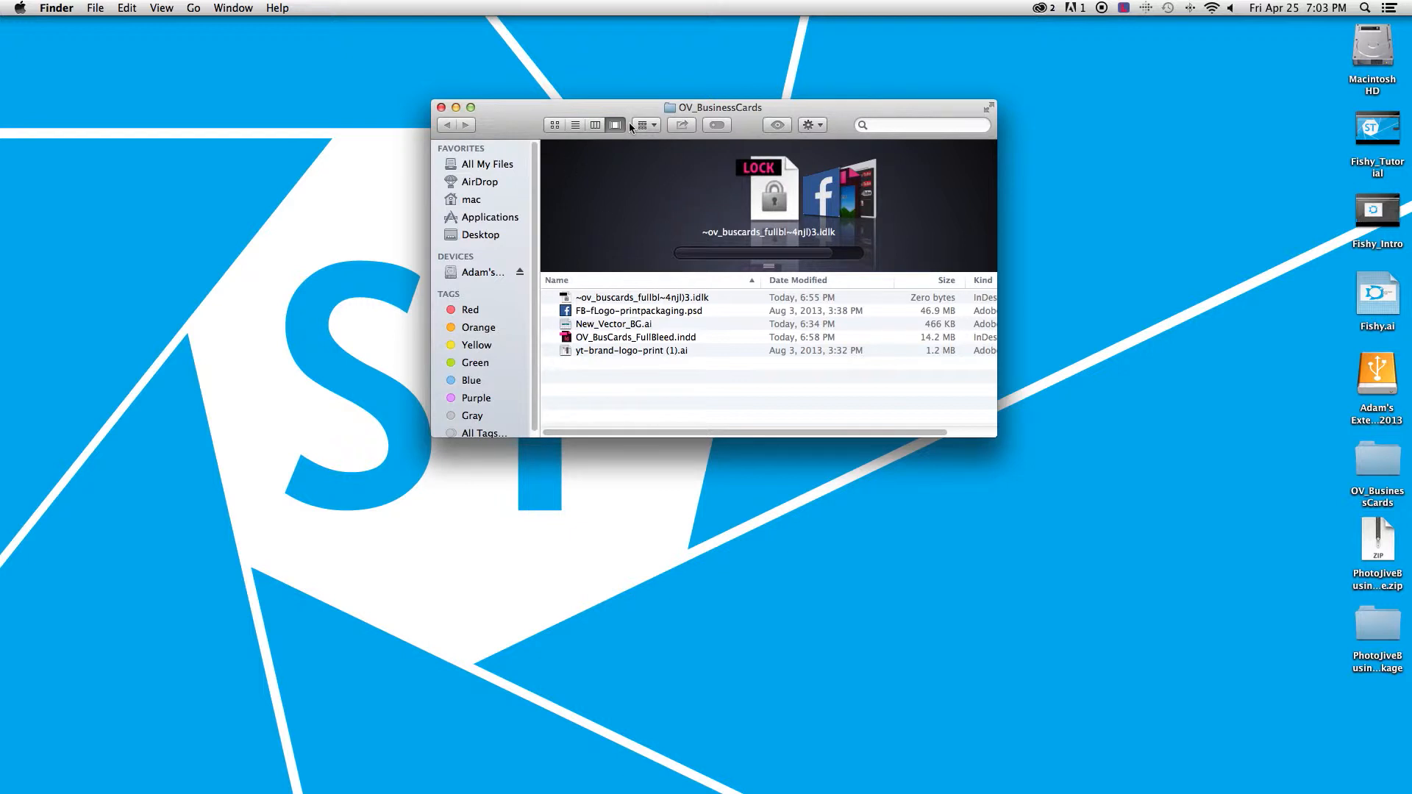
# Open New_Vector_BG.ai from the OV_BusinessCards folder into Illustrator
pyautogui.moveTo(713, 107); pyautogui.dragTo(735, 134)
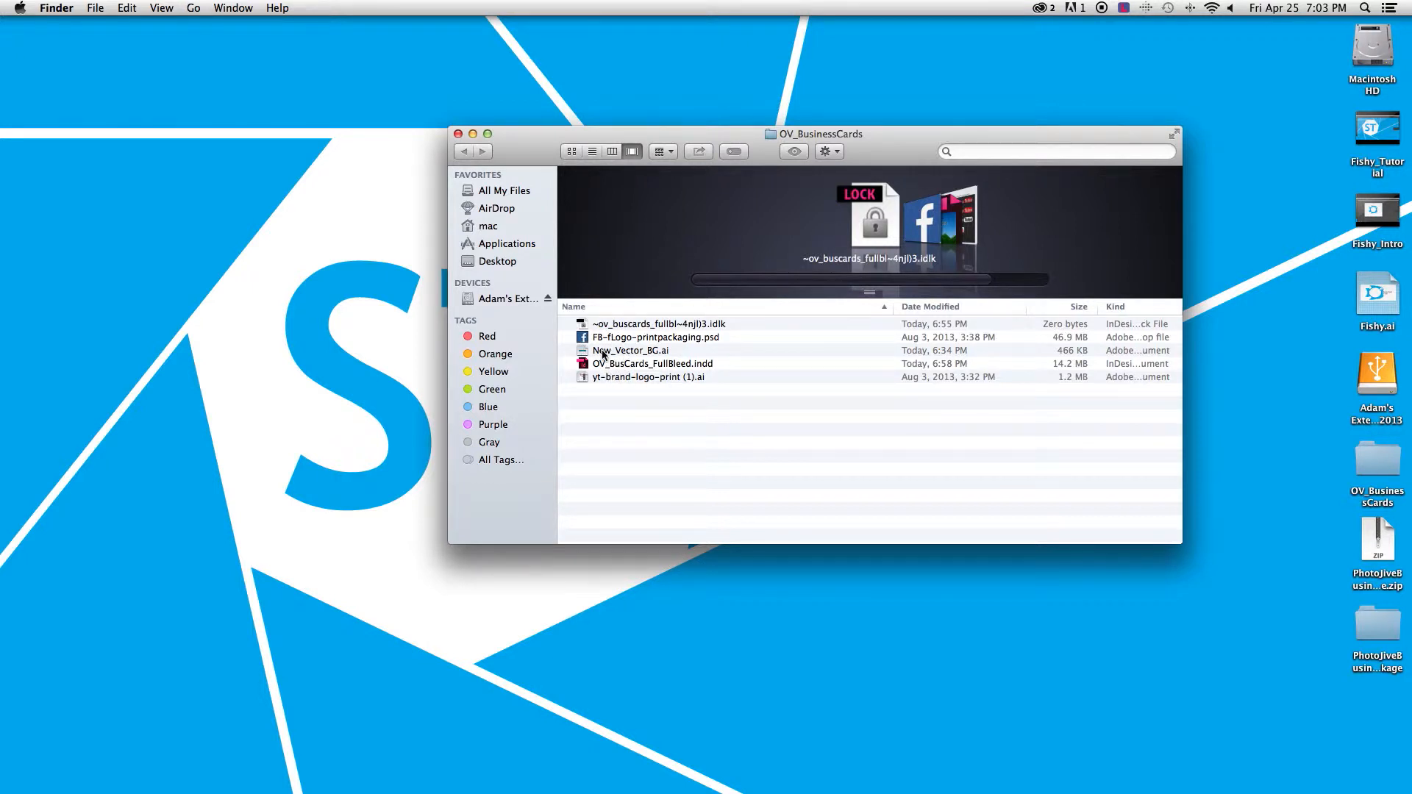
pyautogui.doubleClick(631, 350)
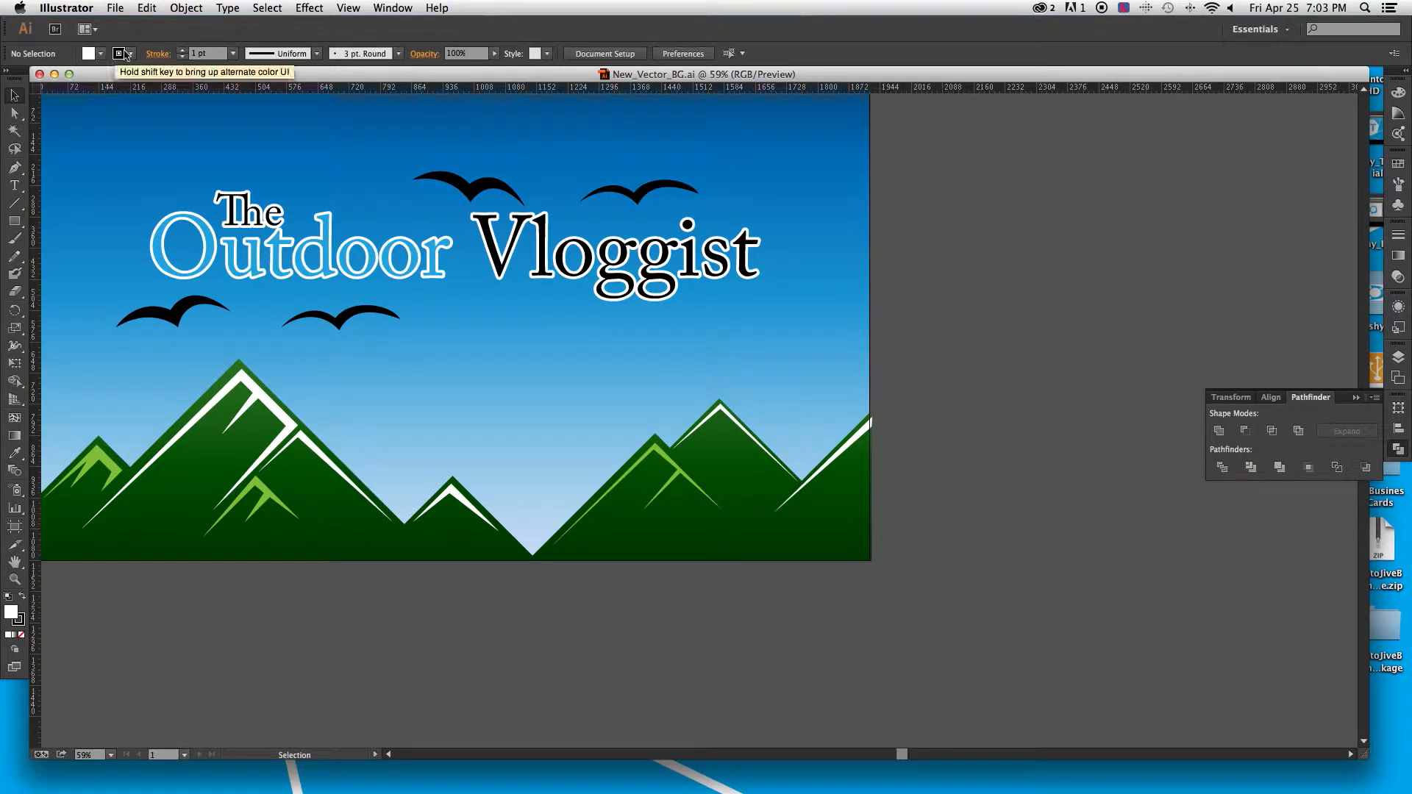
pyautogui.moveTo(990, 259)
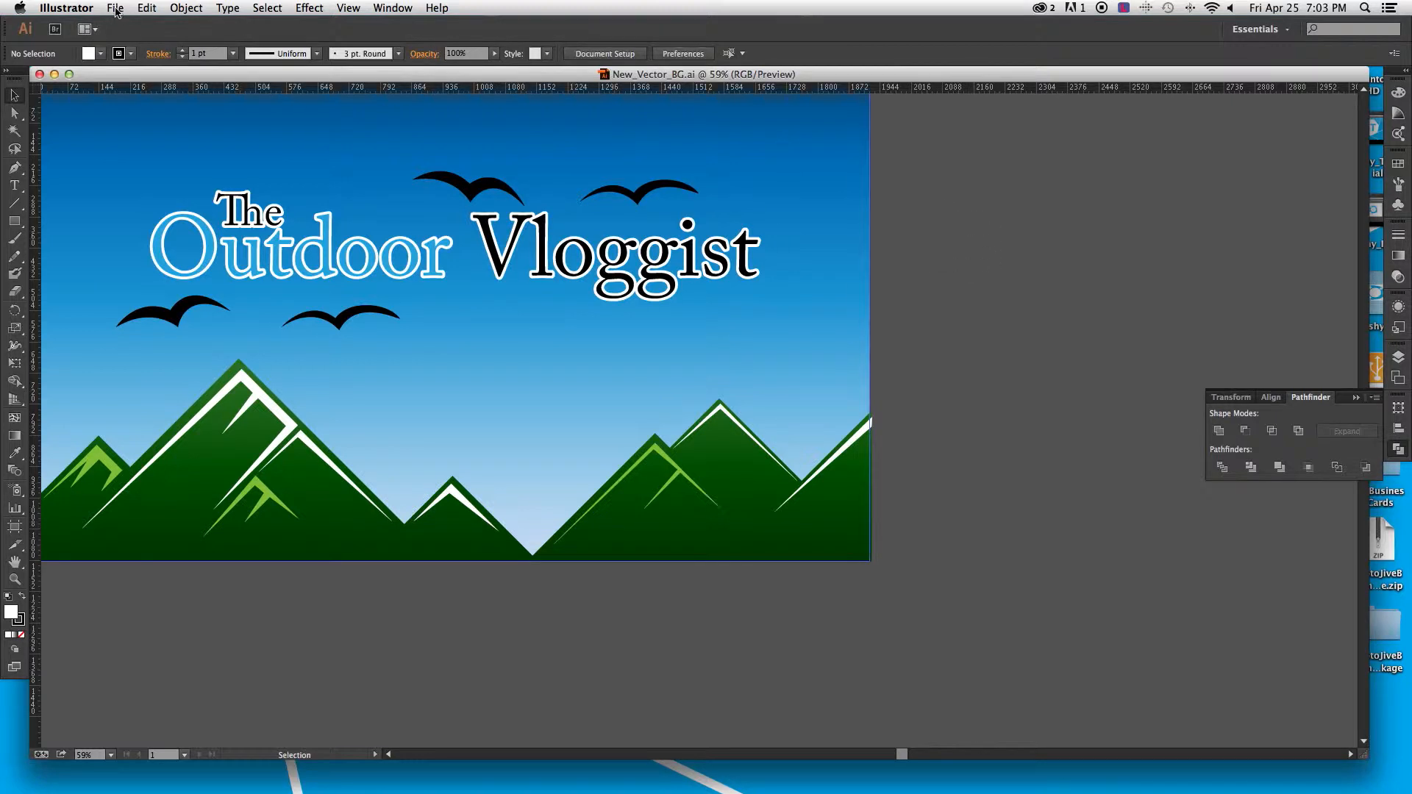
# Set the rulers to inches and bring up Document Setup to edit the artboard
pyautogui.click(115, 8)
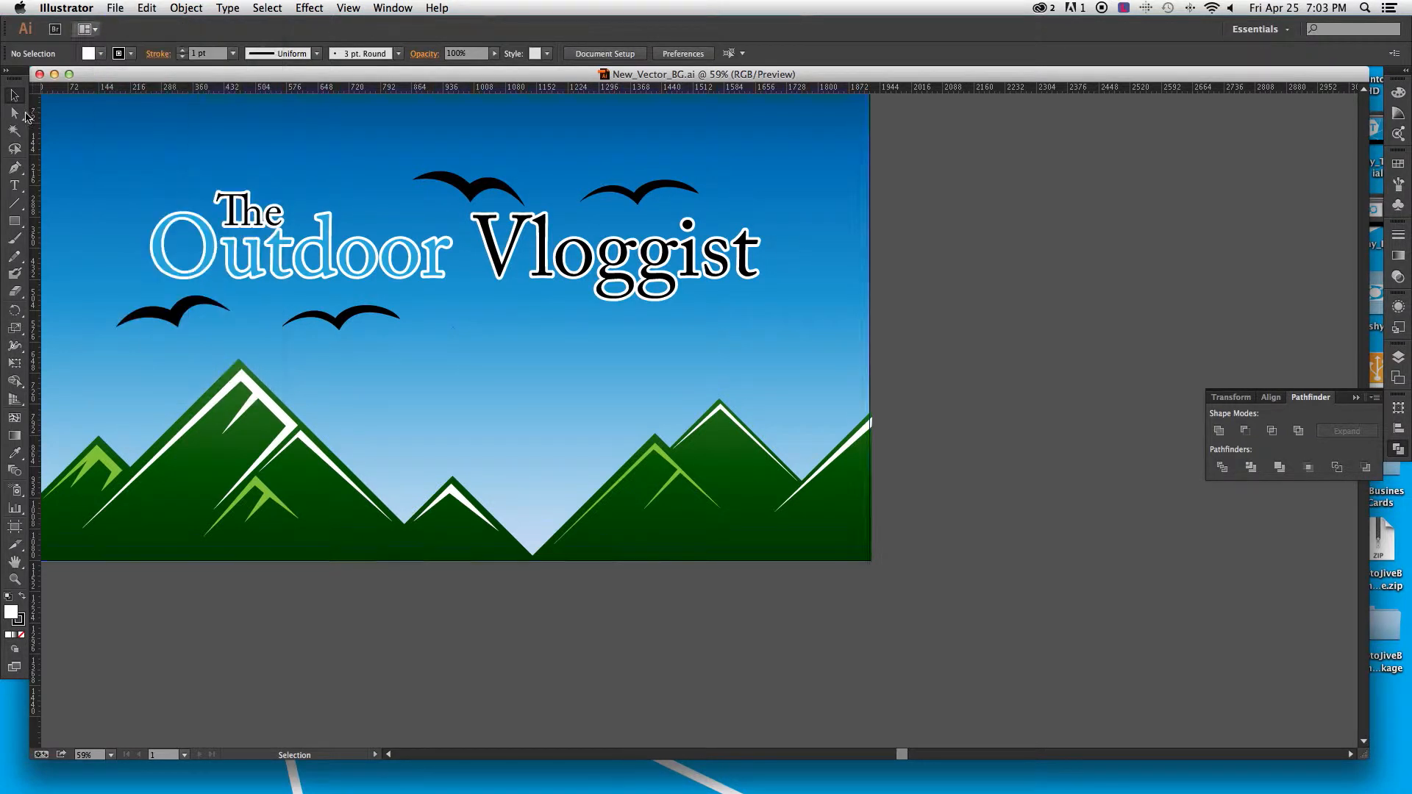
pyautogui.rightClick(35, 87)
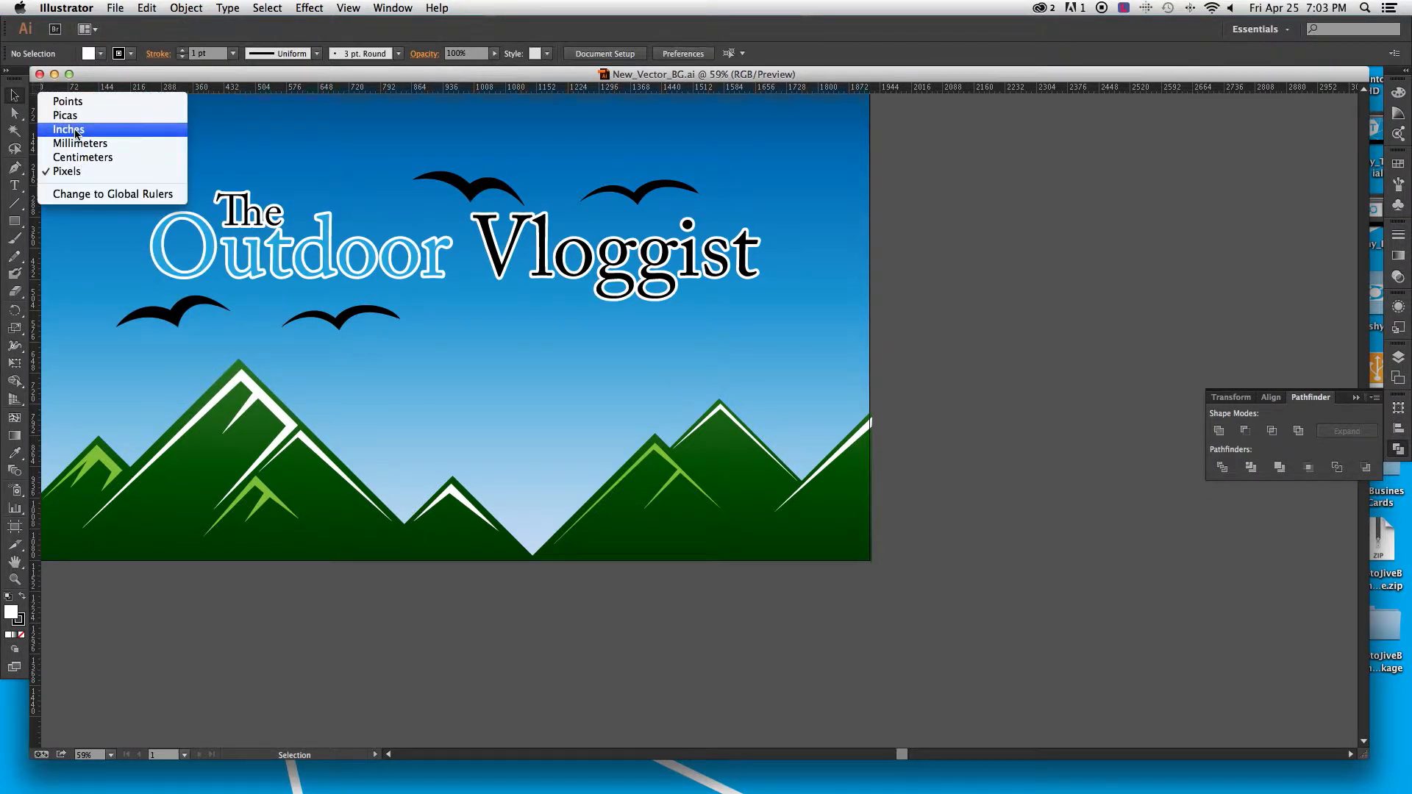
pyautogui.click(70, 129)
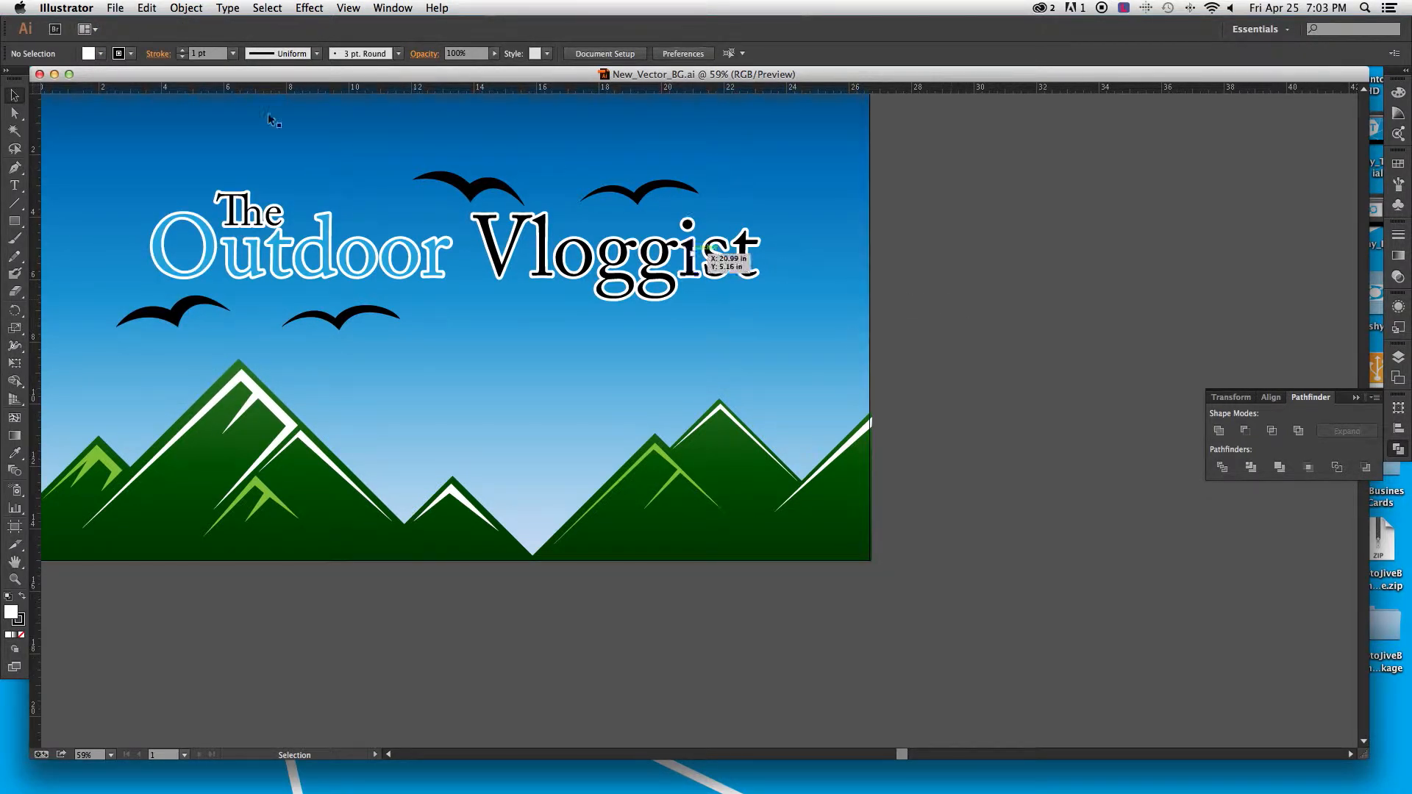
pyautogui.click(114, 9)
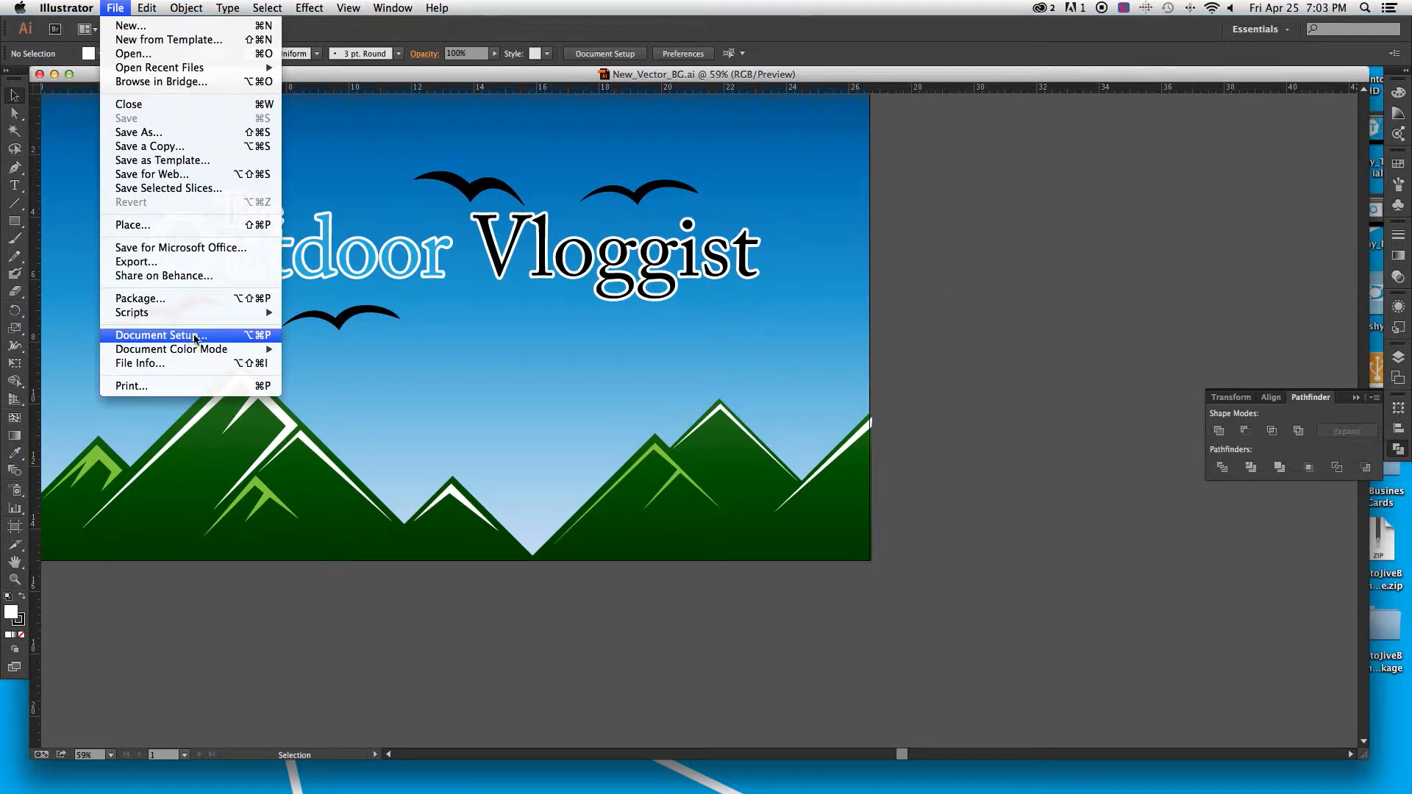
pyautogui.click(160, 334)
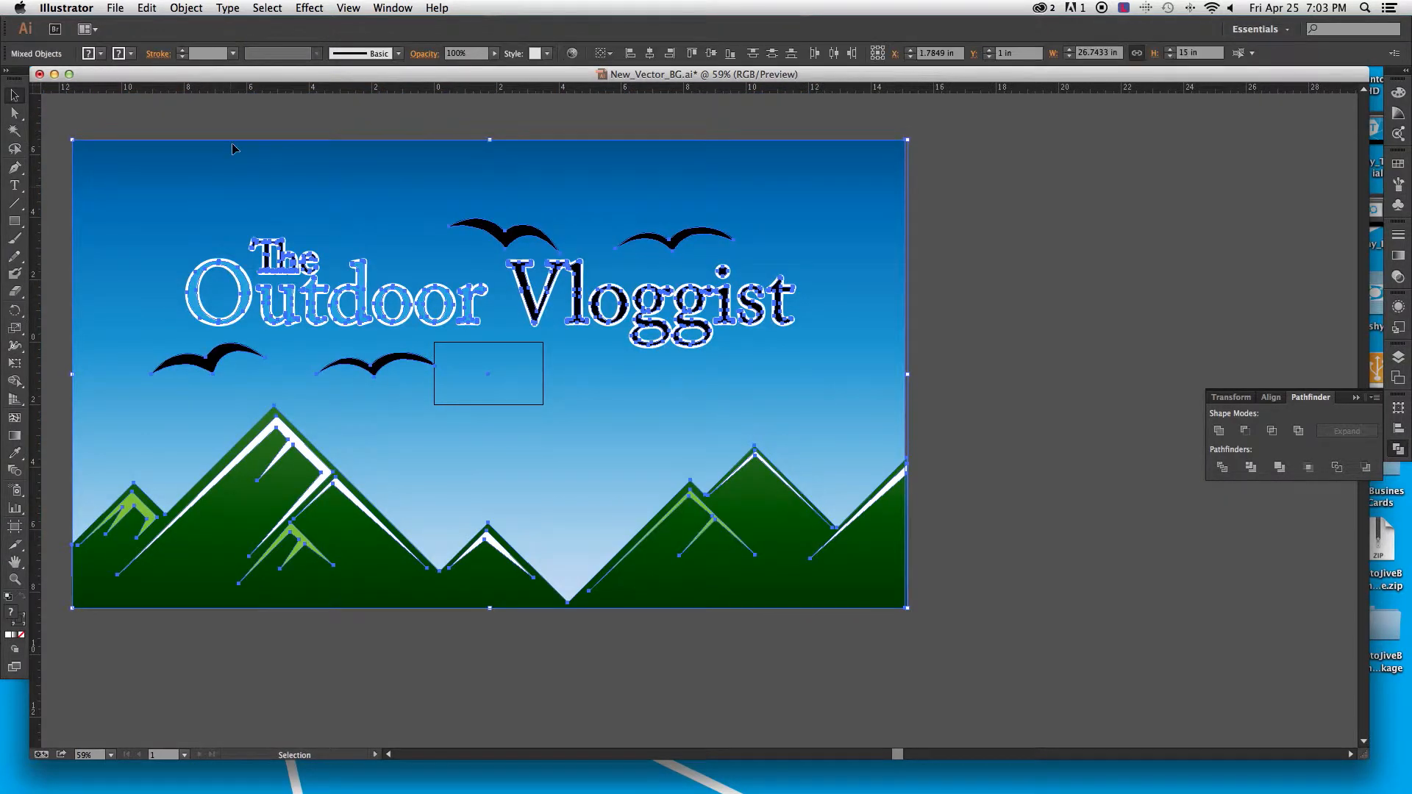
# Scale the artwork via Object > Transform > Scale with strokes and effects scaled too
pyautogui.click(185, 8)
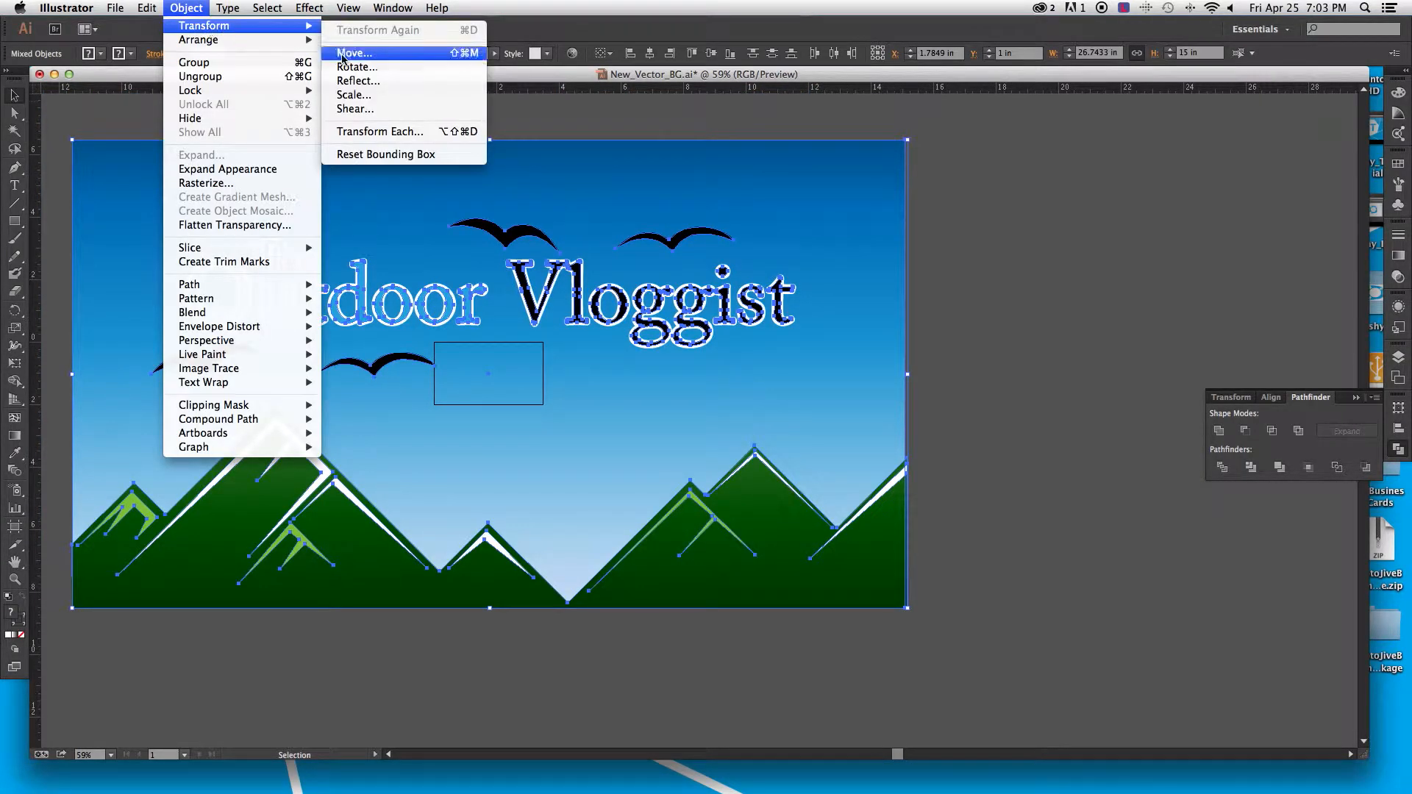
pyautogui.click(353, 94)
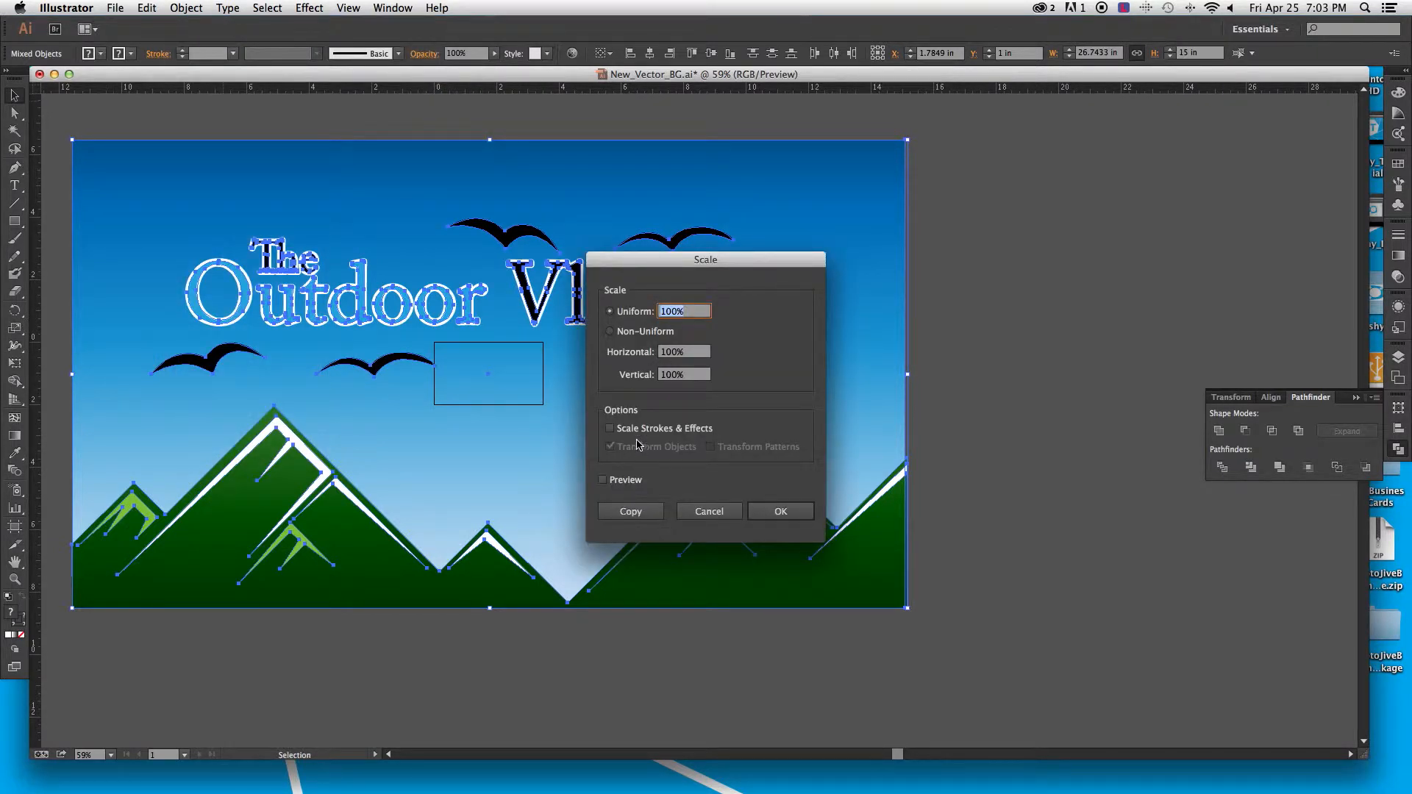
pyautogui.click(610, 428)
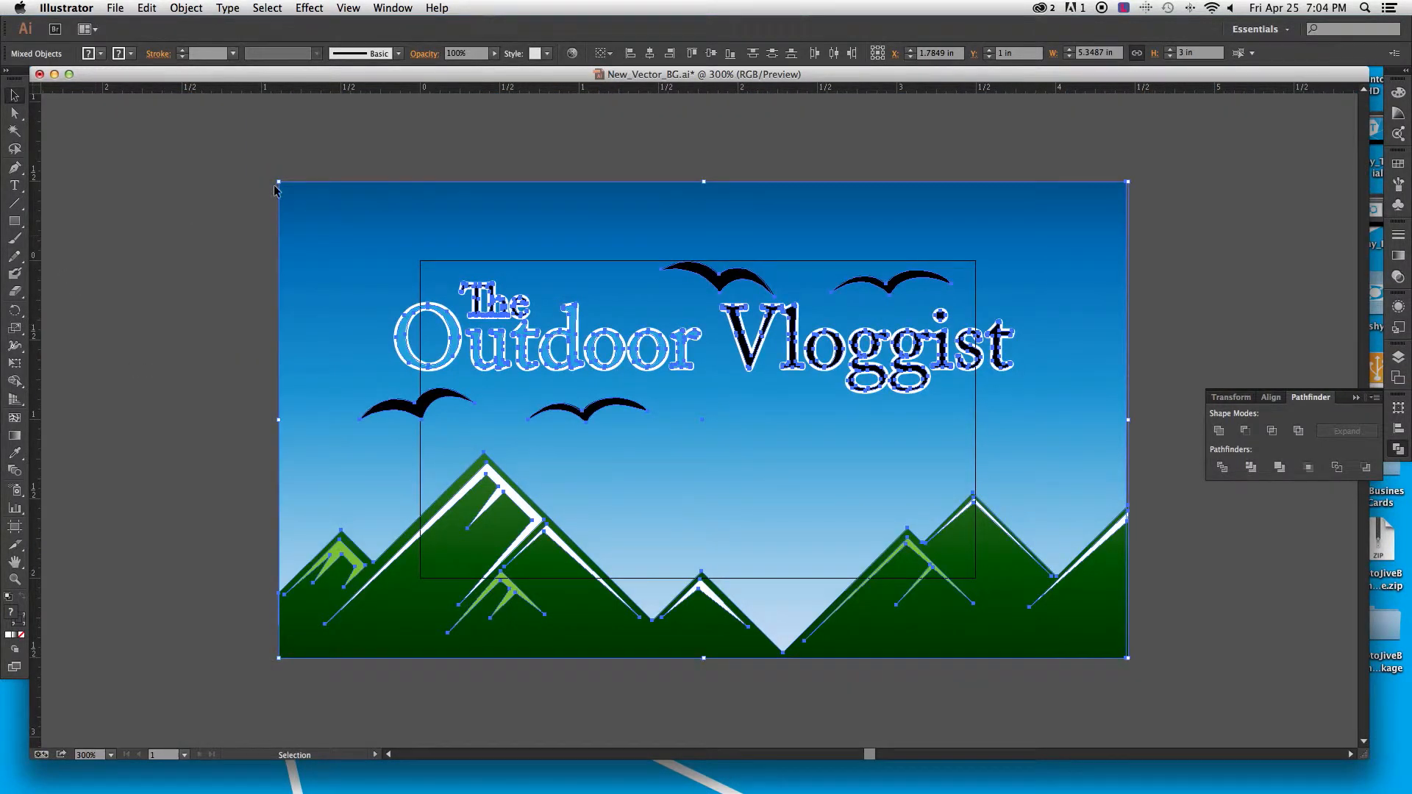
# Resize the artwork to the artboard's width (about 3.56 × 2 in) and move it to cover the artboard
pyautogui.moveTo(278, 185); pyautogui.dragTo(339, 223)
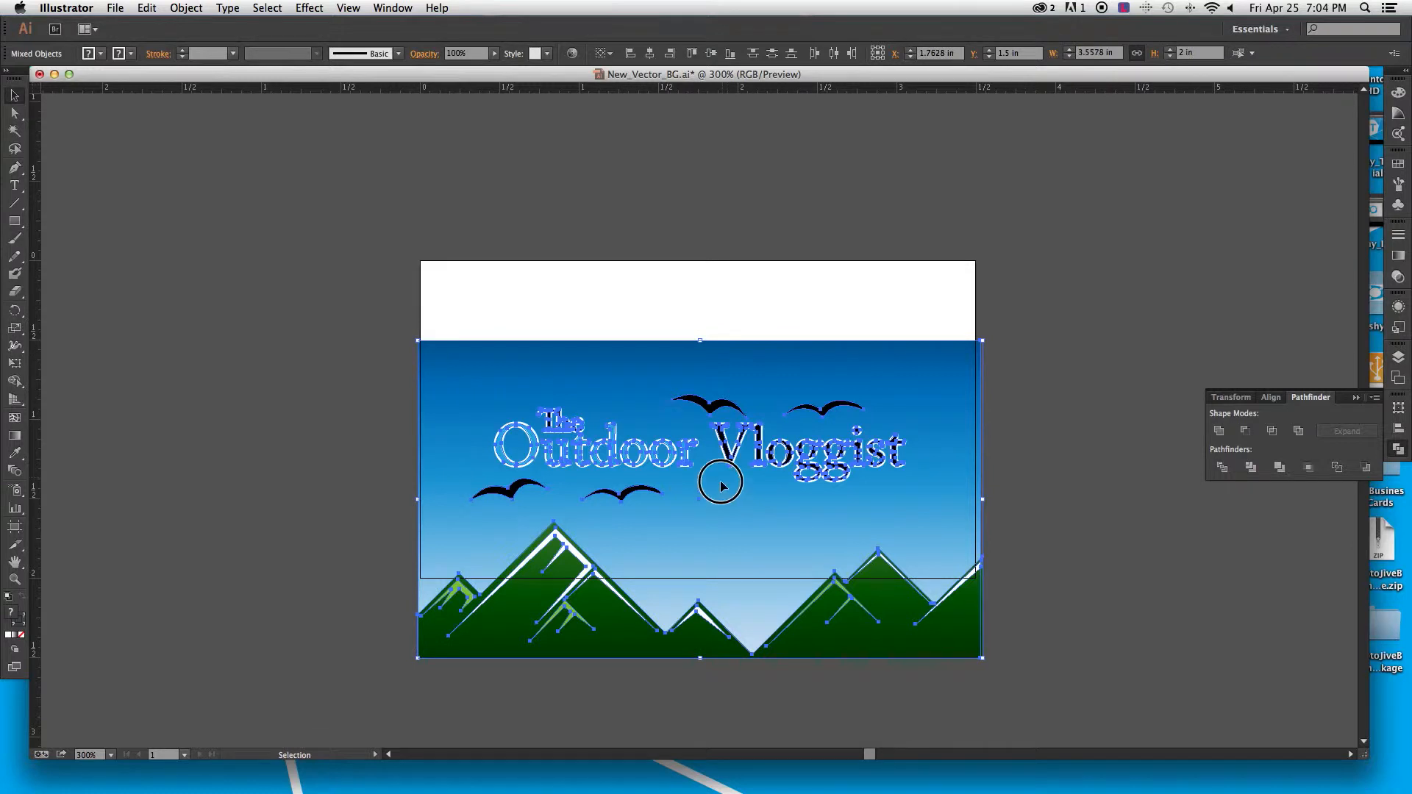
pyautogui.moveTo(721, 484); pyautogui.dragTo(721, 428)
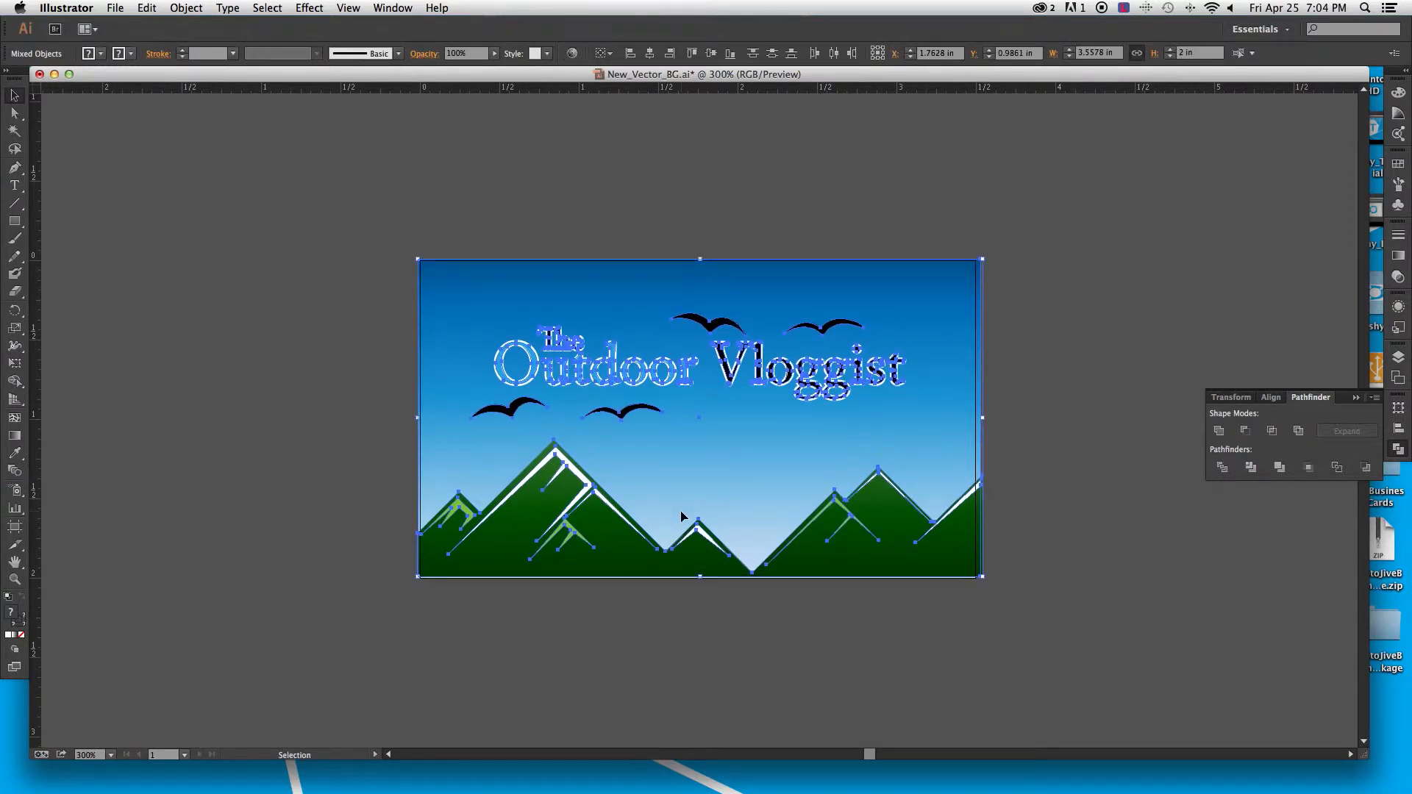
pyautogui.click(343, 313)
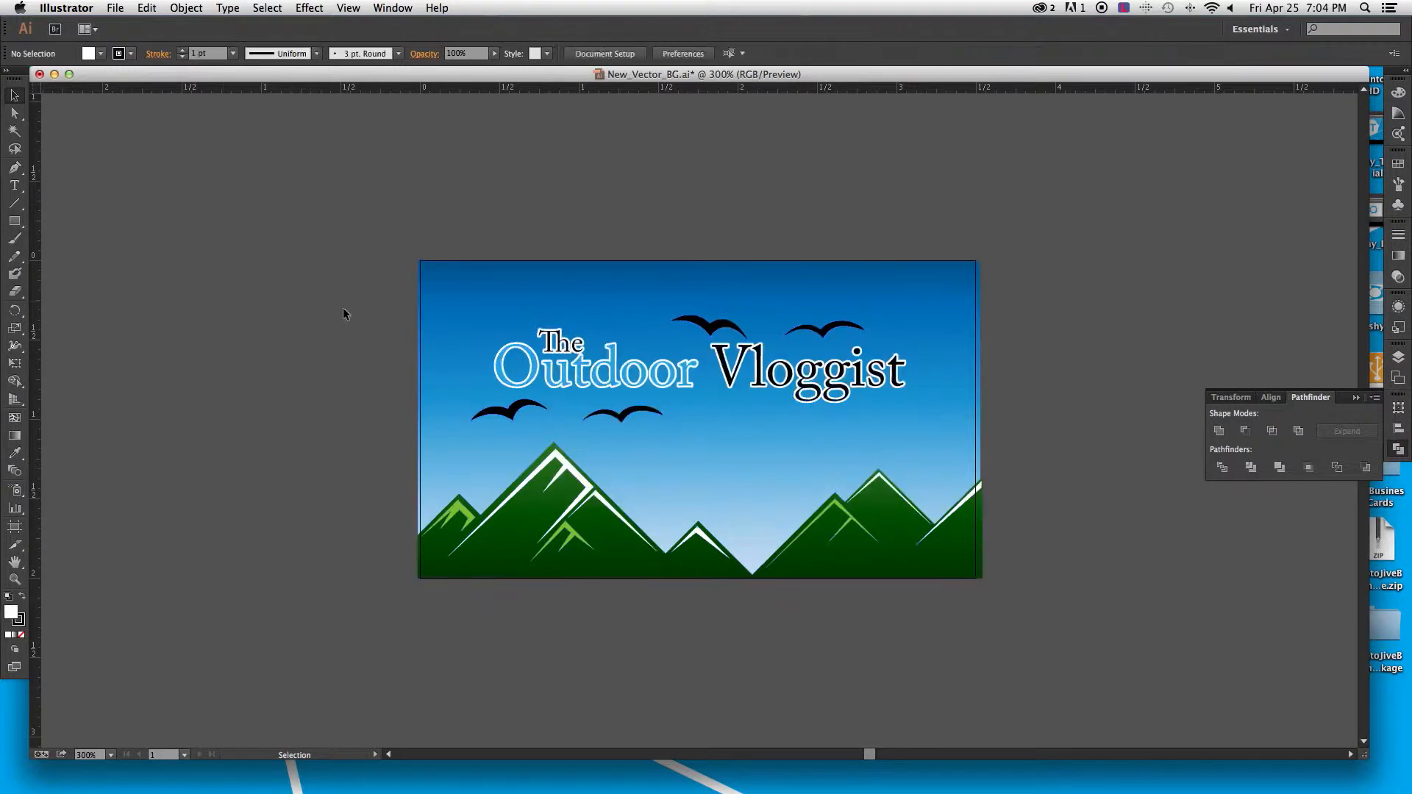
# Select the Outdoor Vloggist title lettering and cut it out of the background
pyautogui.click(700, 261)
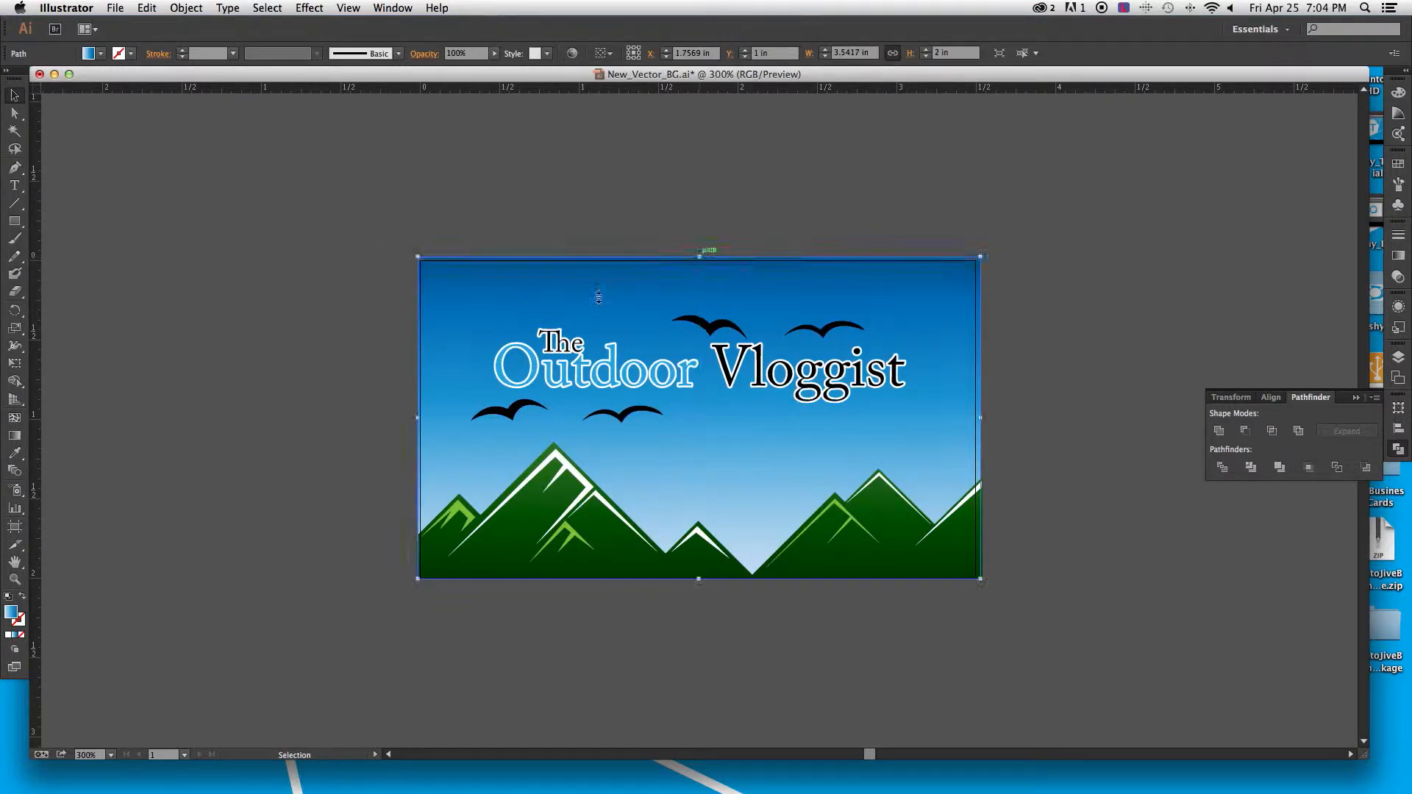
pyautogui.click(335, 352)
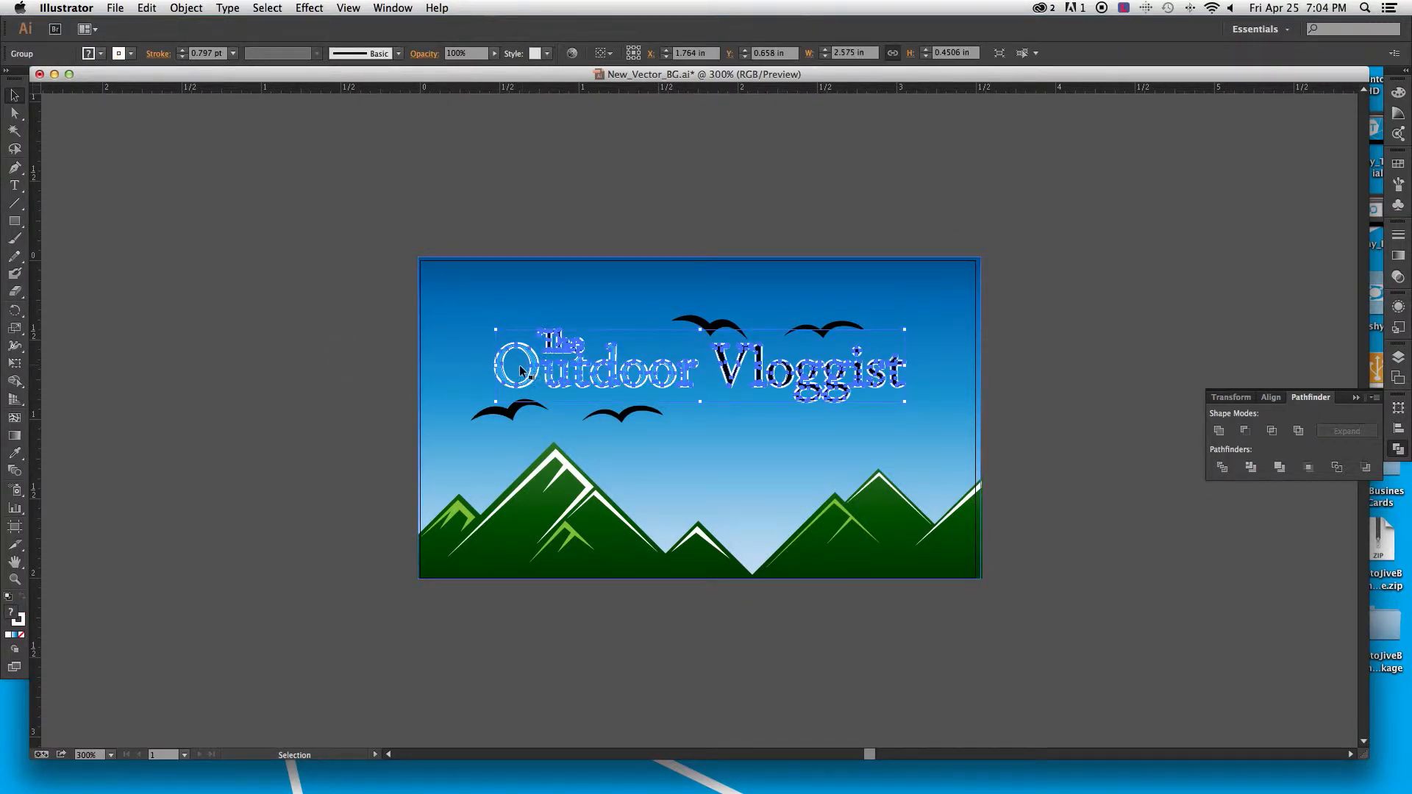
pyautogui.click(14, 111)
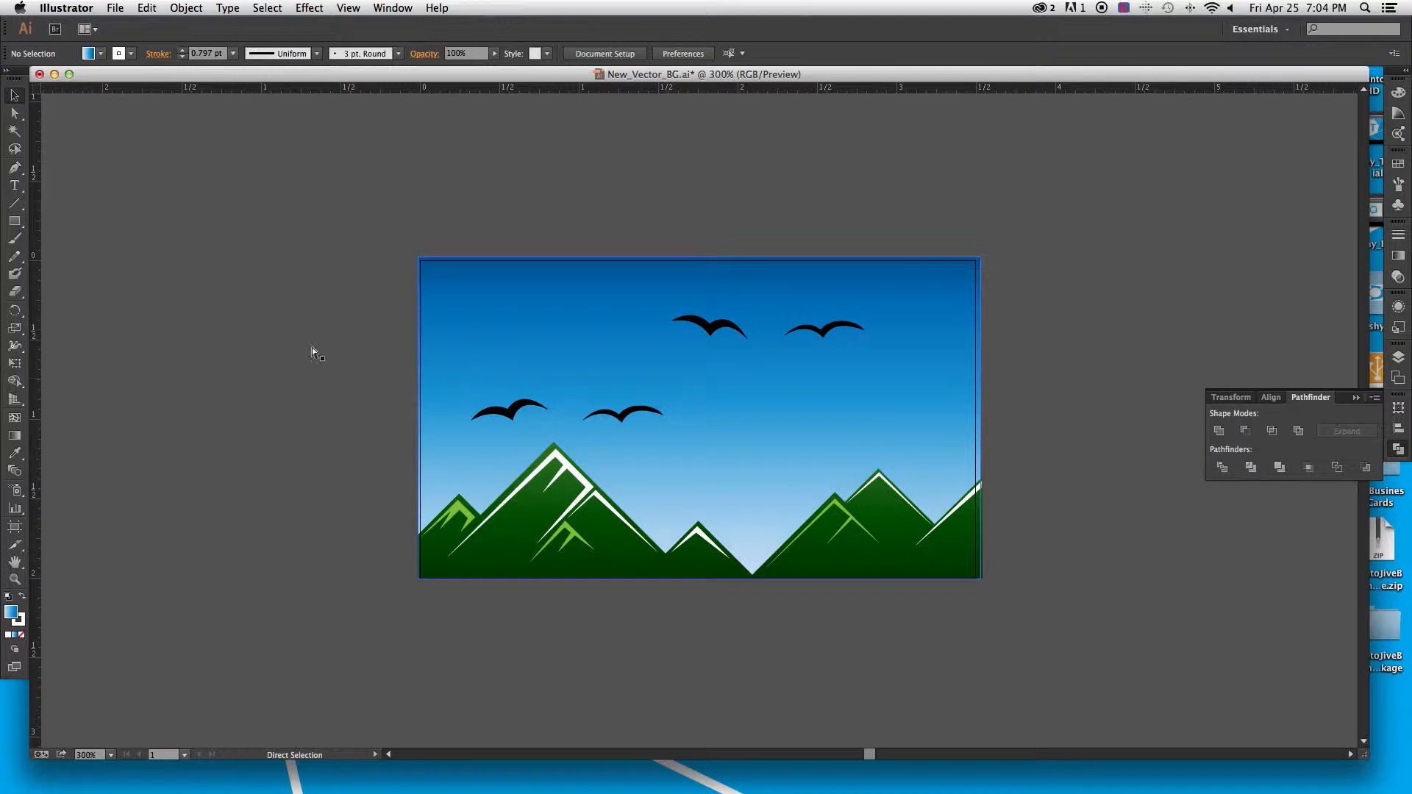
# Create a new 3.5 × 2 in business-card sized document for the title
pyautogui.click(115, 7)
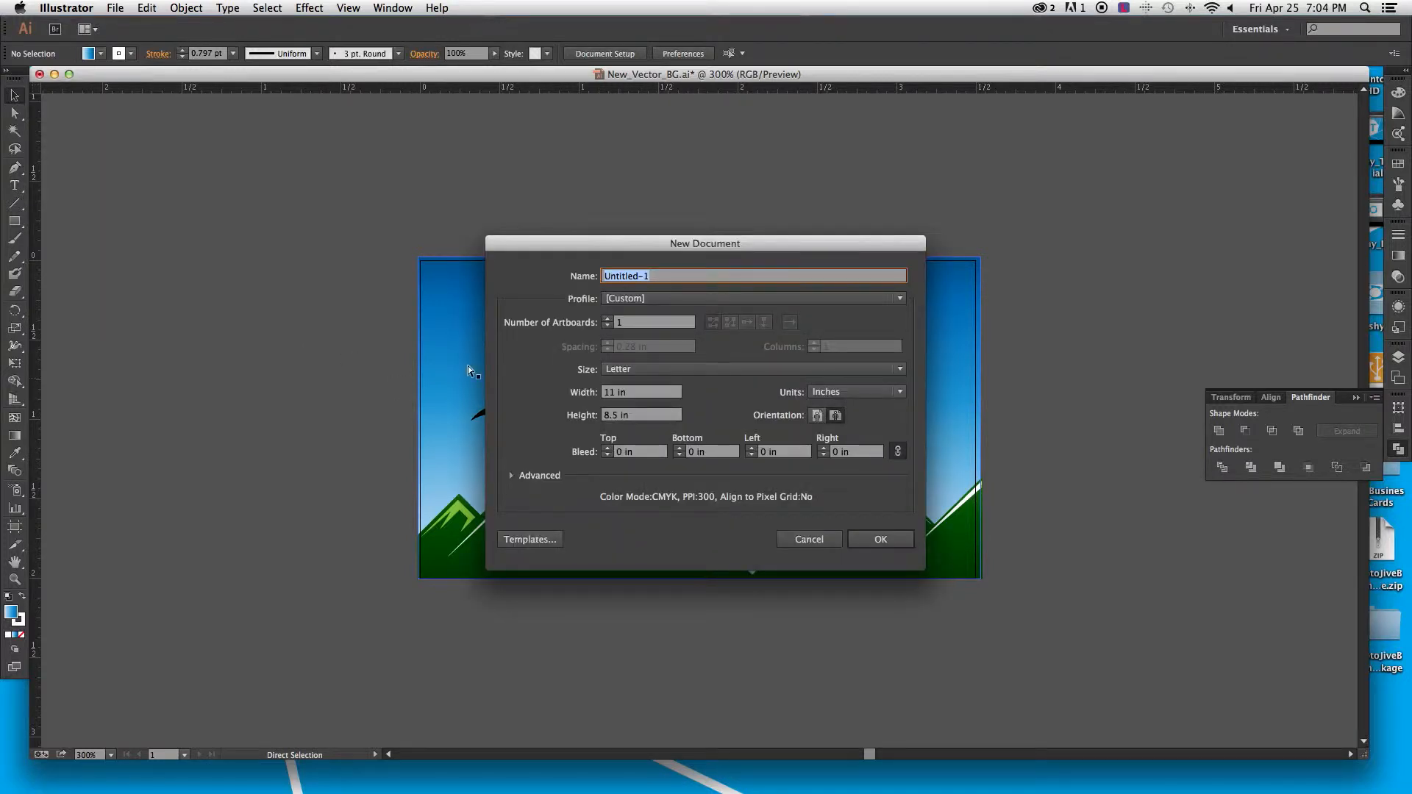
pyautogui.click(639, 392)
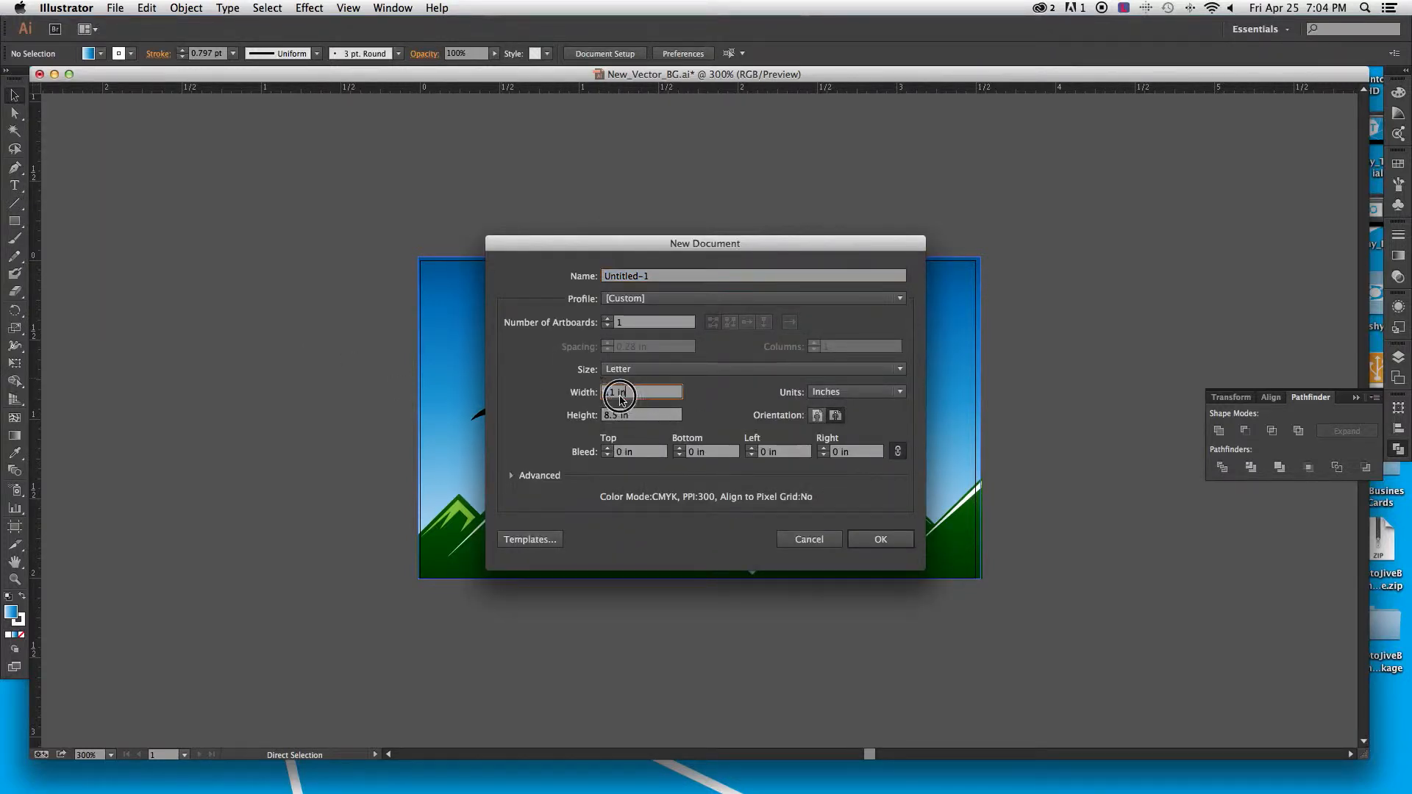
pyautogui.write('11 in')
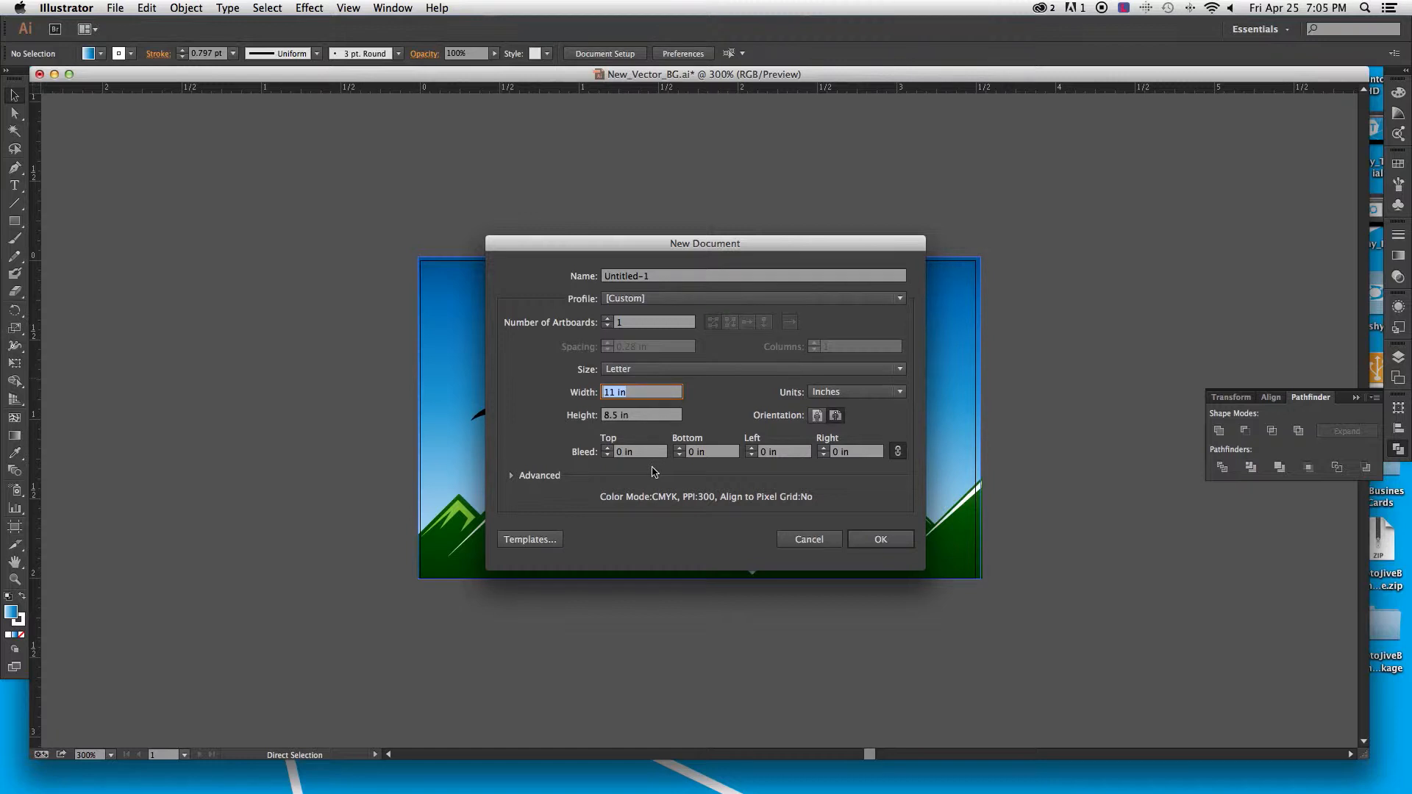
pyautogui.write('2')
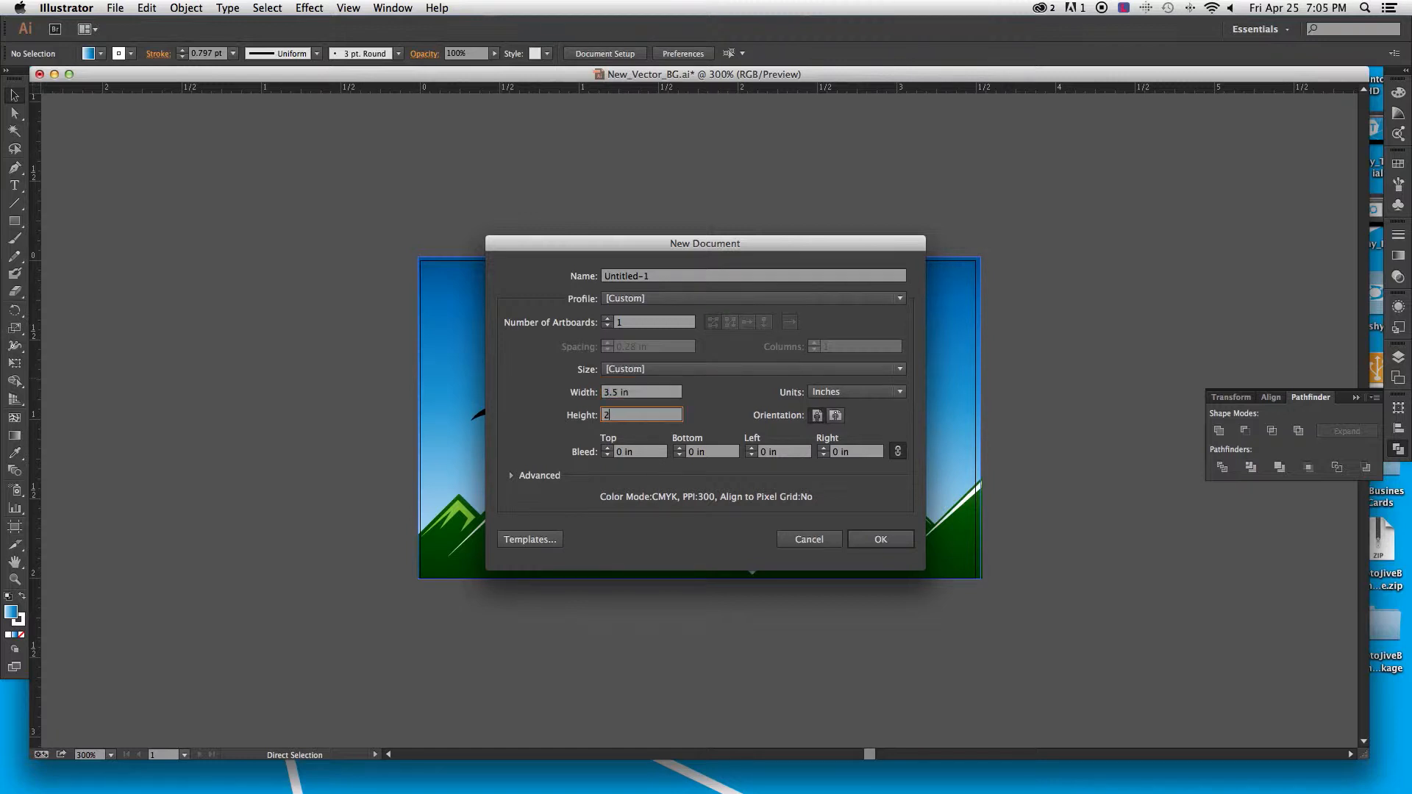
pyautogui.click(808, 538)
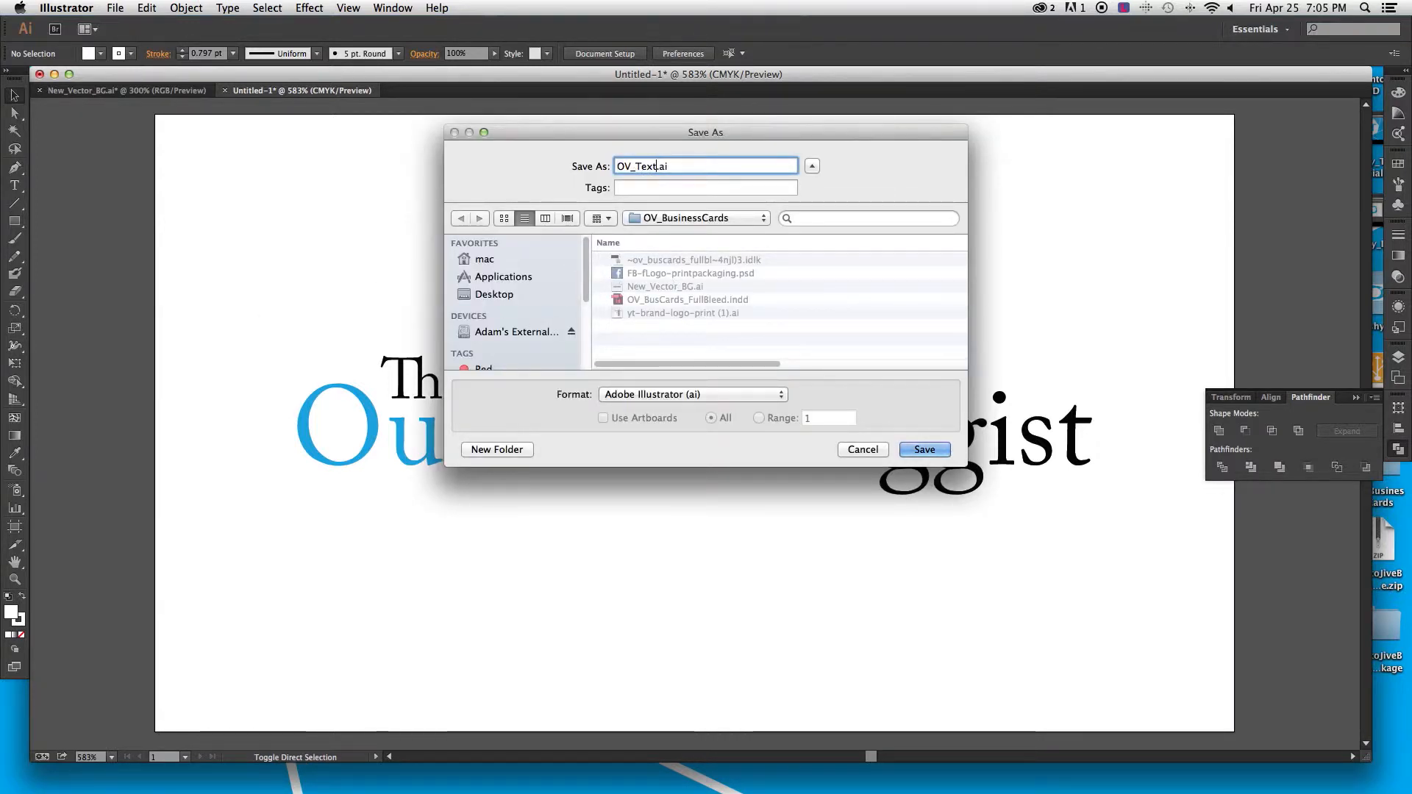
# Save the title document as OV_Text.ai and return to the background artwork
pyautogui.click(922, 450)
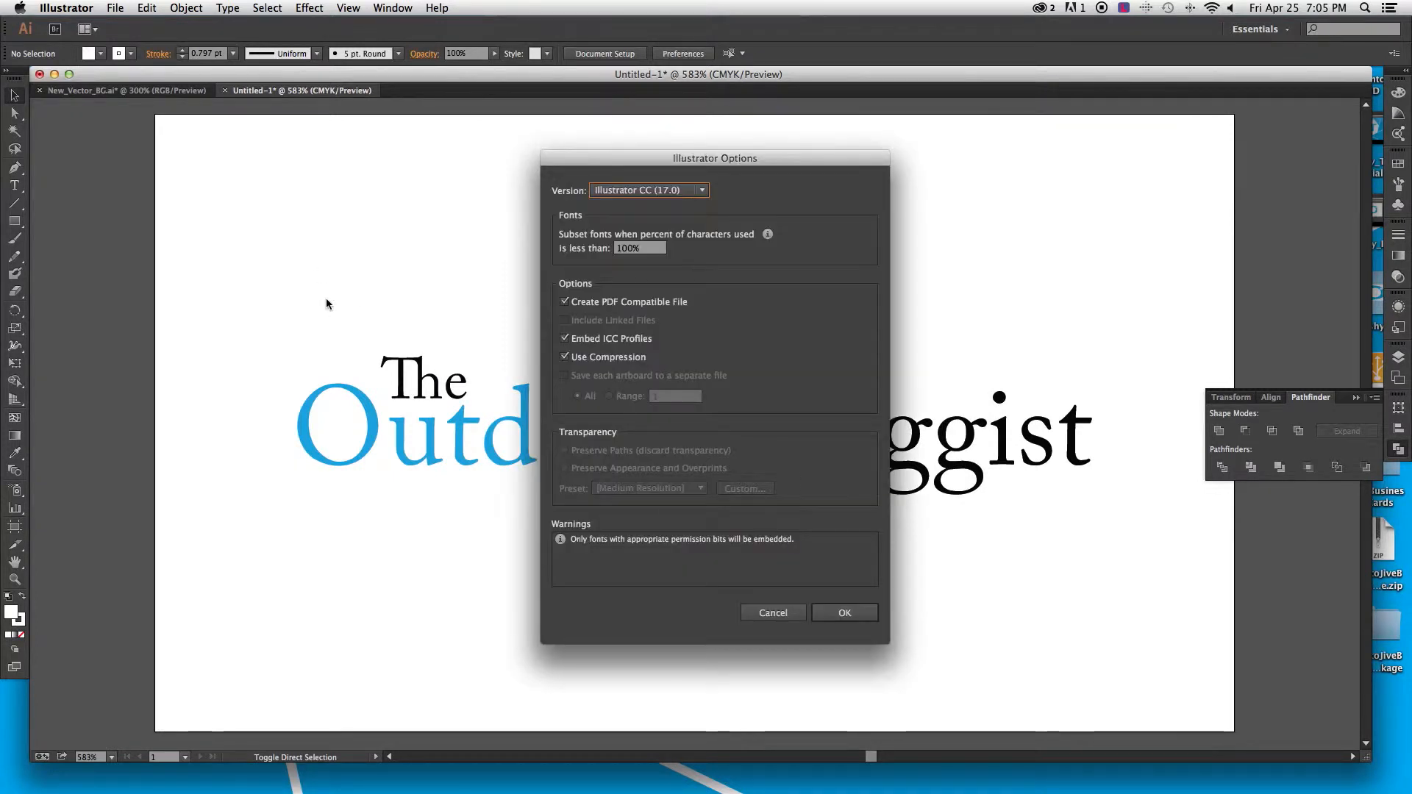
pyautogui.click(845, 611)
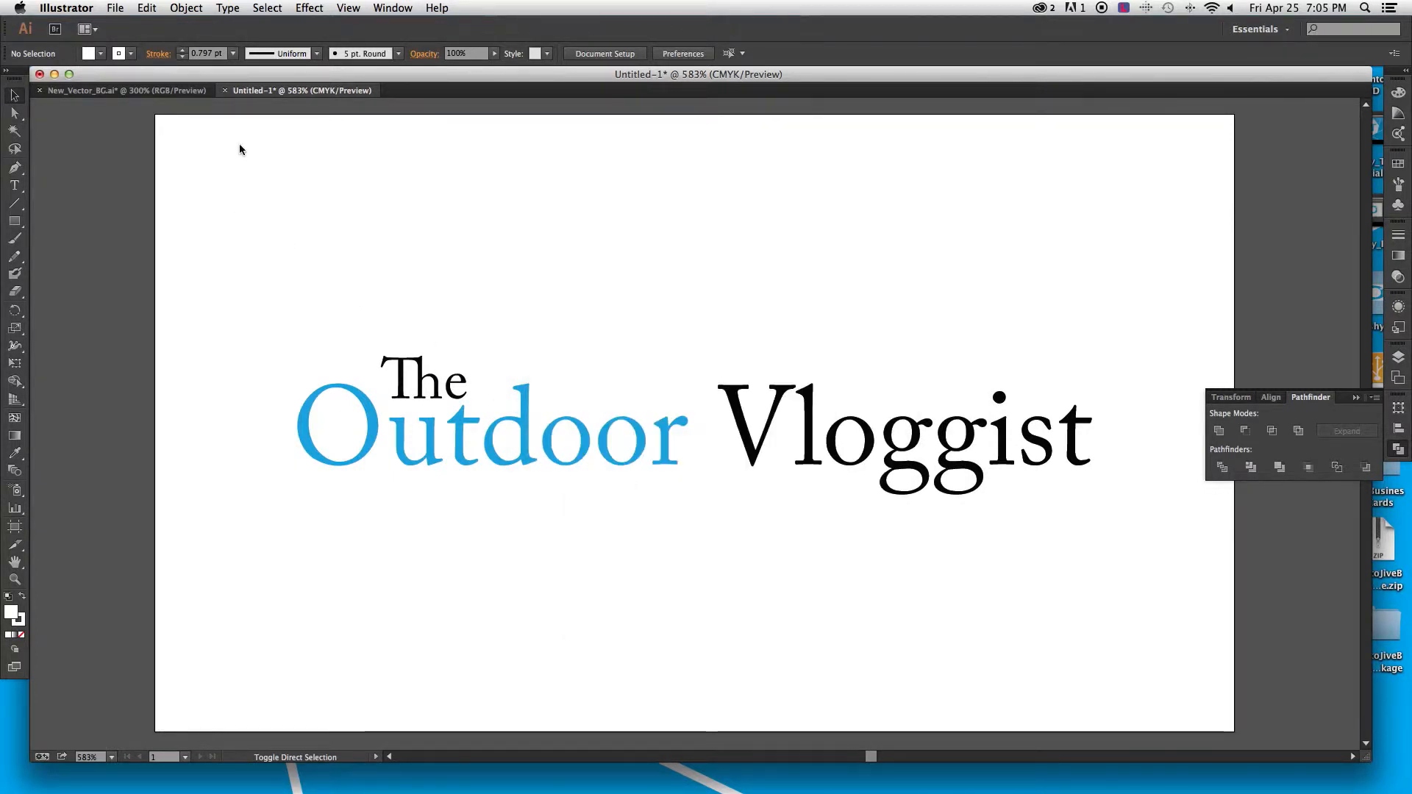
pyautogui.click(122, 89)
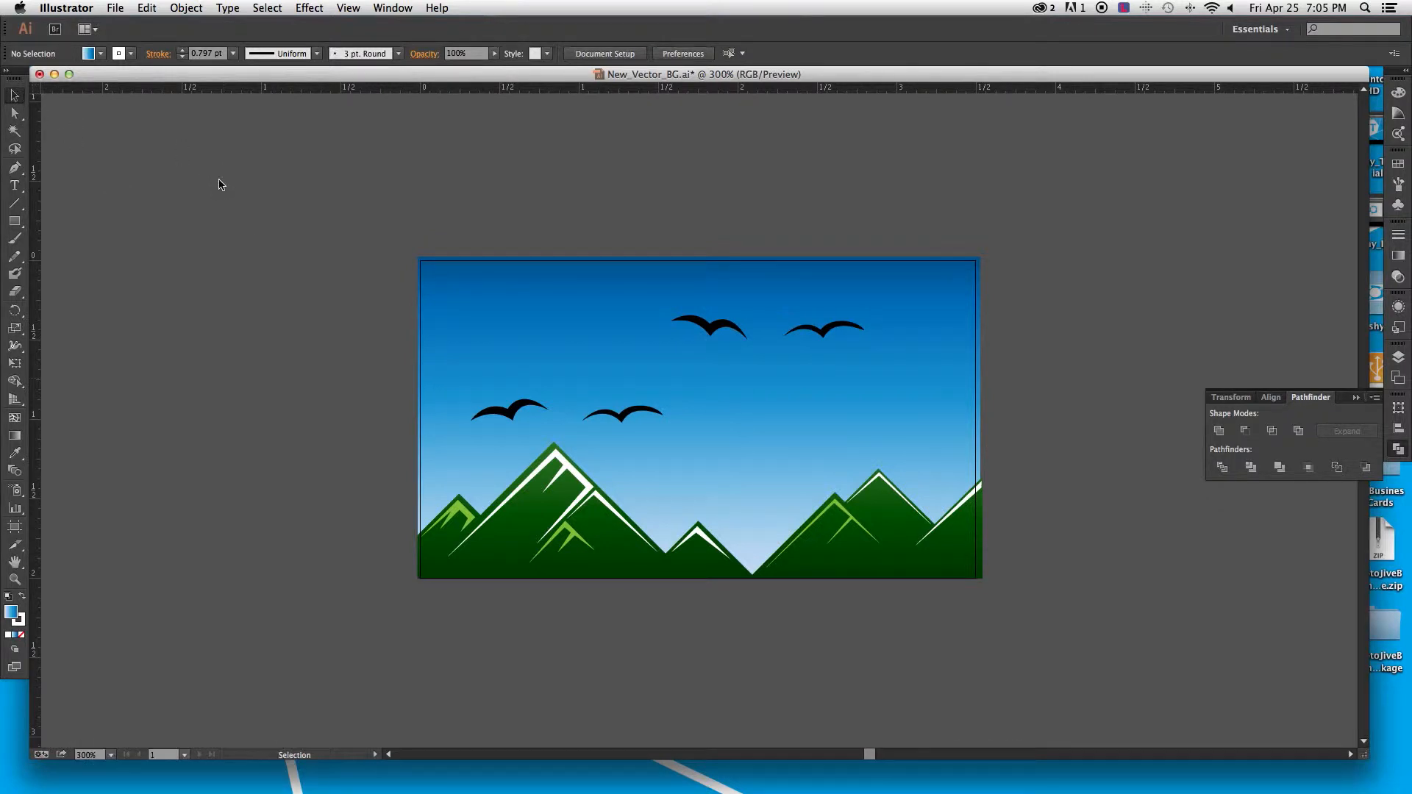
pyautogui.moveTo(218, 193)
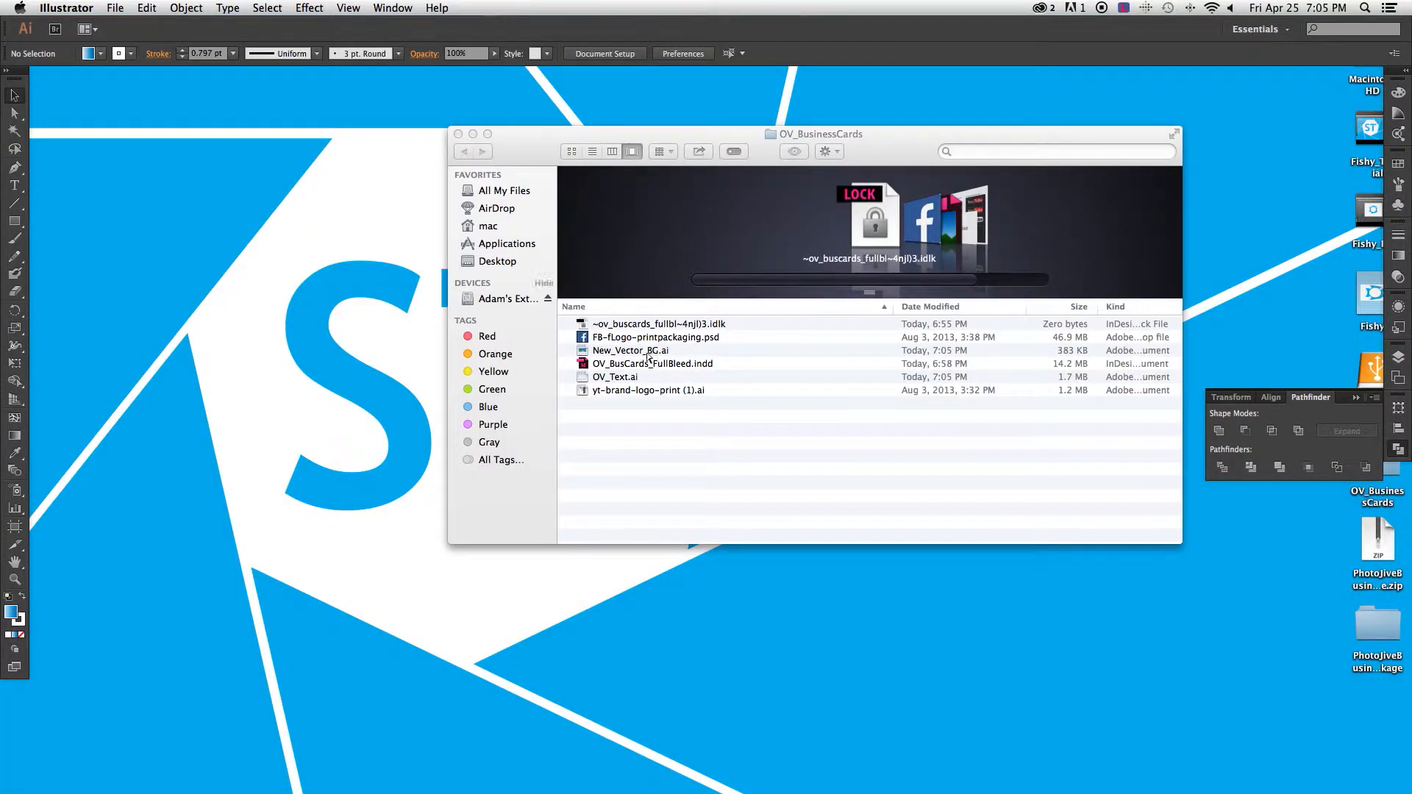
# Open the OV_BusCards_FullBleed.indd layout from the folder into InDesign
pyautogui.click(652, 364)
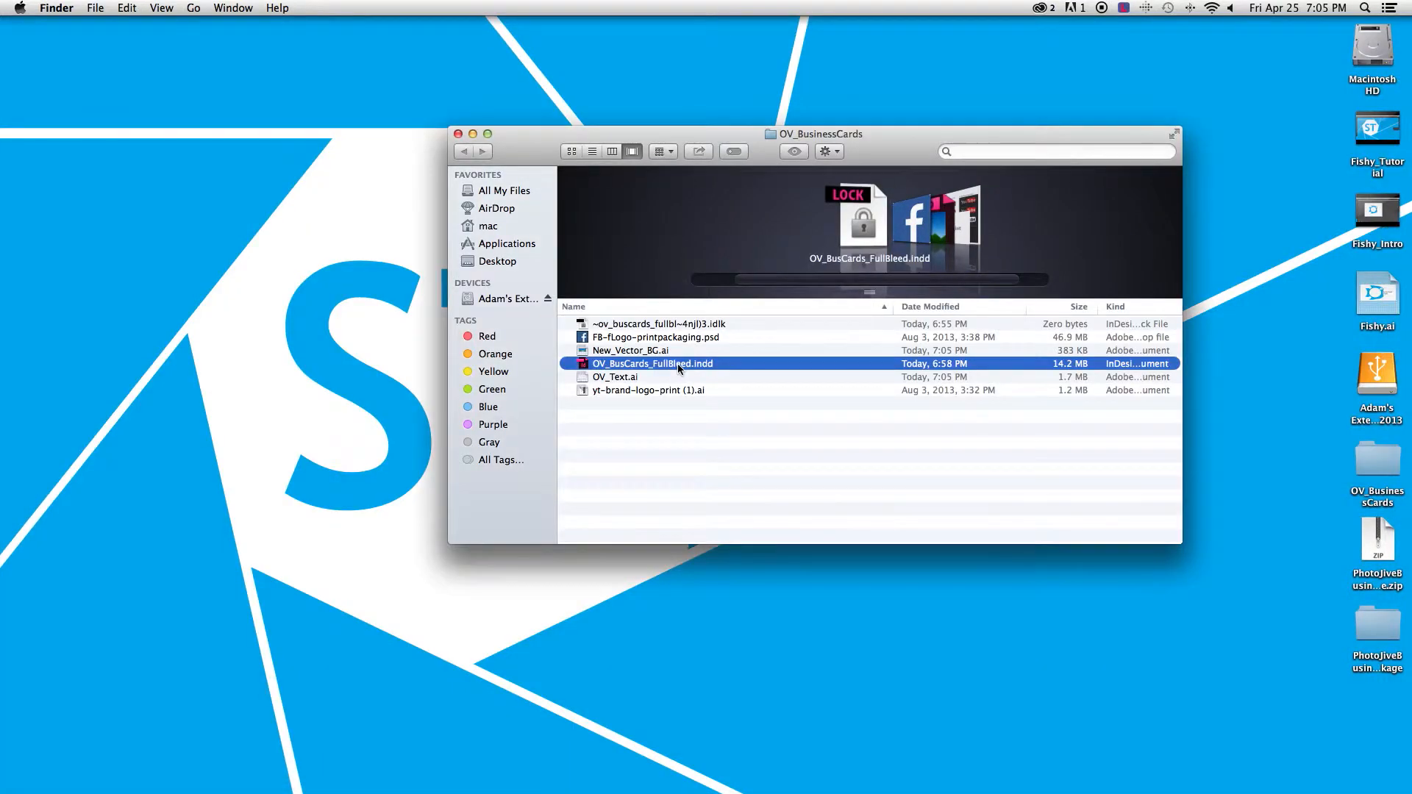
pyautogui.doubleClick(652, 363)
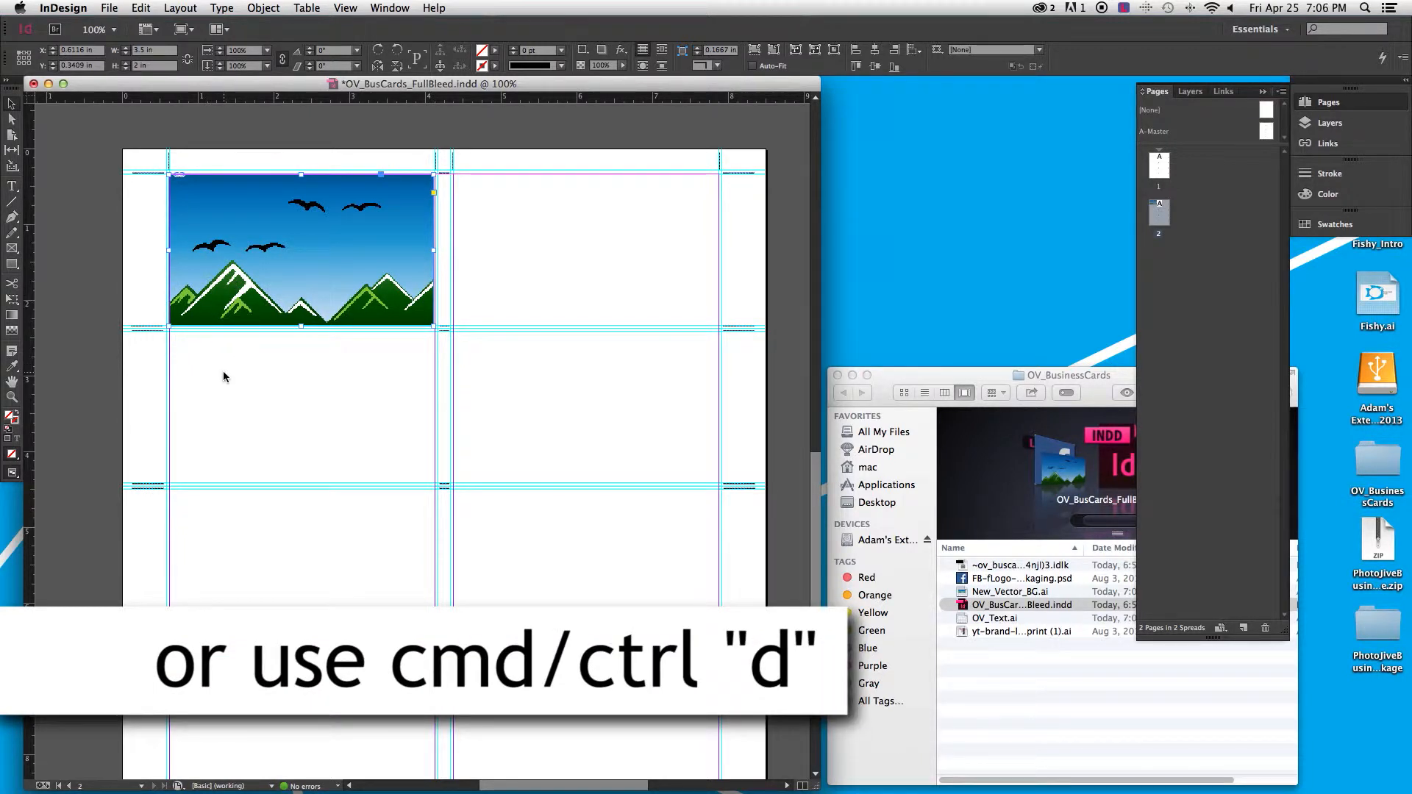
# Place the mountain artwork and move it into the top-left card's bleed corner
pyautogui.click(344, 8)
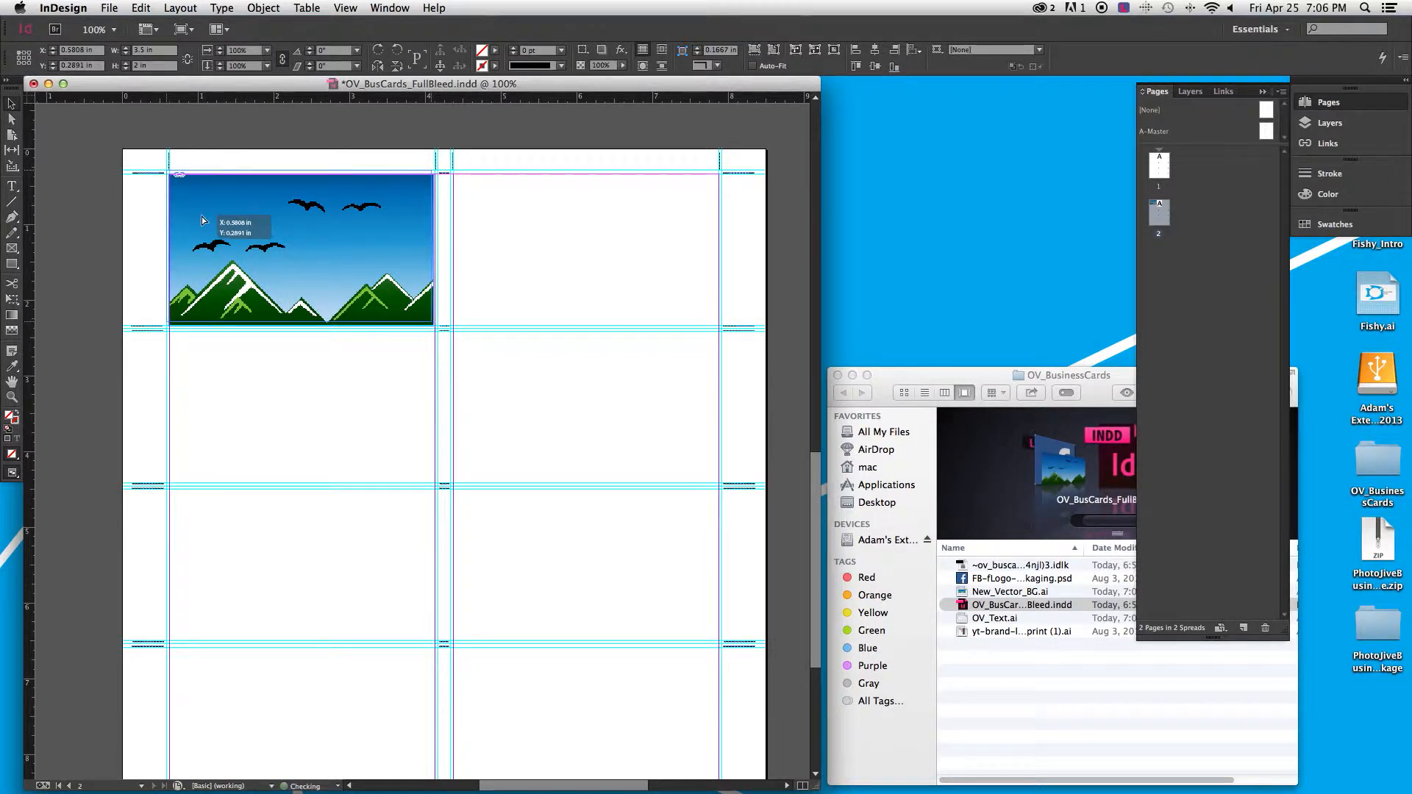
pyautogui.click(300, 247)
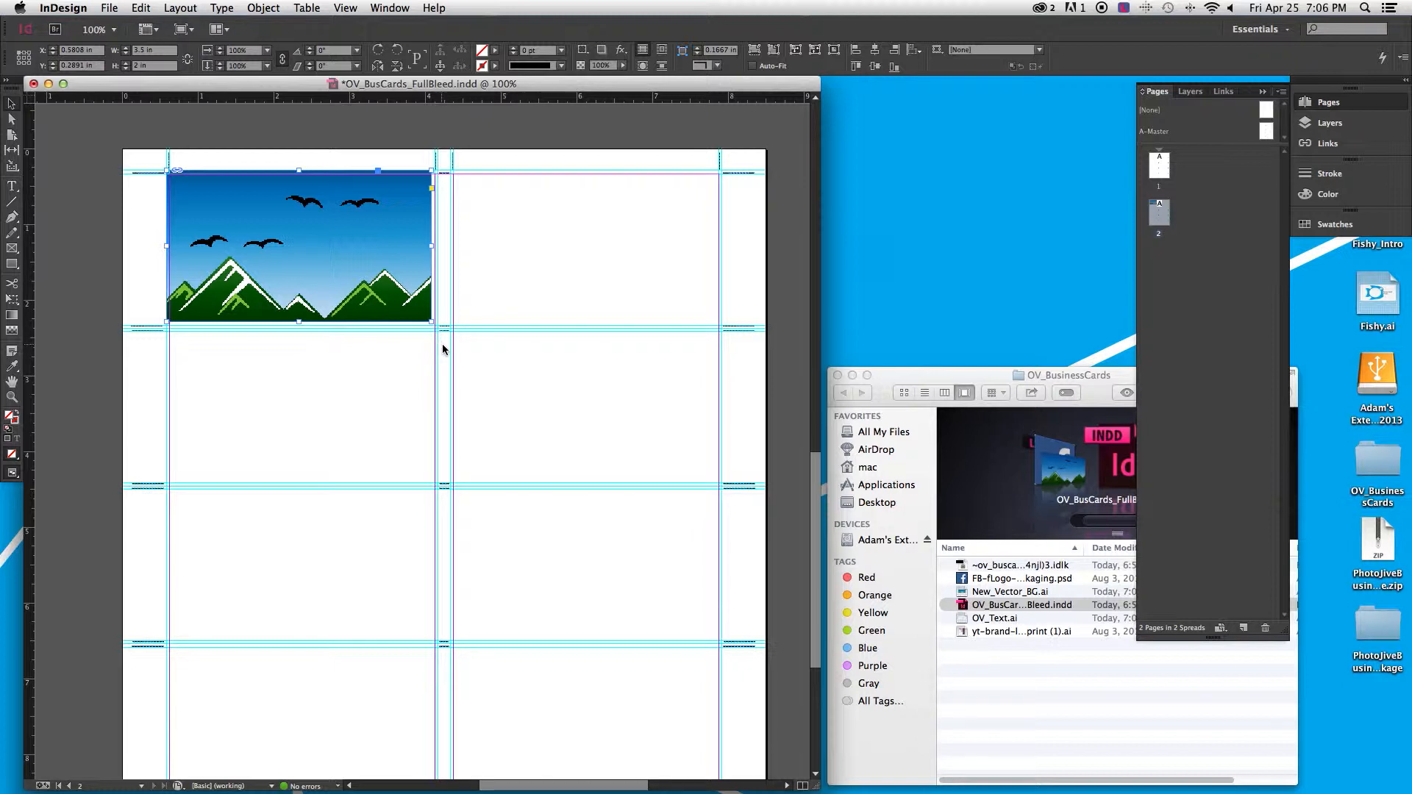
pyautogui.moveTo(450, 378)
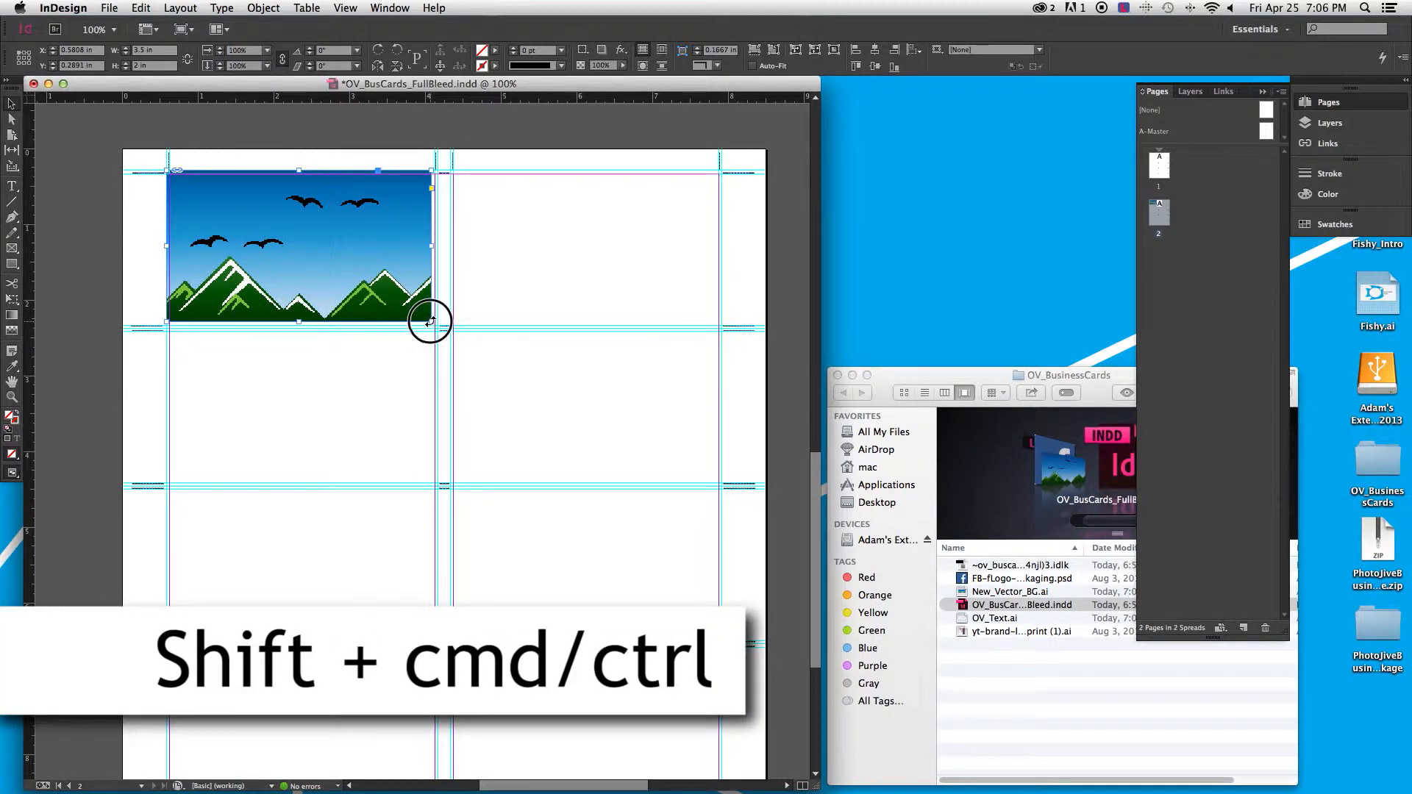
# Stretch the artwork frame out to the card's bottom-right bleed guide
pyautogui.moveTo(431, 322); pyautogui.dragTo(471, 328)
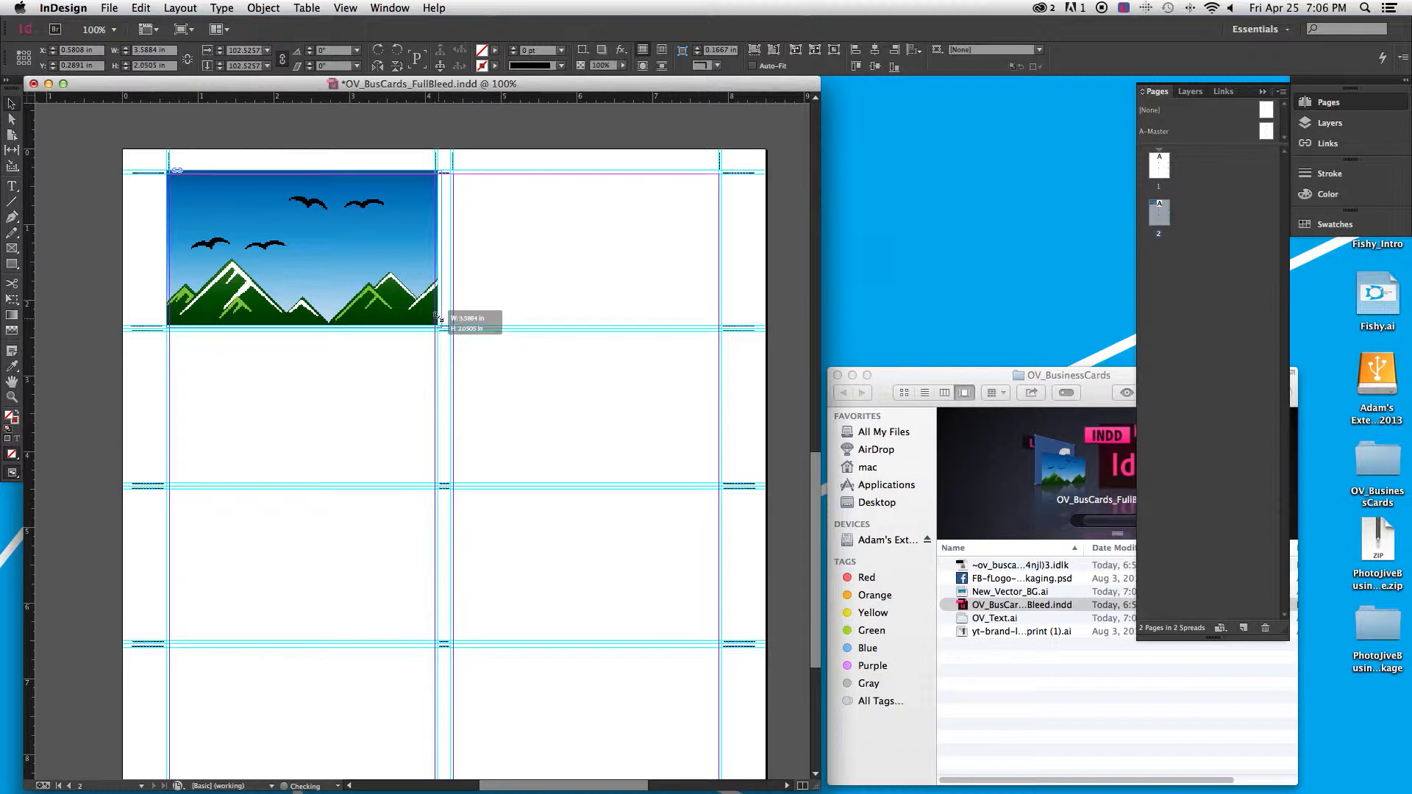
pyautogui.moveTo(436, 315); pyautogui.dragTo(432, 299)
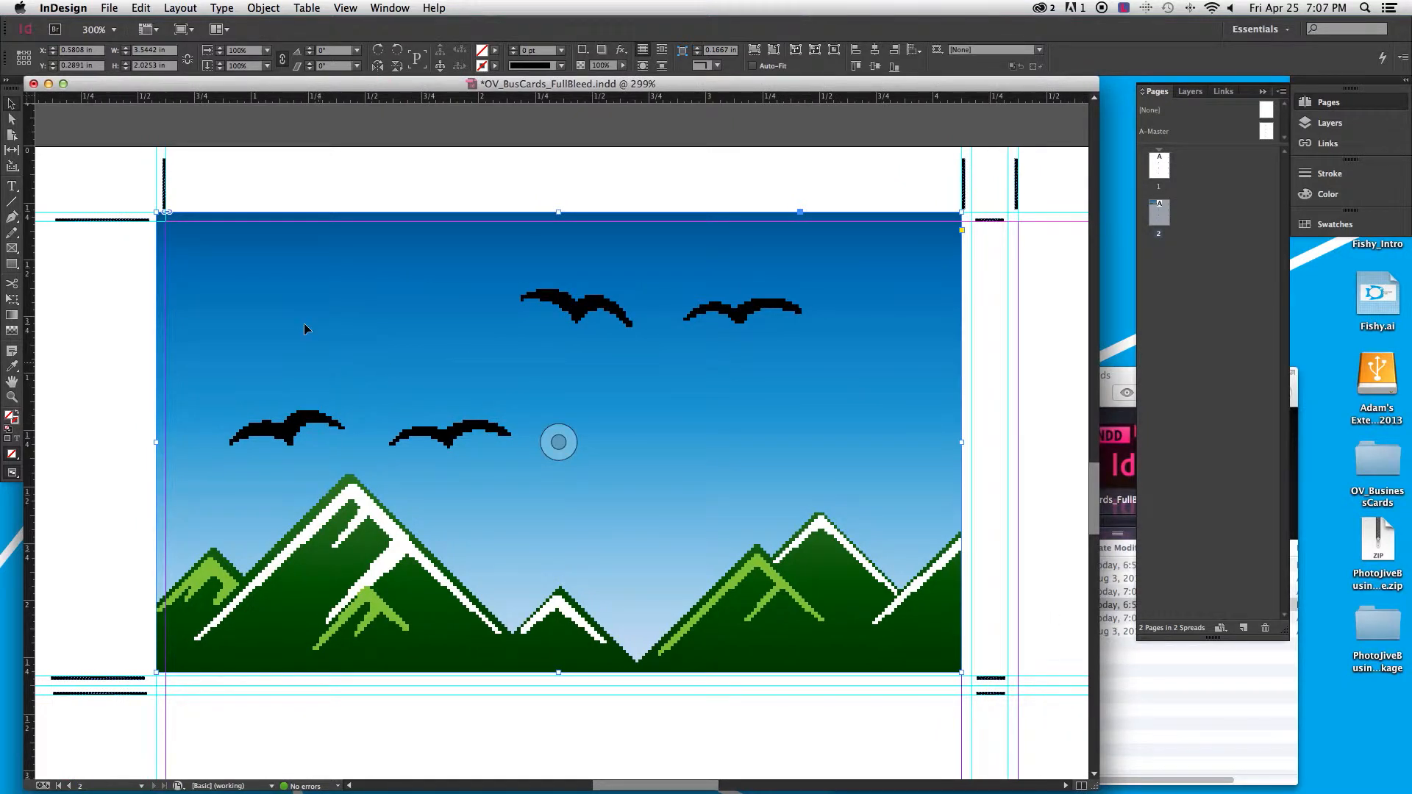
pyautogui.moveTo(933, 658)
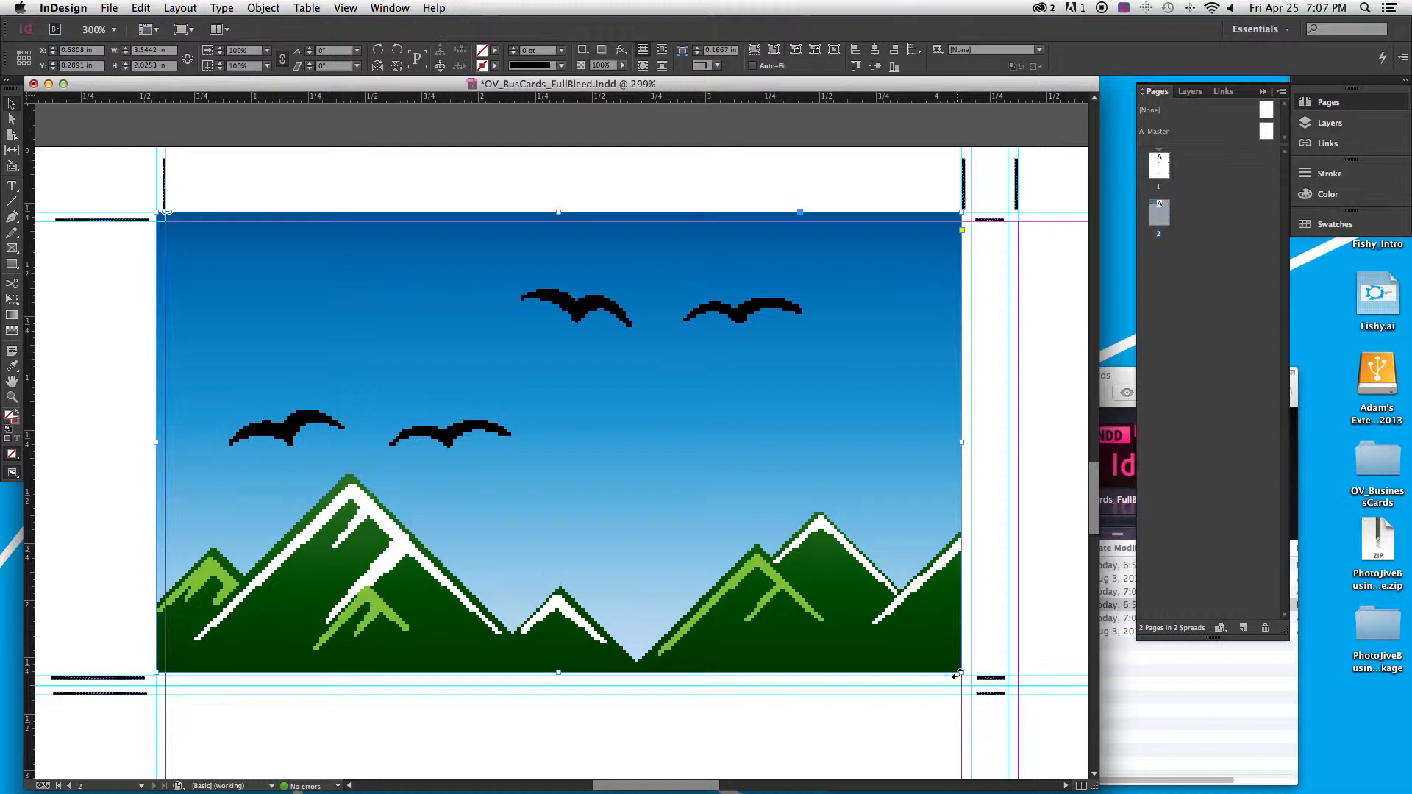
pyautogui.moveTo(960, 672); pyautogui.dragTo(954, 675)
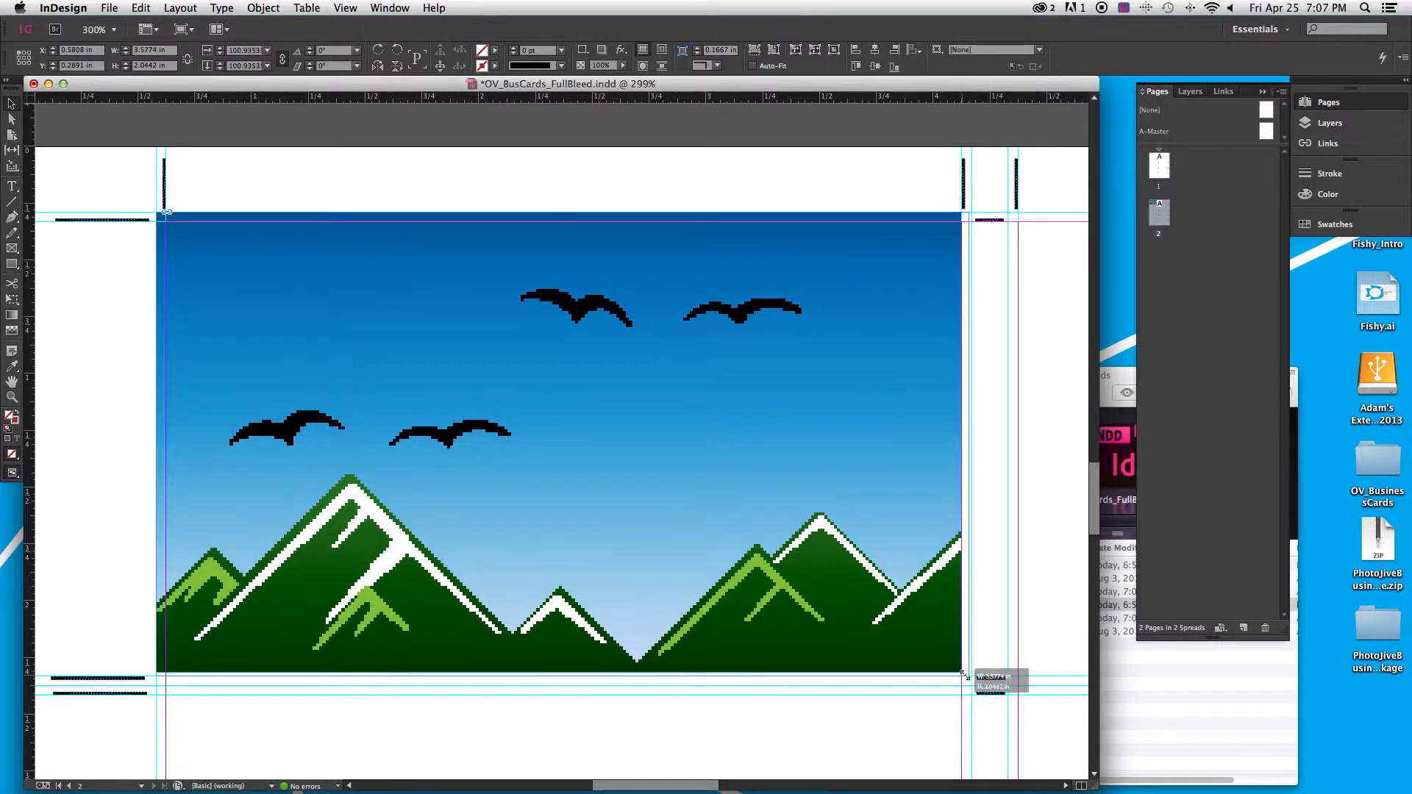
pyautogui.moveTo(962, 670); pyautogui.dragTo(971, 662)
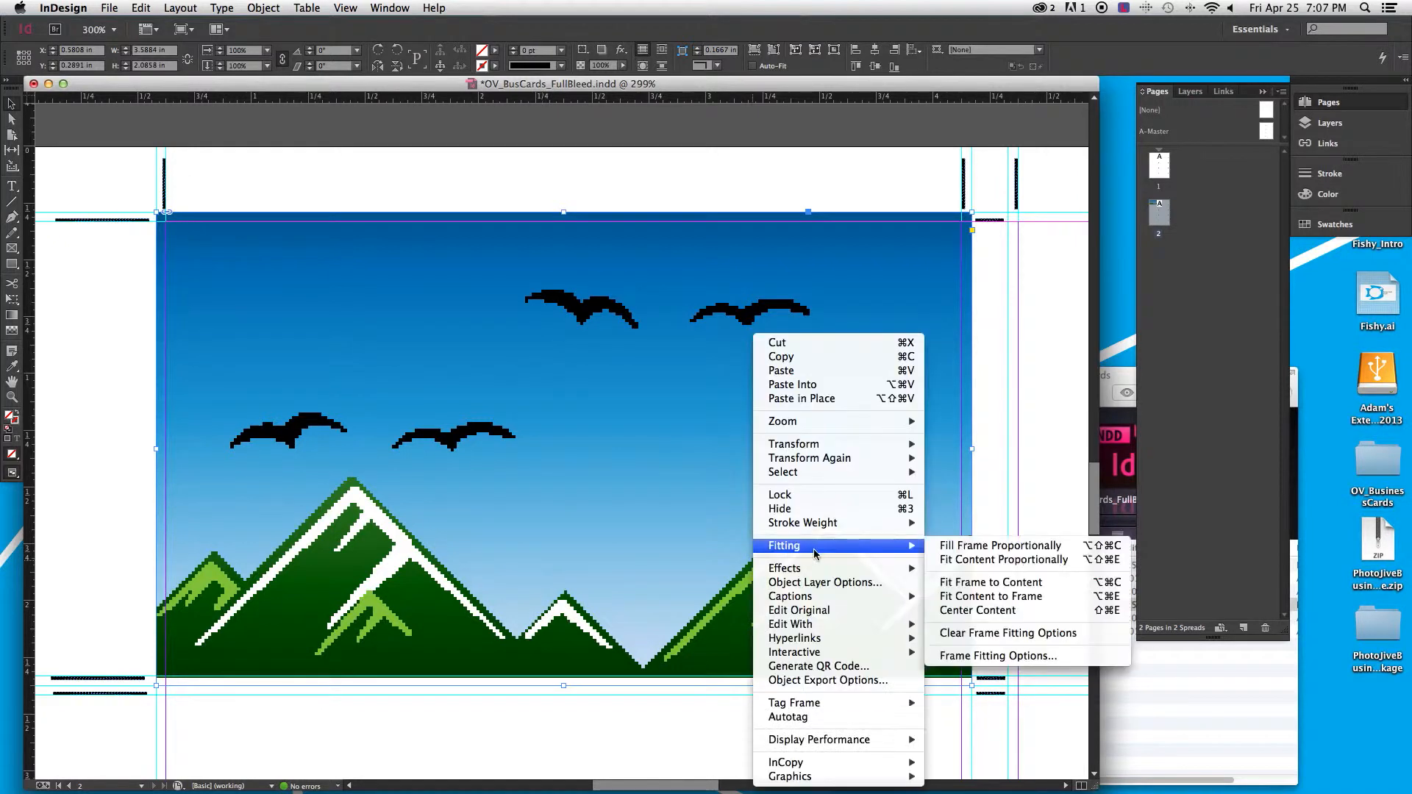
pyautogui.moveTo(1000, 546)
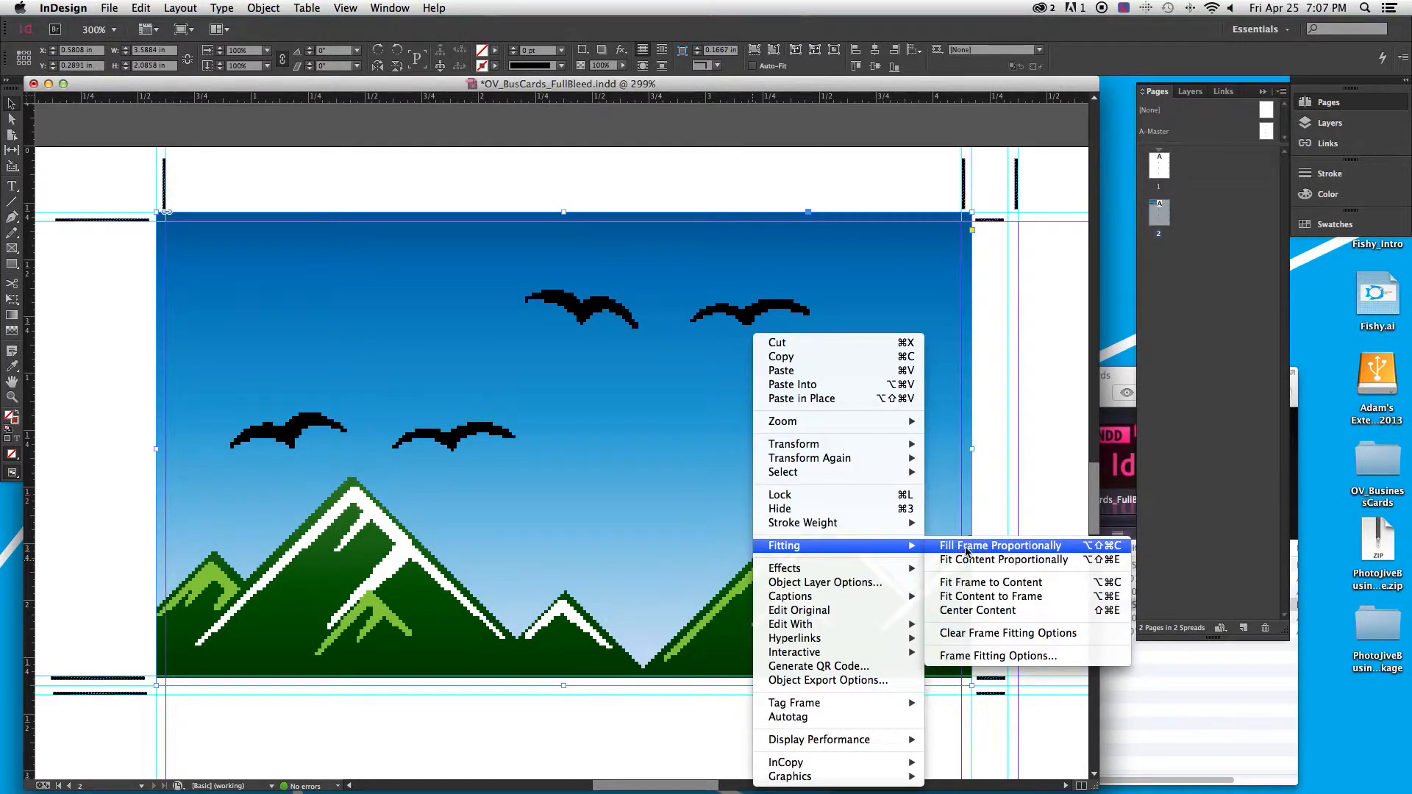
# Apply Fitting > Fill Frame Proportionally to the mountain artwork
pyautogui.click(999, 546)
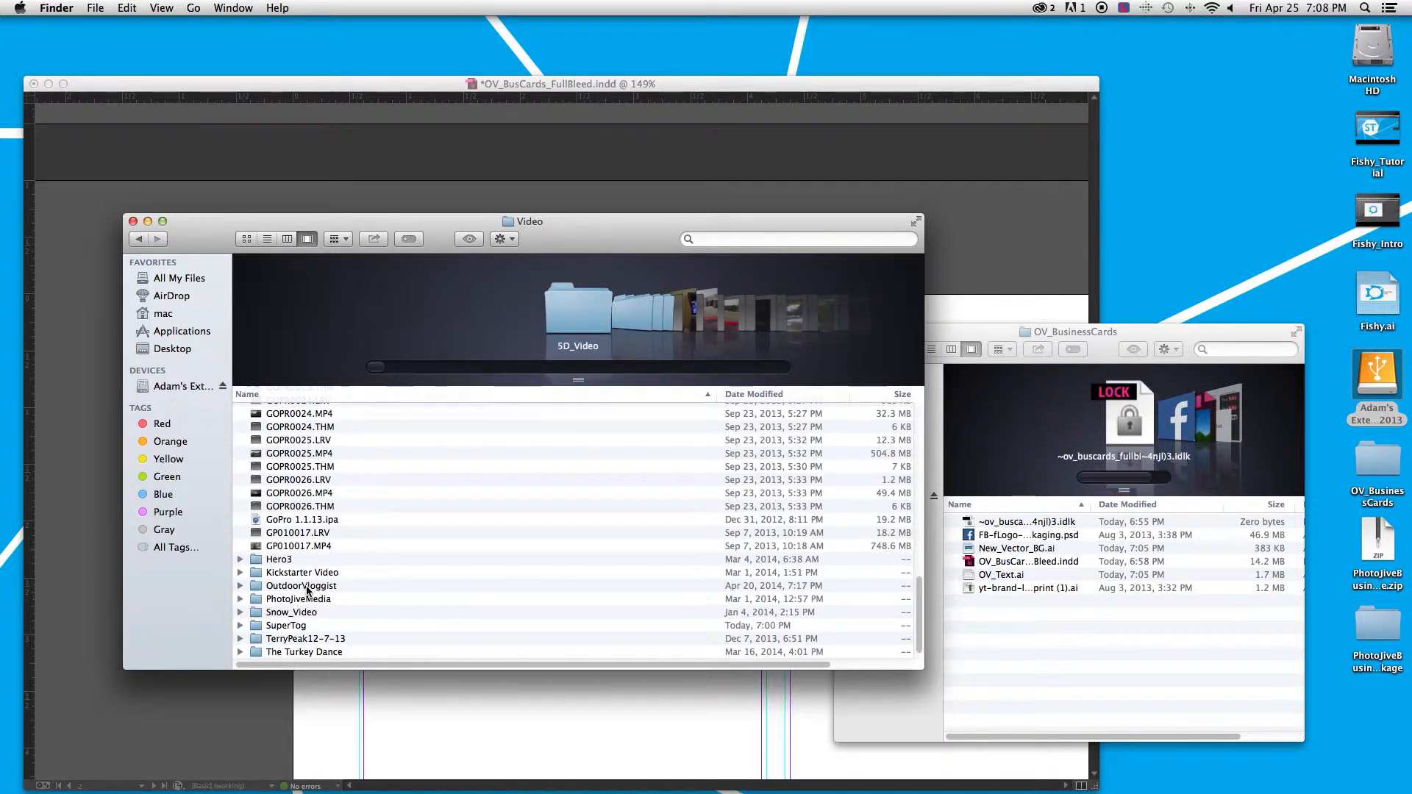
# Navigate OutdoorVloggist > Vlogs > Vlog_4-22-14 in Finder and select Thumb_4-22.jpg
pyautogui.doubleClick(301, 586)
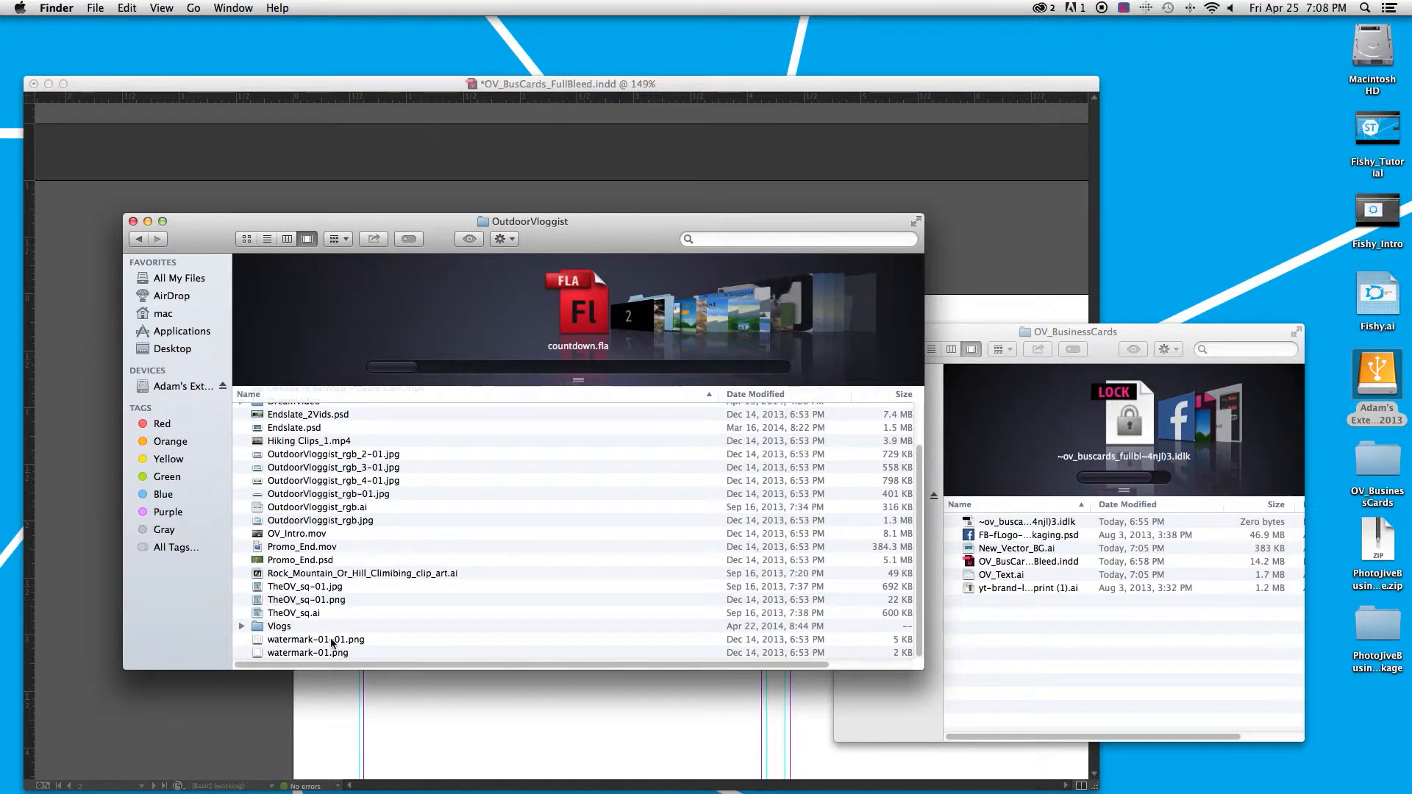
pyautogui.doubleClick(278, 627)
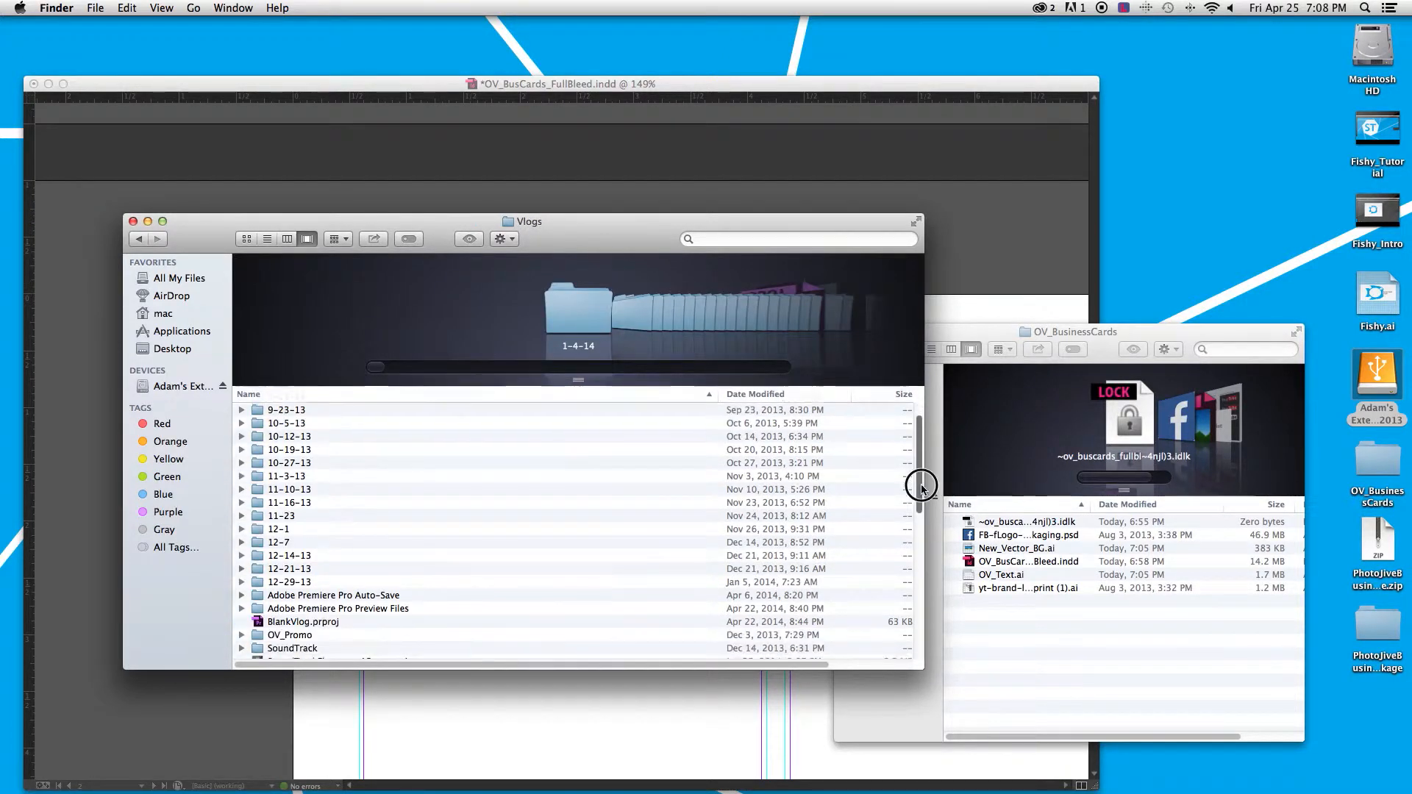
pyautogui.scroll(-3)
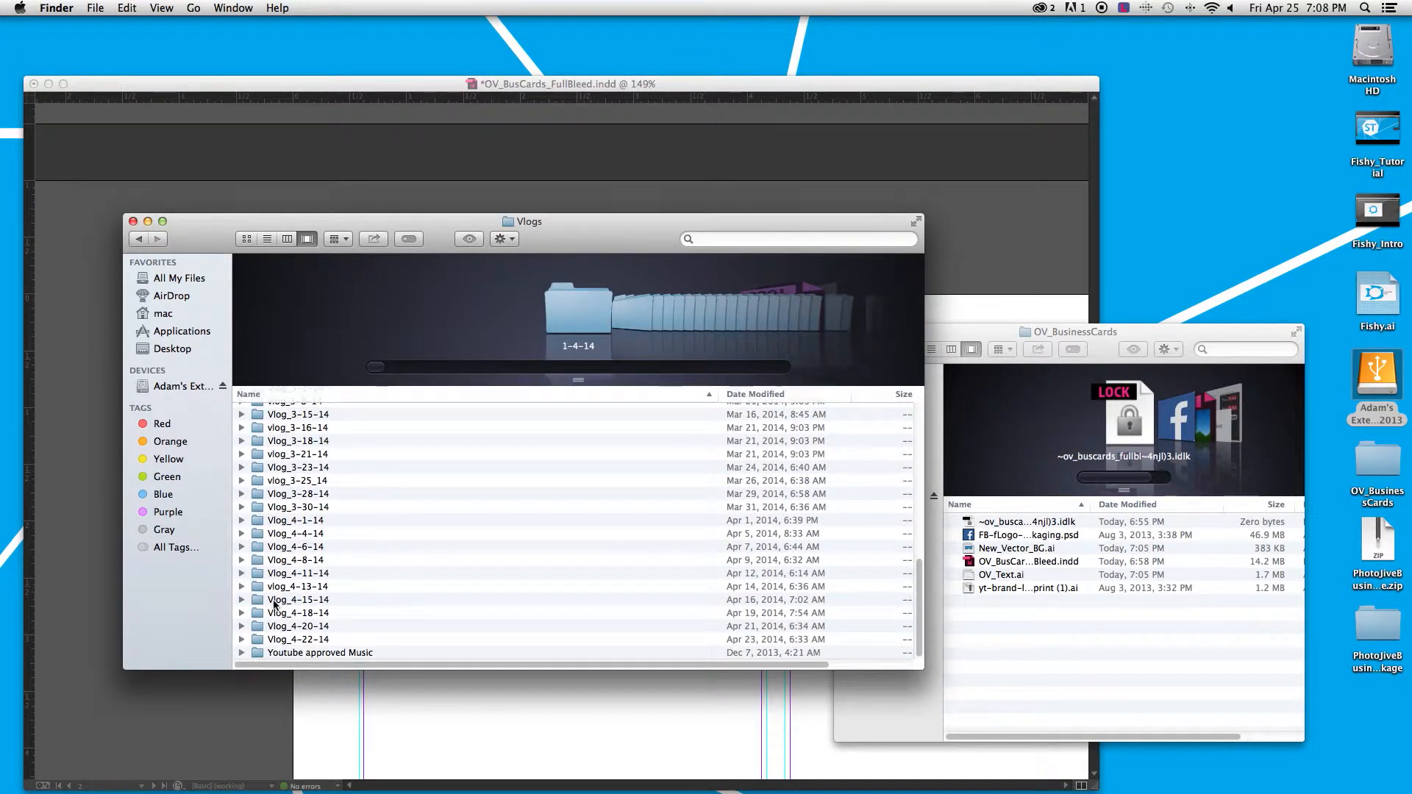
pyautogui.click(297, 638)
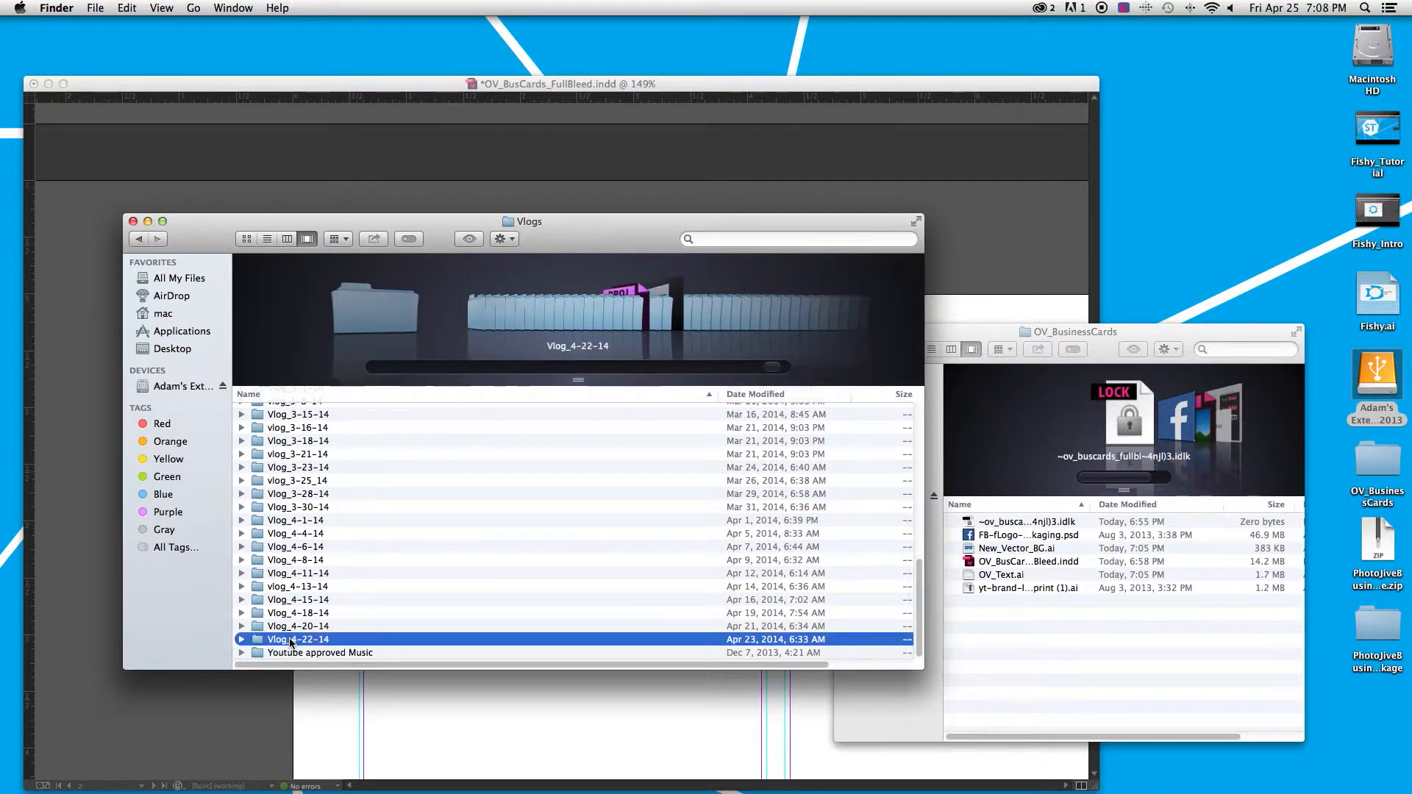
pyautogui.doubleClick(297, 640)
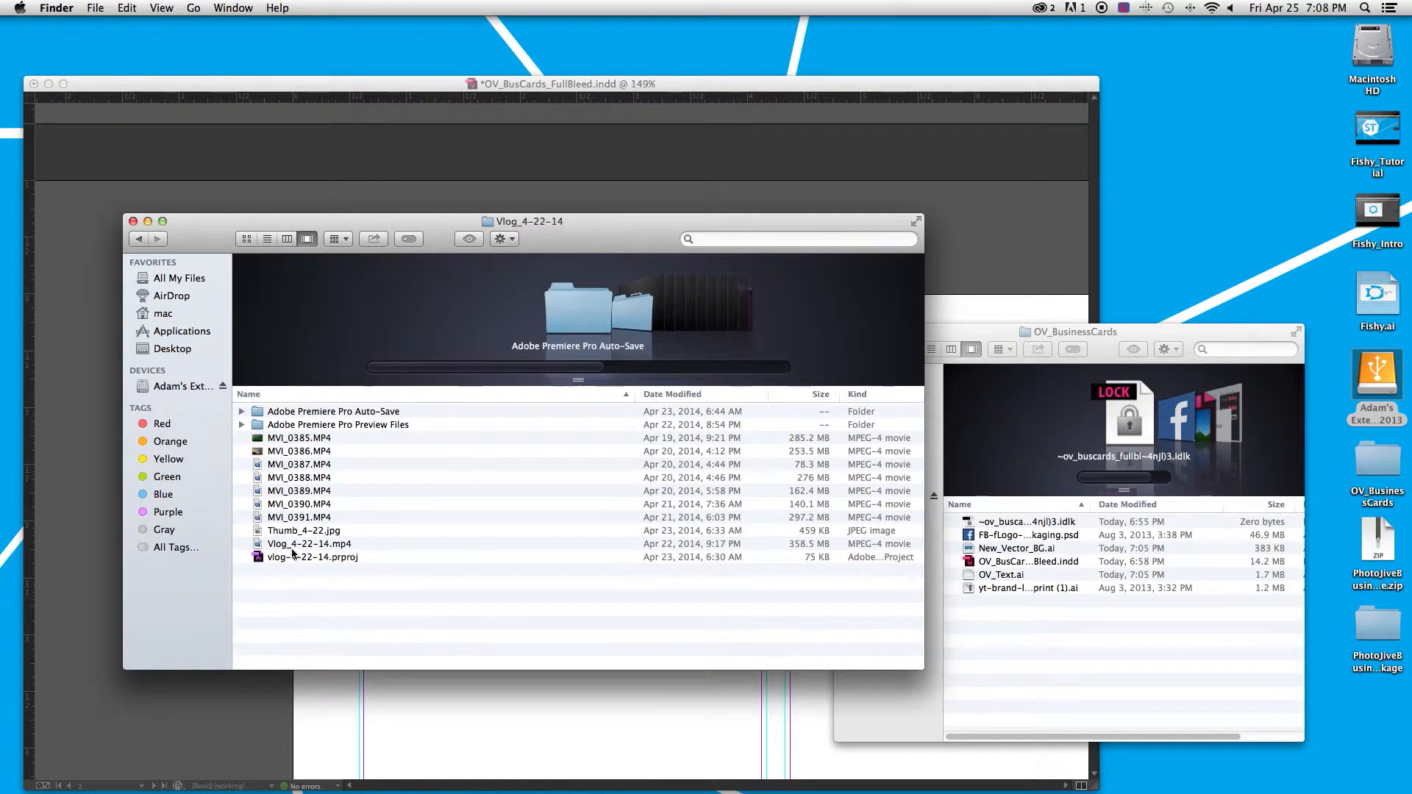
pyautogui.click(303, 531)
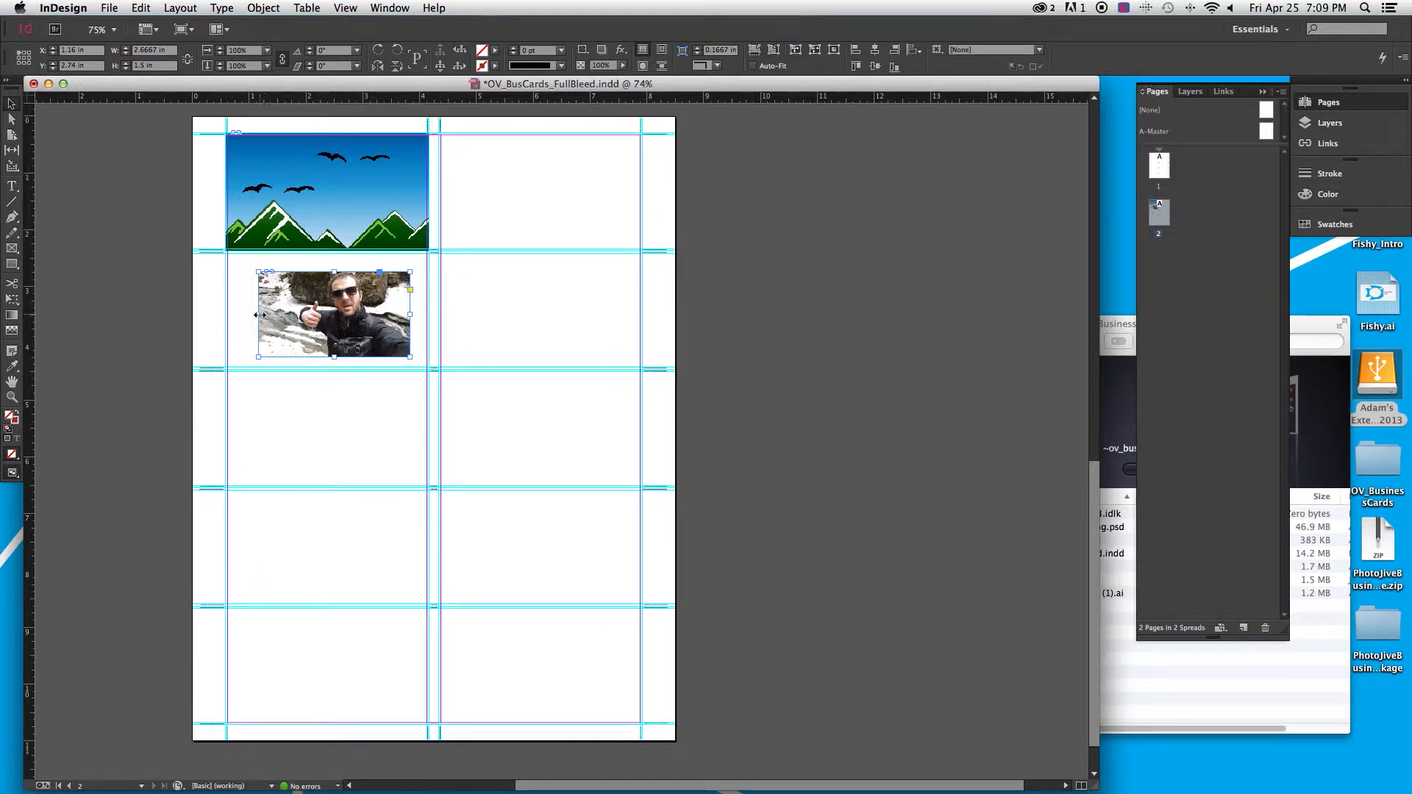
# Crop the placed vlogger thumbnail photo to a narrow portrait frame using its side handles
pyautogui.moveTo(258, 313); pyautogui.dragTo(296, 313)
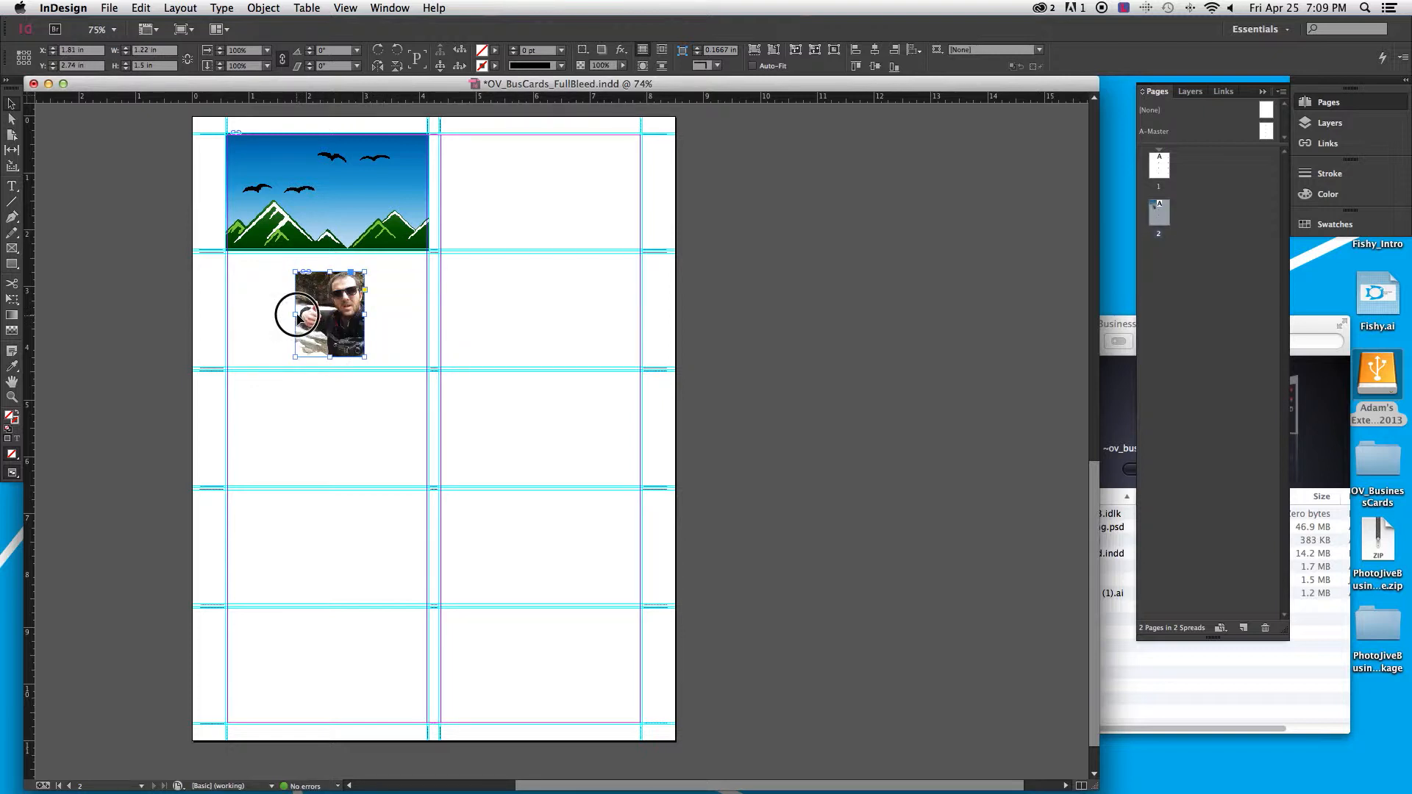
pyautogui.moveTo(297, 318); pyautogui.dragTo(310, 318)
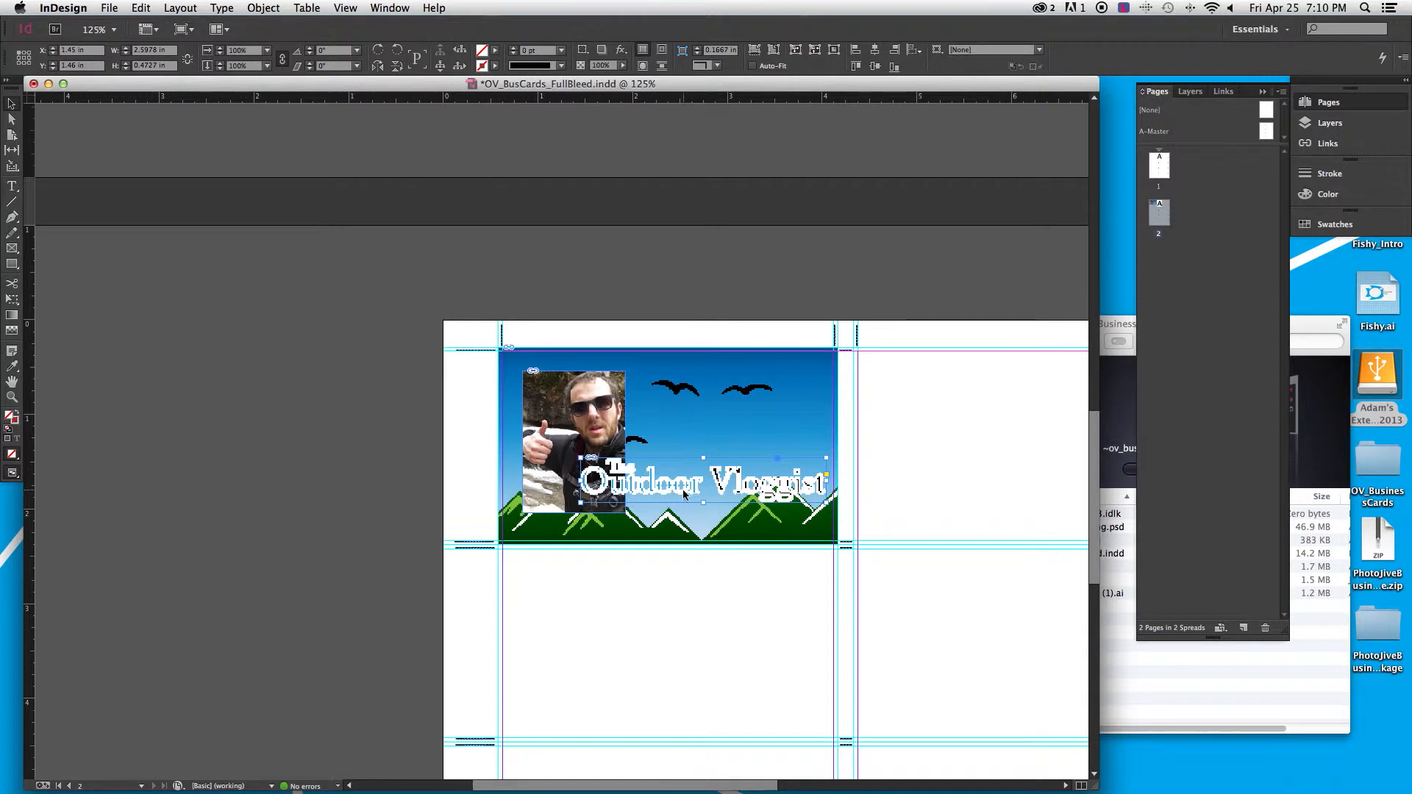
# Bring up the context menu on the Outdoor Vloggist title over the mountain card
pyautogui.rightClick(683, 494)
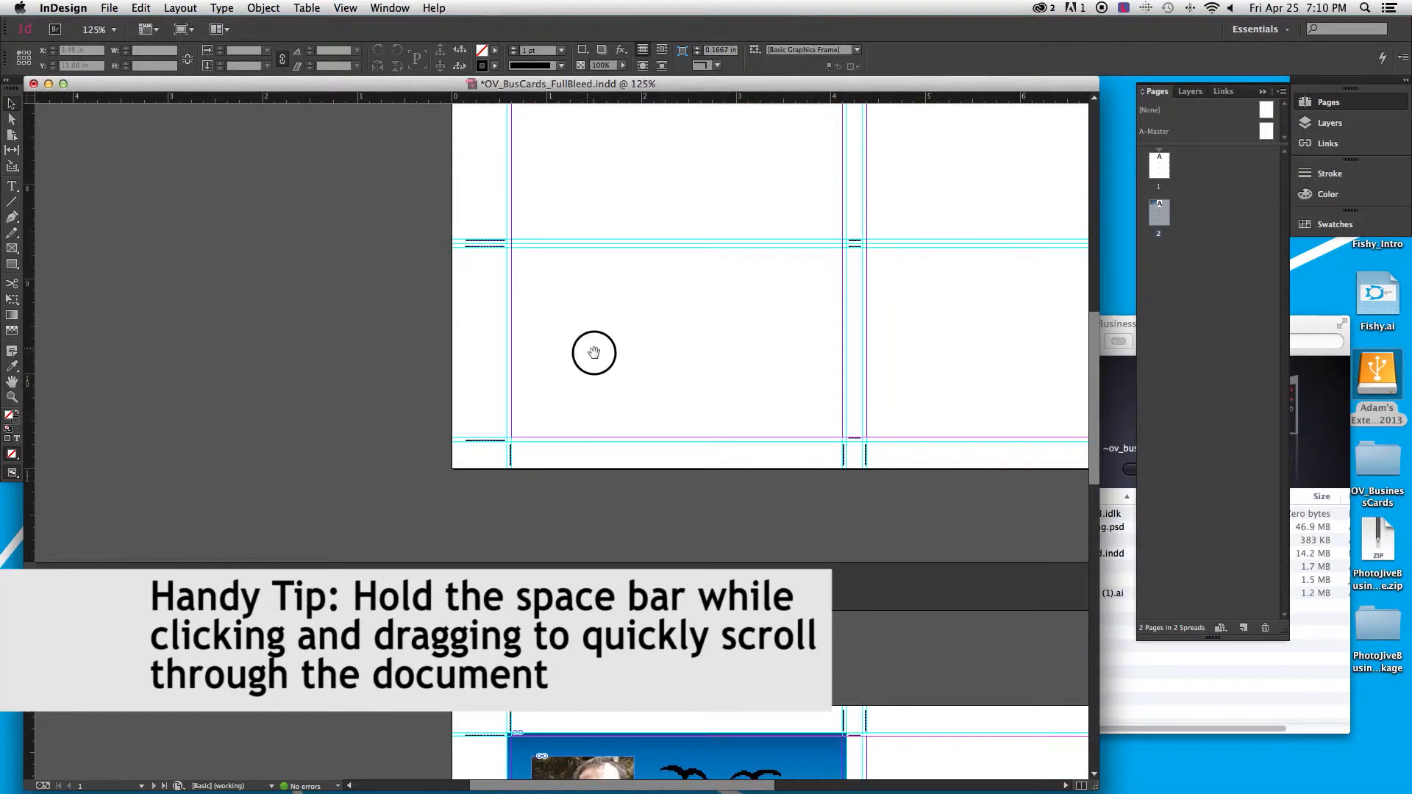
# Pan the view so page 1's top blank cards are visible for placing the logos
pyautogui.moveTo(594, 353); pyautogui.dragTo(620, 552)
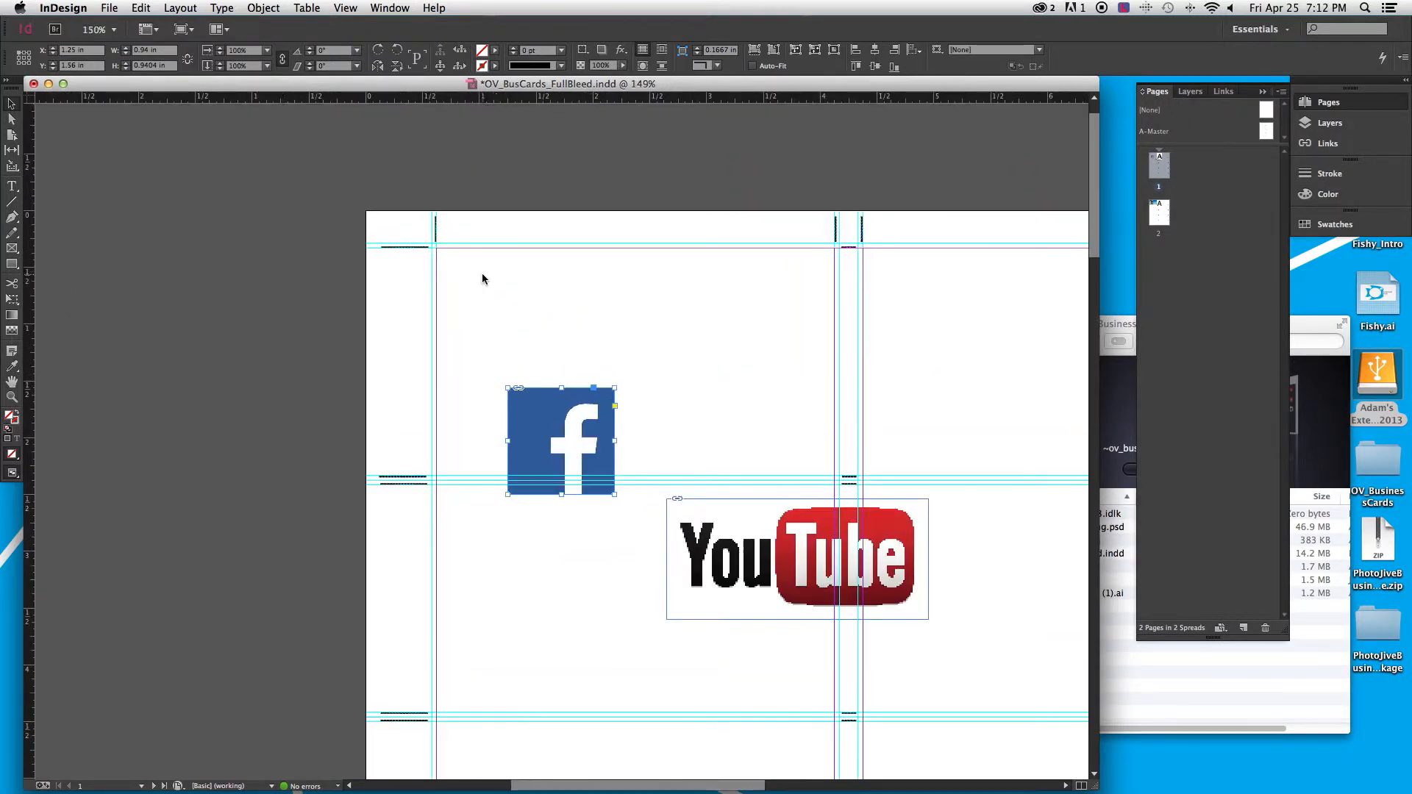
# Scale the Facebook and YouTube logos down to small icons and line them along the first card's bottom
pyautogui.moveTo(561, 441); pyautogui.dragTo(518, 351)
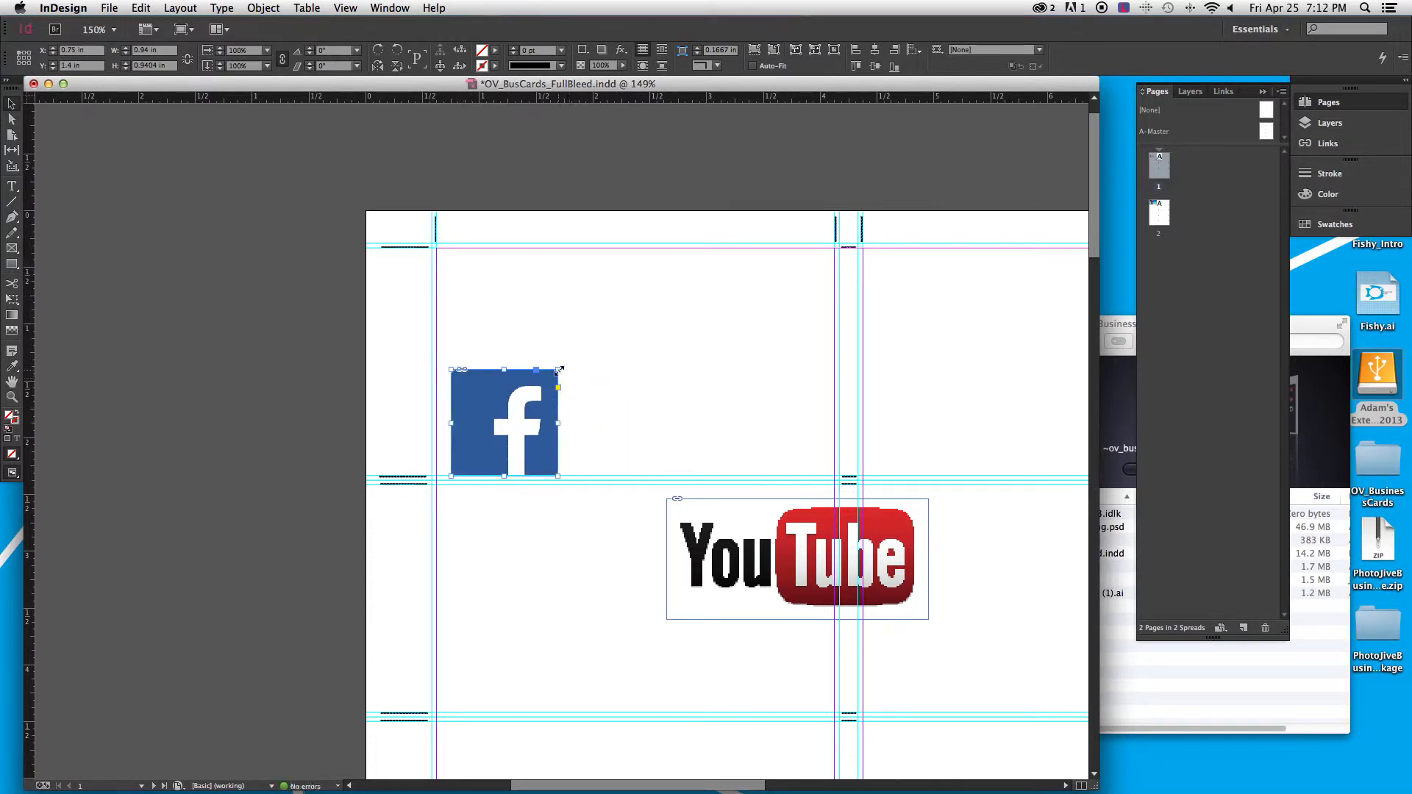
pyautogui.moveTo(558, 369); pyautogui.dragTo(503, 466)
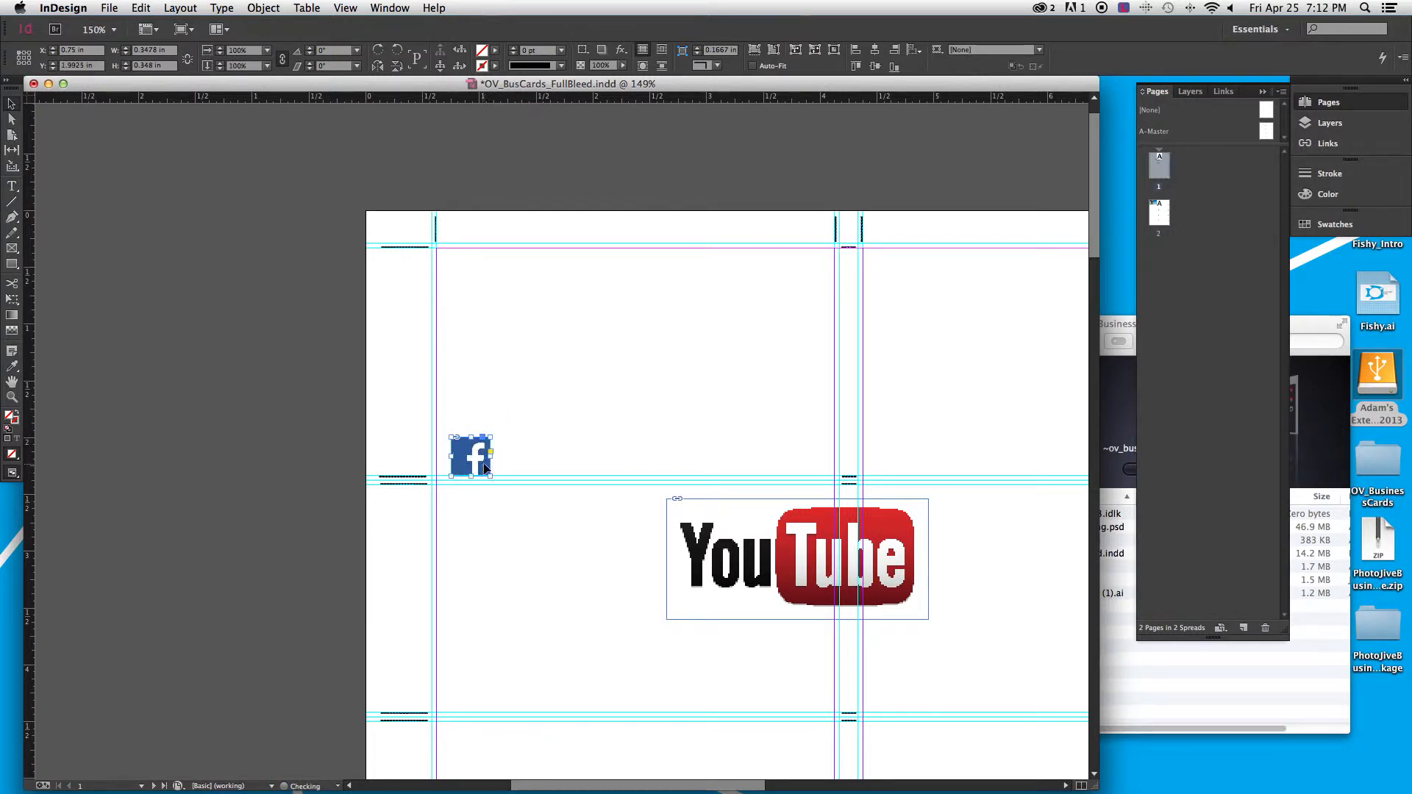
pyautogui.moveTo(470, 454); pyautogui.dragTo(477, 449)
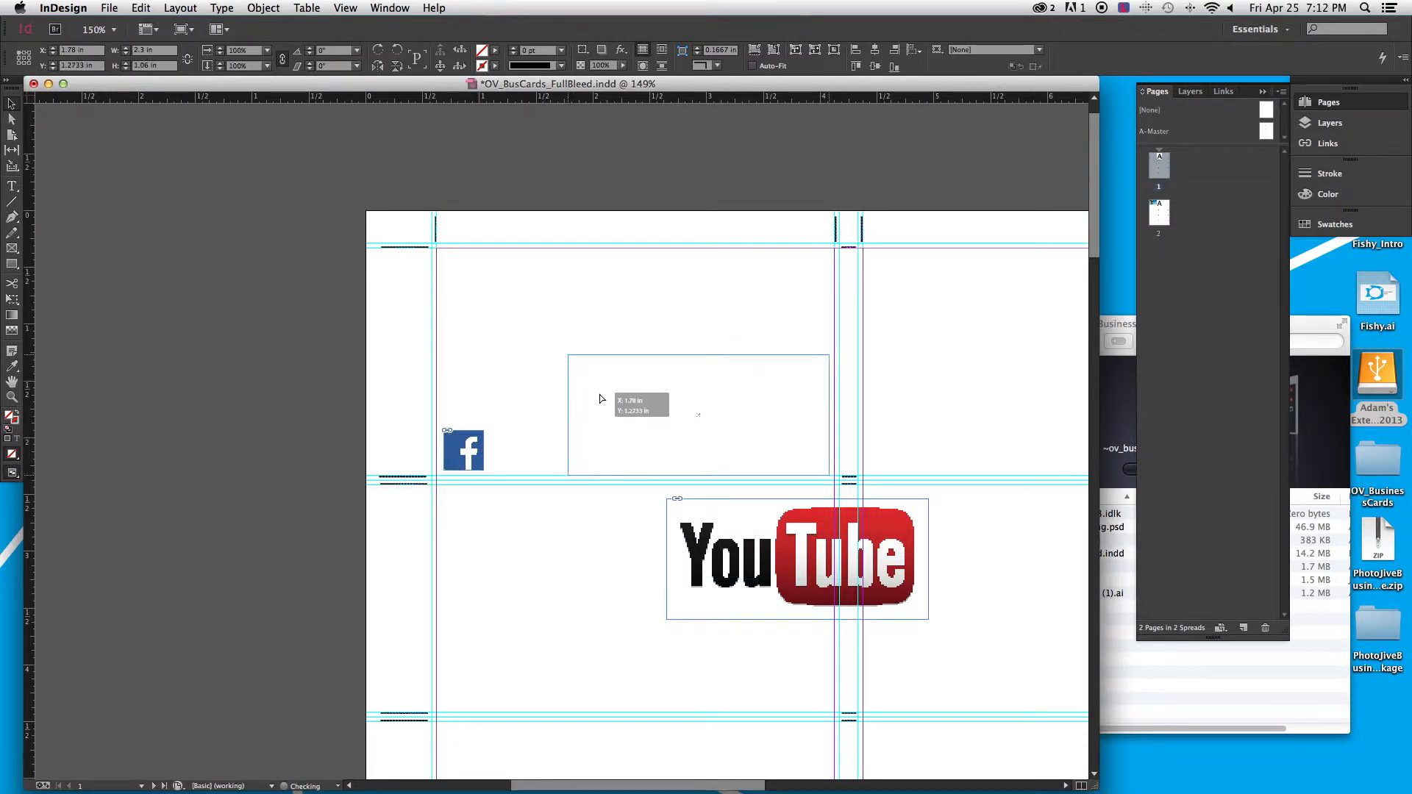
pyautogui.moveTo(796, 558); pyautogui.dragTo(697, 410)
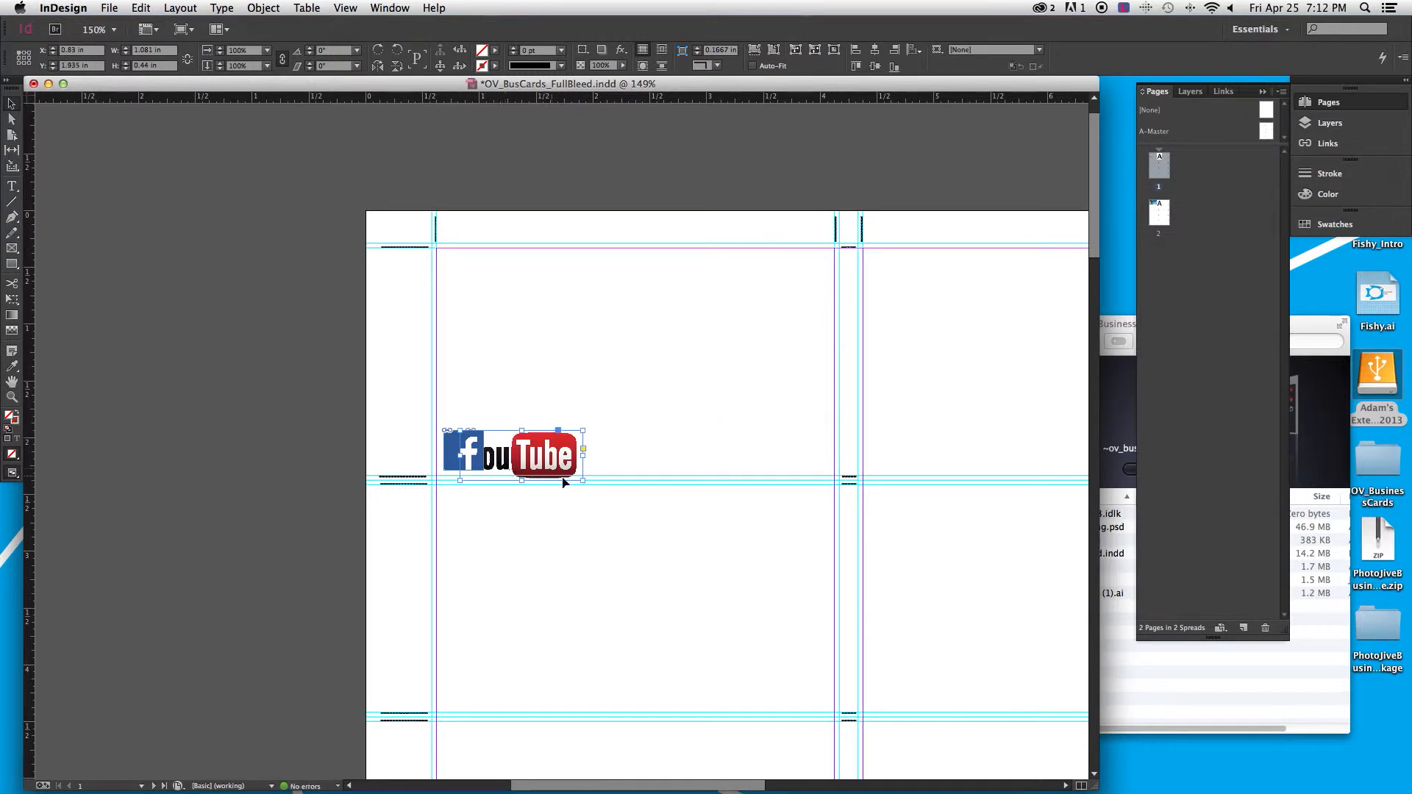
pyautogui.moveTo(582, 483); pyautogui.dragTo(549, 468)
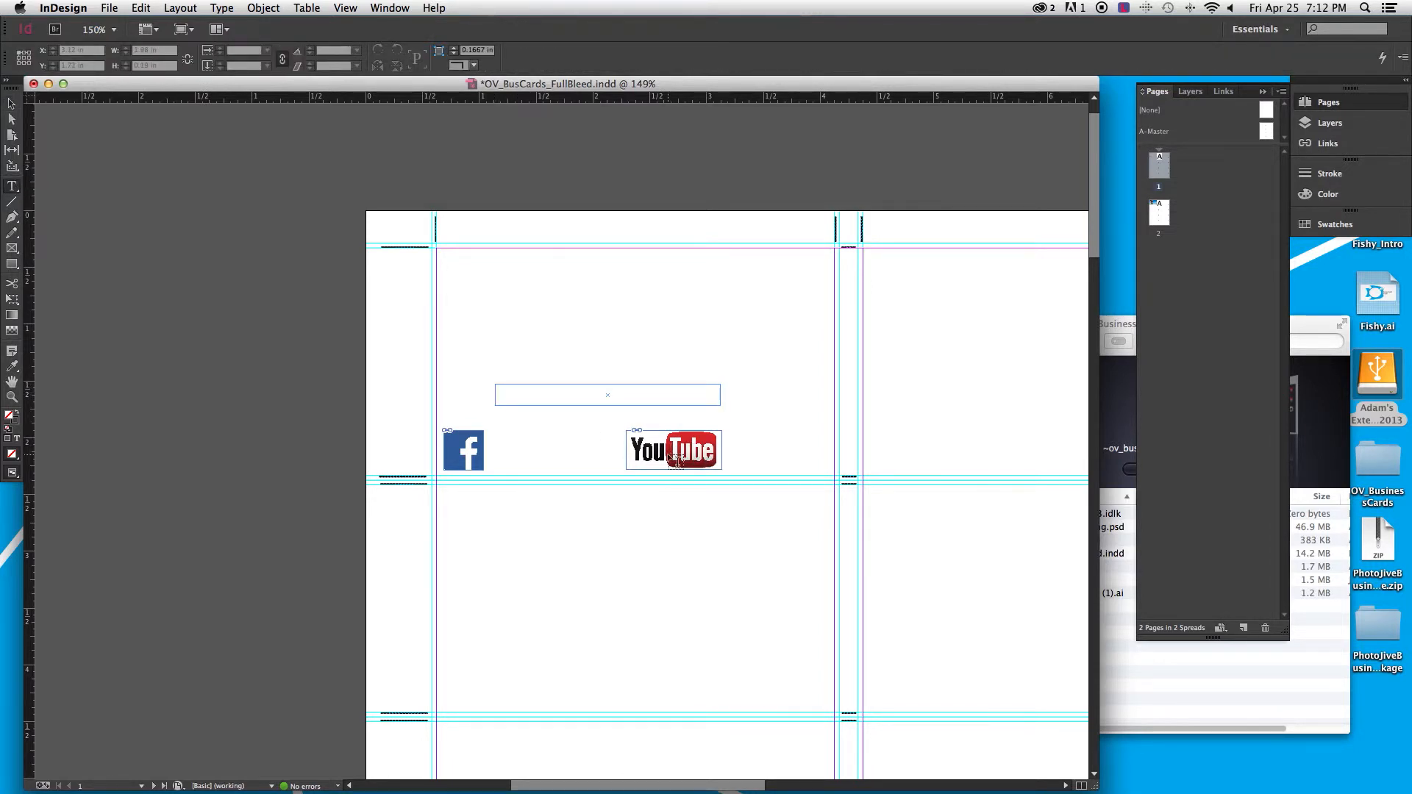
# Enter facebook.com/OutdoorVloggist in the text frame, widening it so the address fits
pyautogui.click(608, 394)
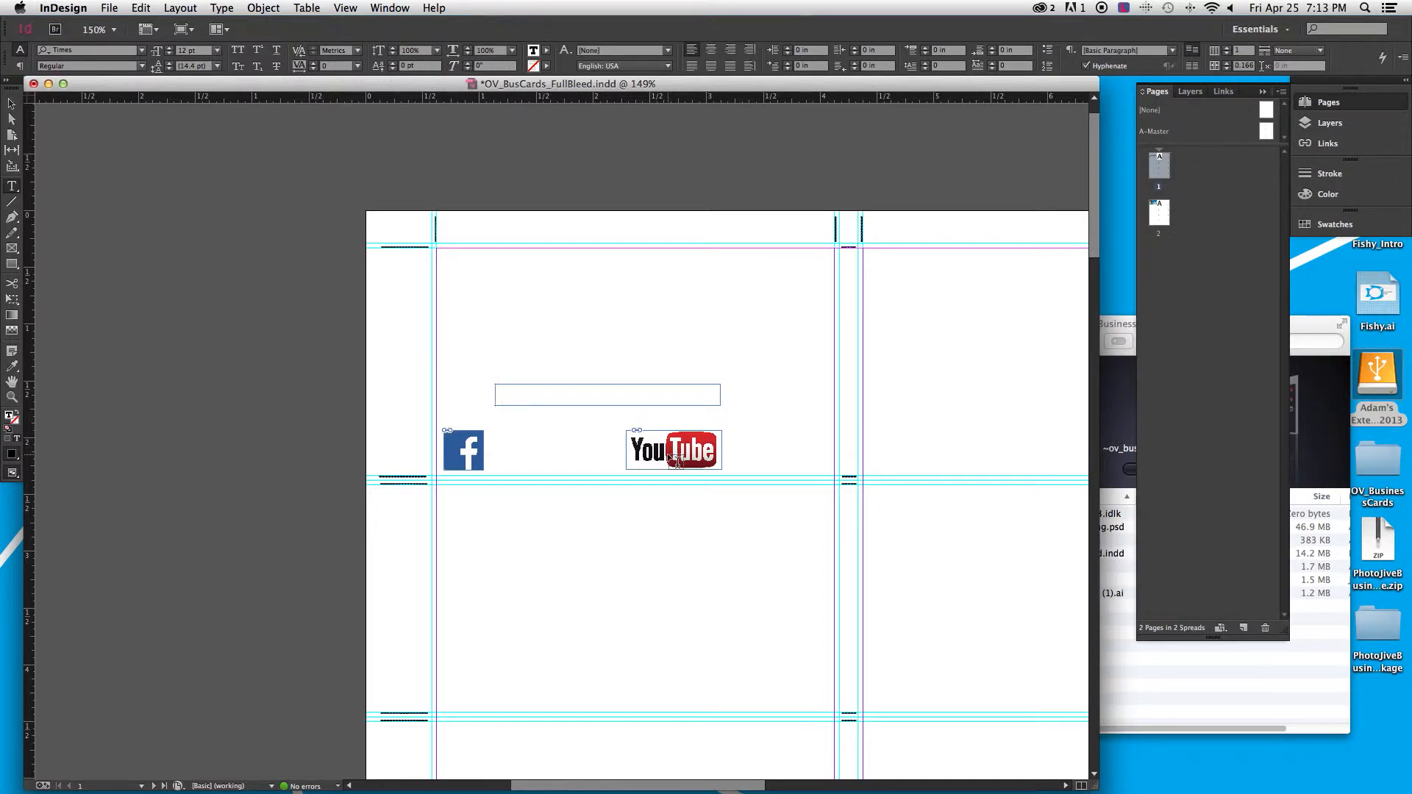
pyautogui.write('faceboo.com/')
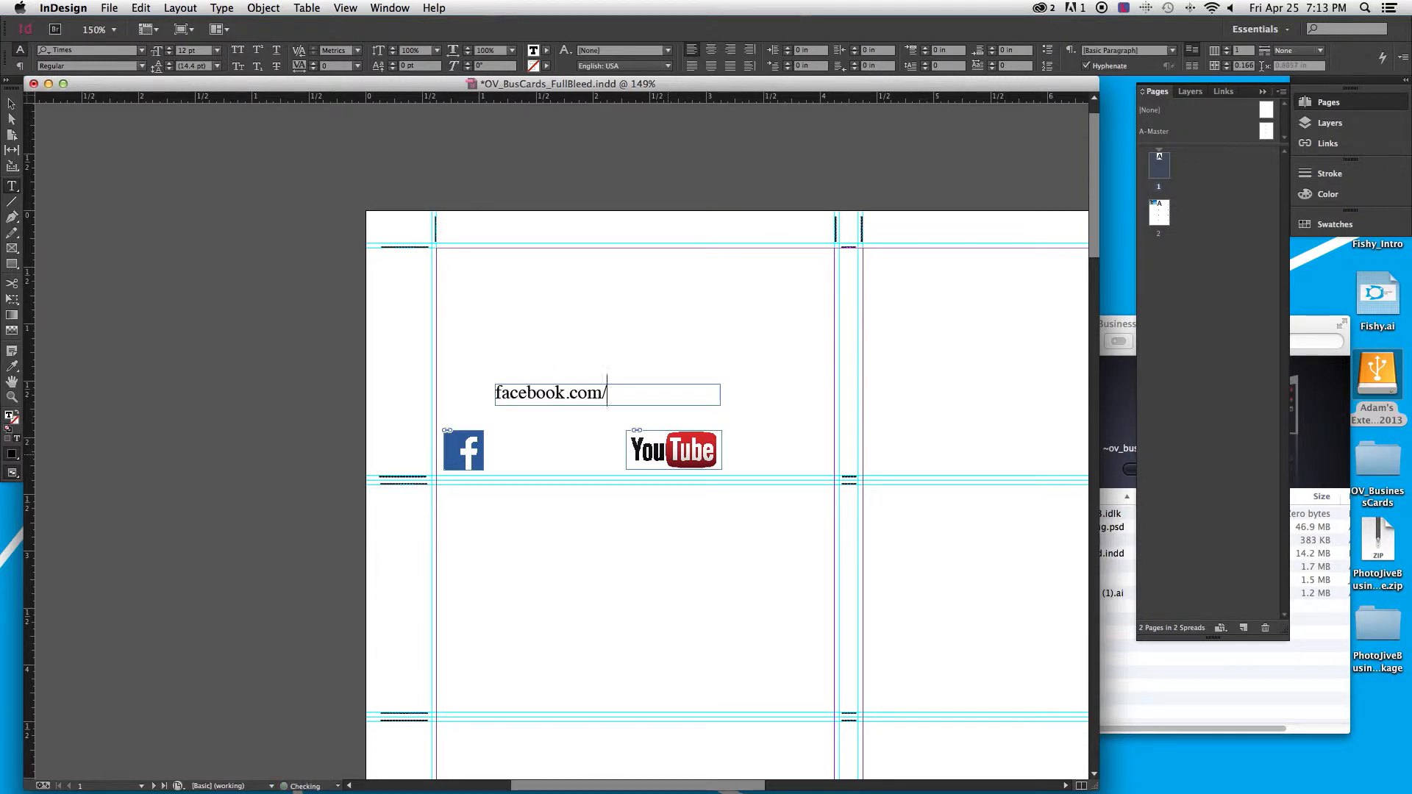
pyautogui.write('Outdoor')
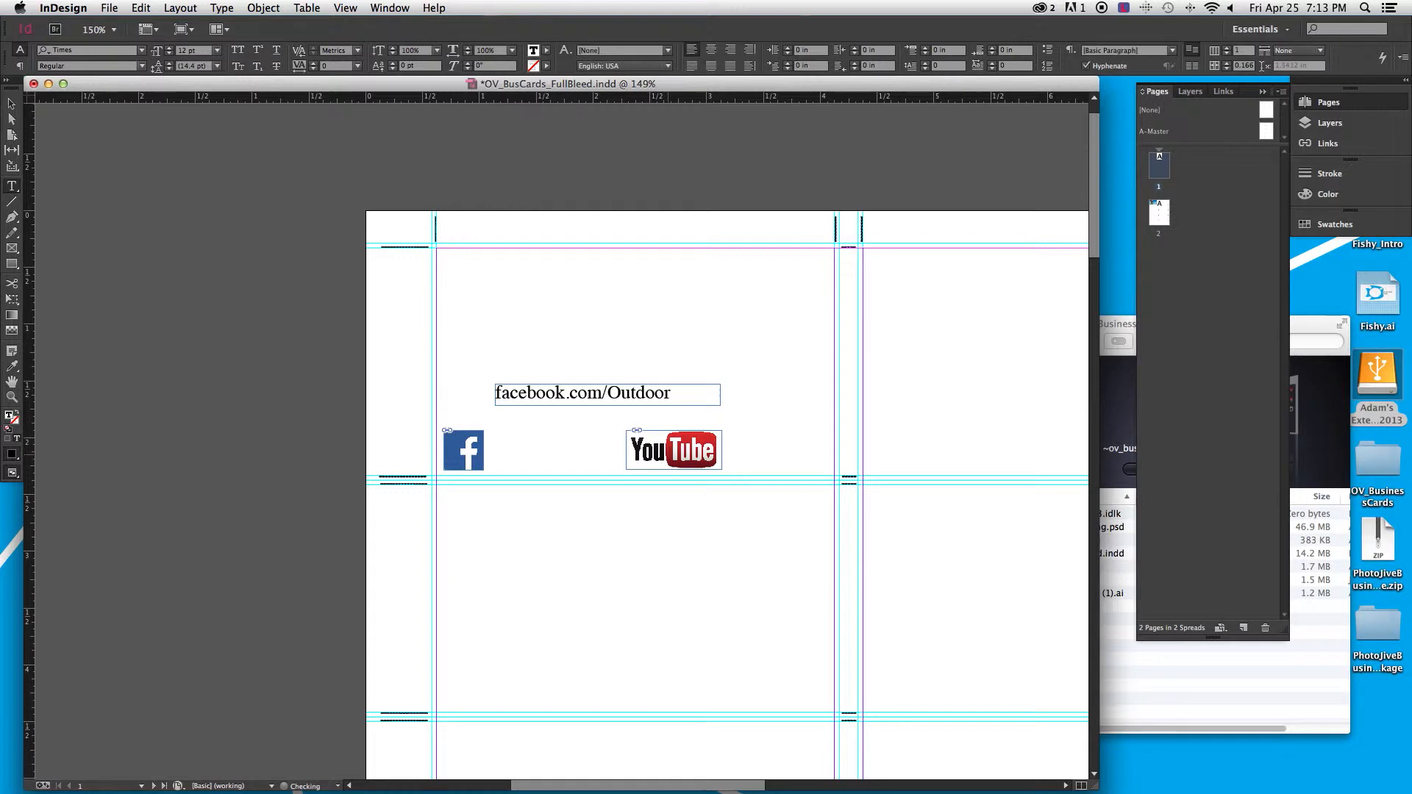
pyautogui.write('Vlog-')
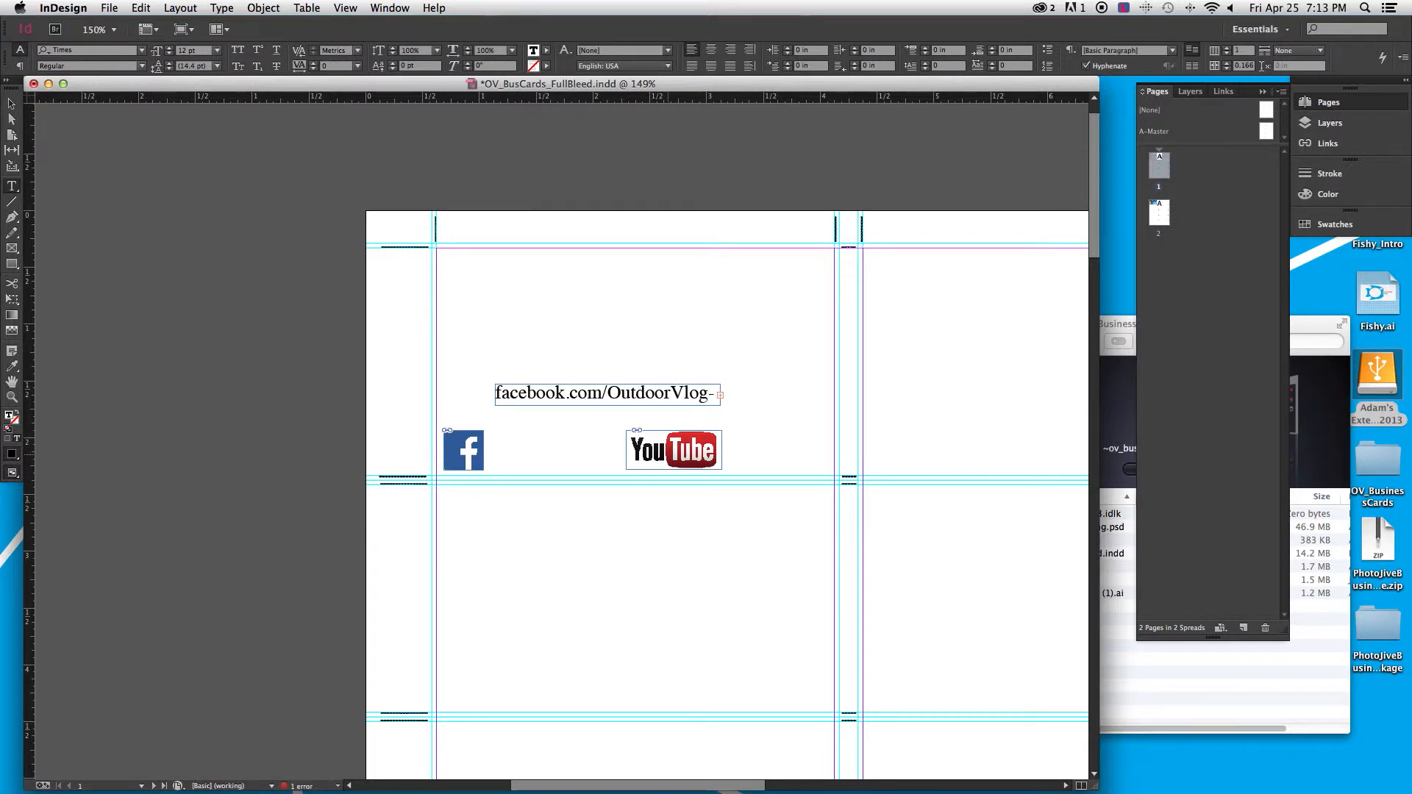
pyautogui.click(607, 393)
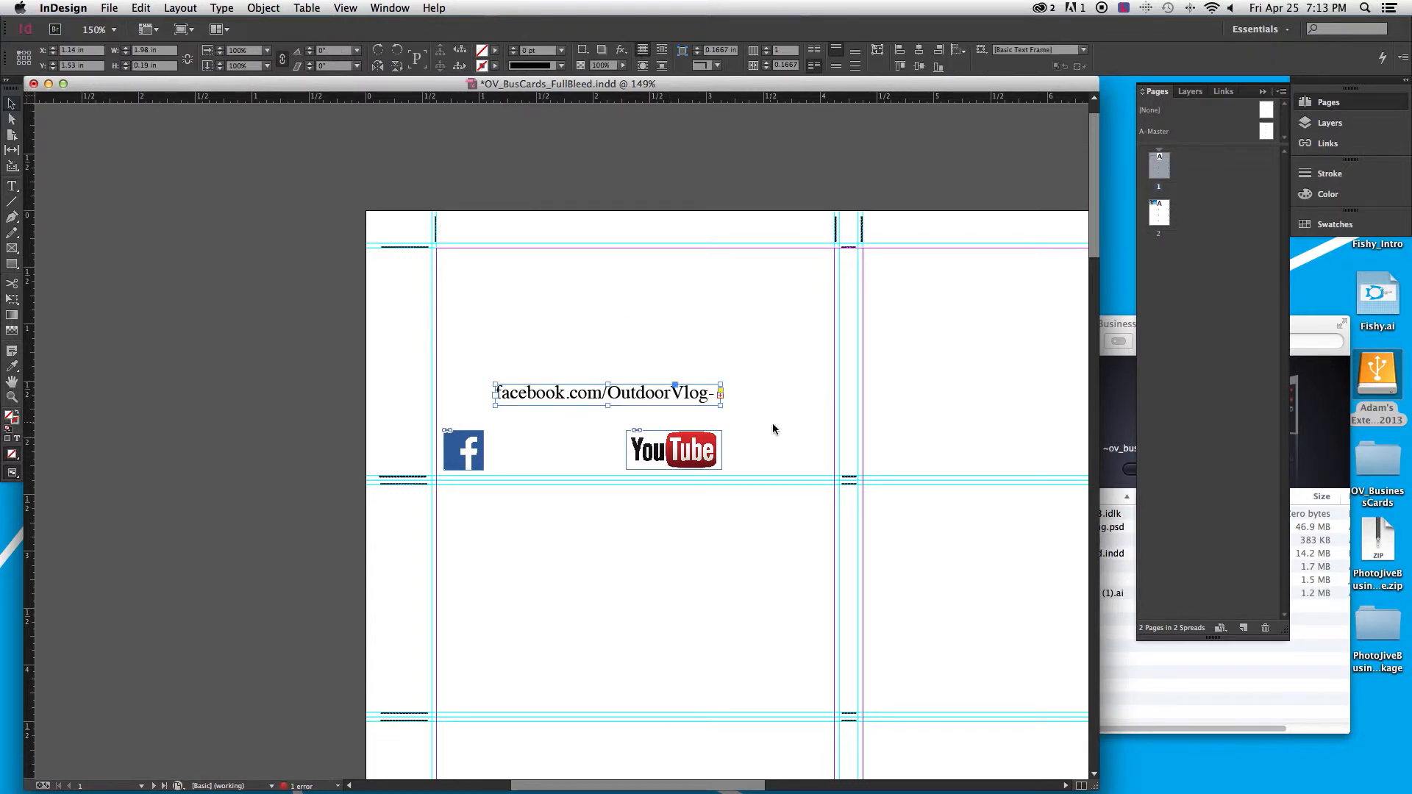
pyautogui.moveTo(721, 405); pyautogui.dragTo(764, 426)
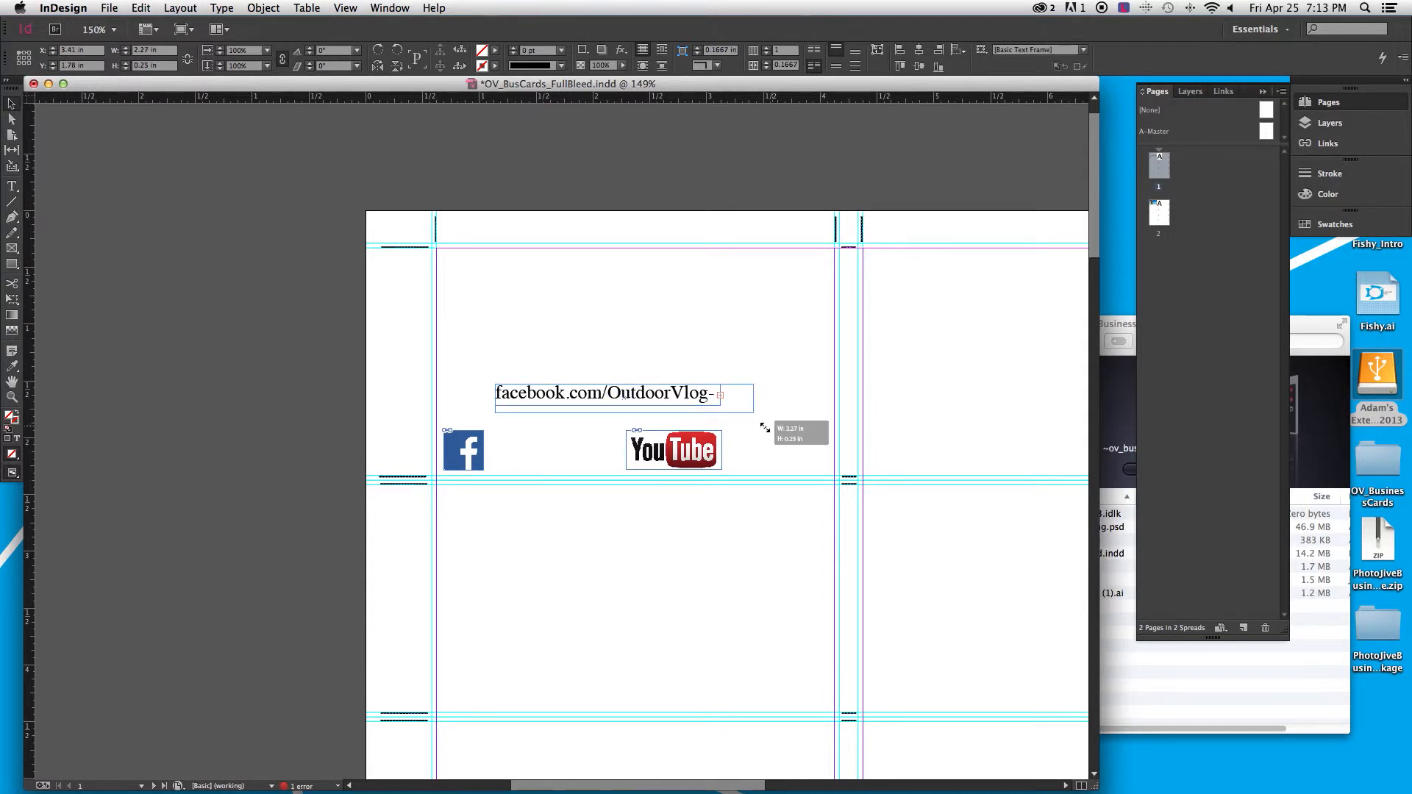
pyautogui.write('gist')
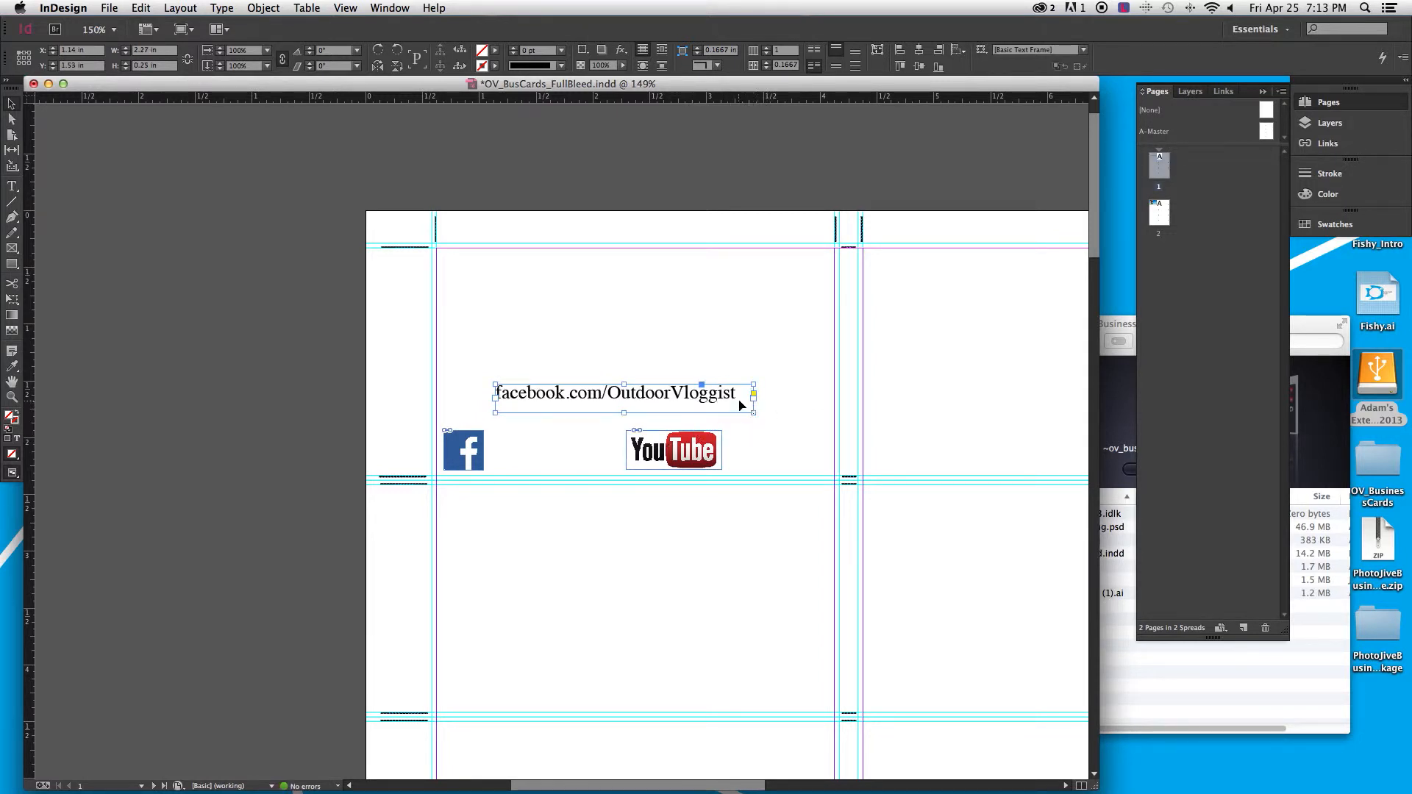
# Set the Facebook URL line in Futura and drag a copy of the frame down for the YouTube row
pyautogui.doubleClick(621, 393)
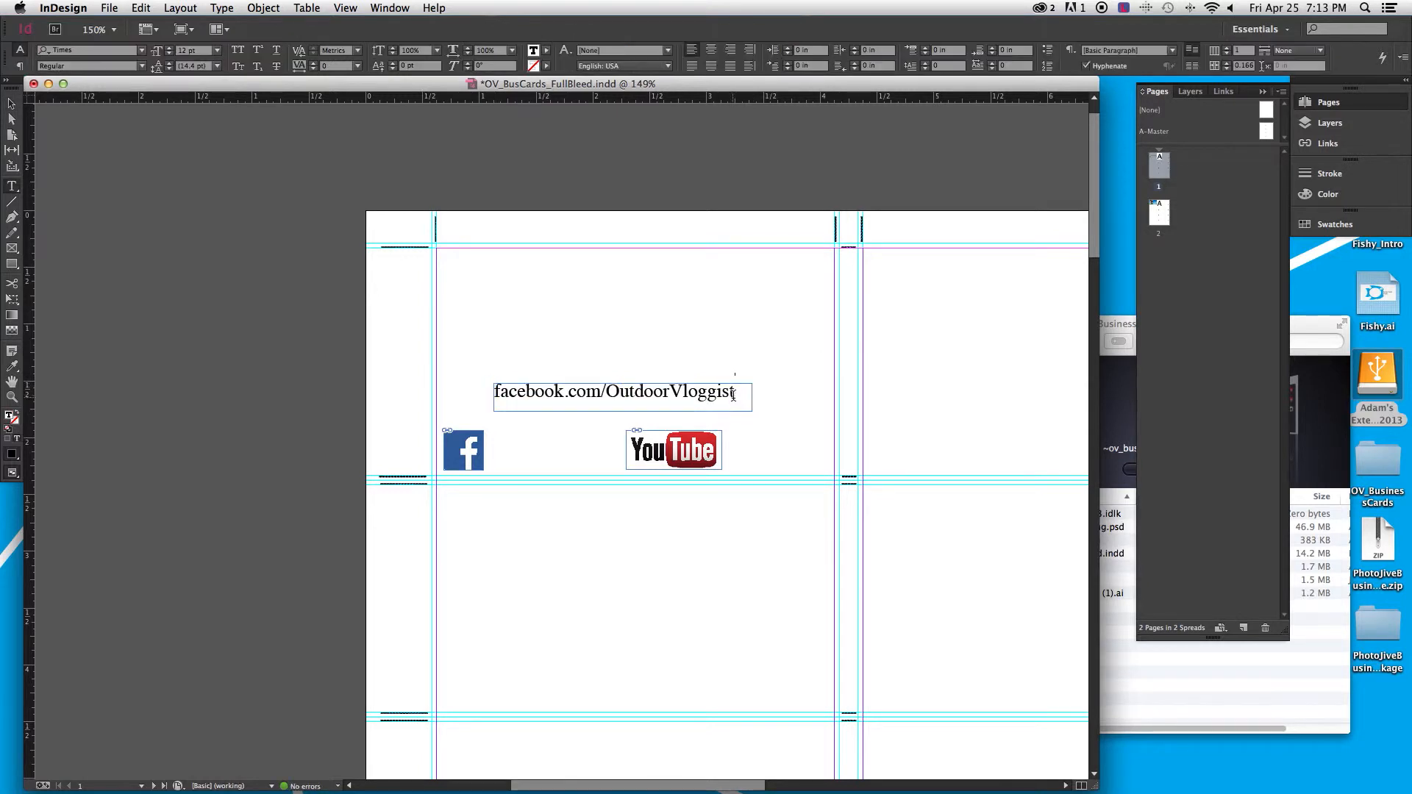
pyautogui.tripleClick(621, 391)
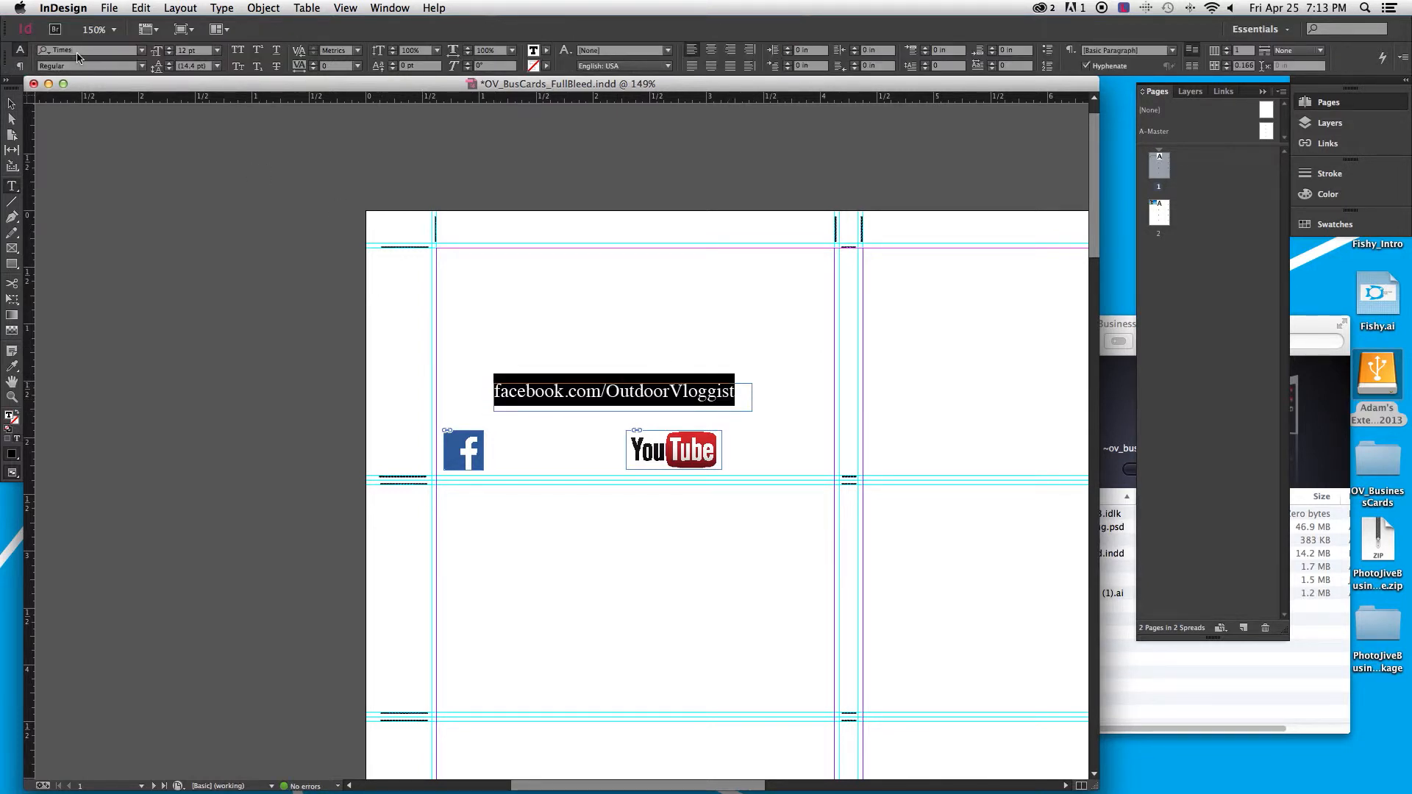
pyautogui.click(85, 50)
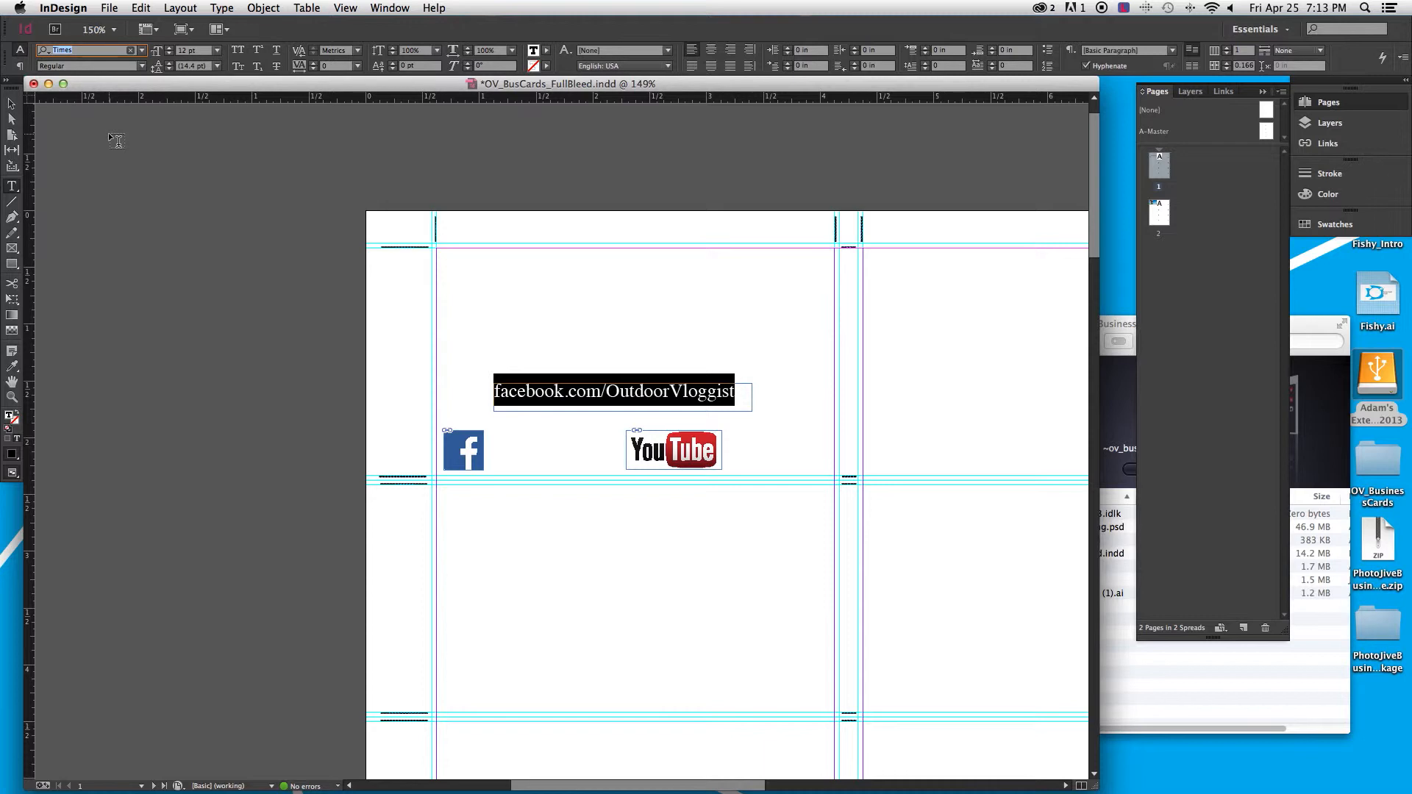
pyautogui.write('fur')
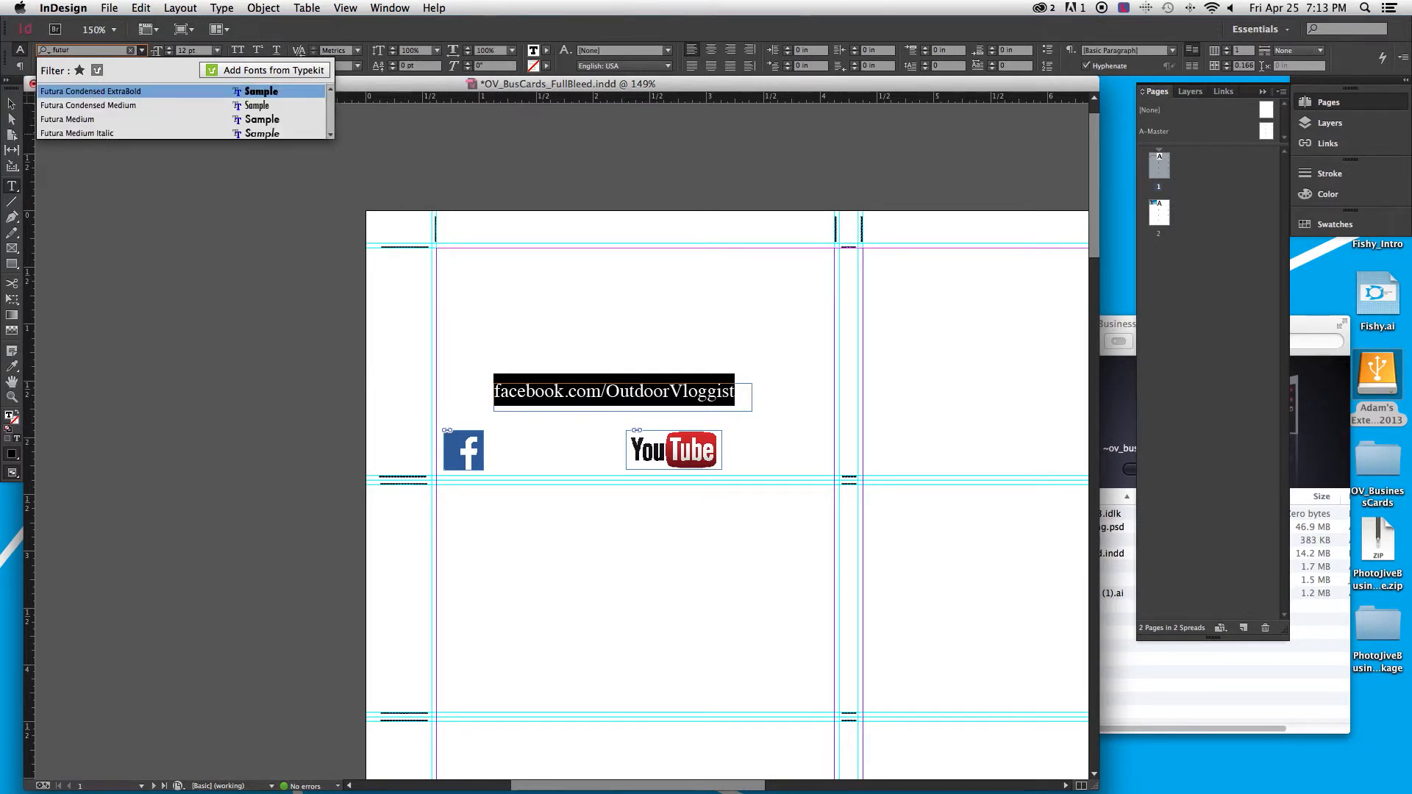
pyautogui.click(81, 132)
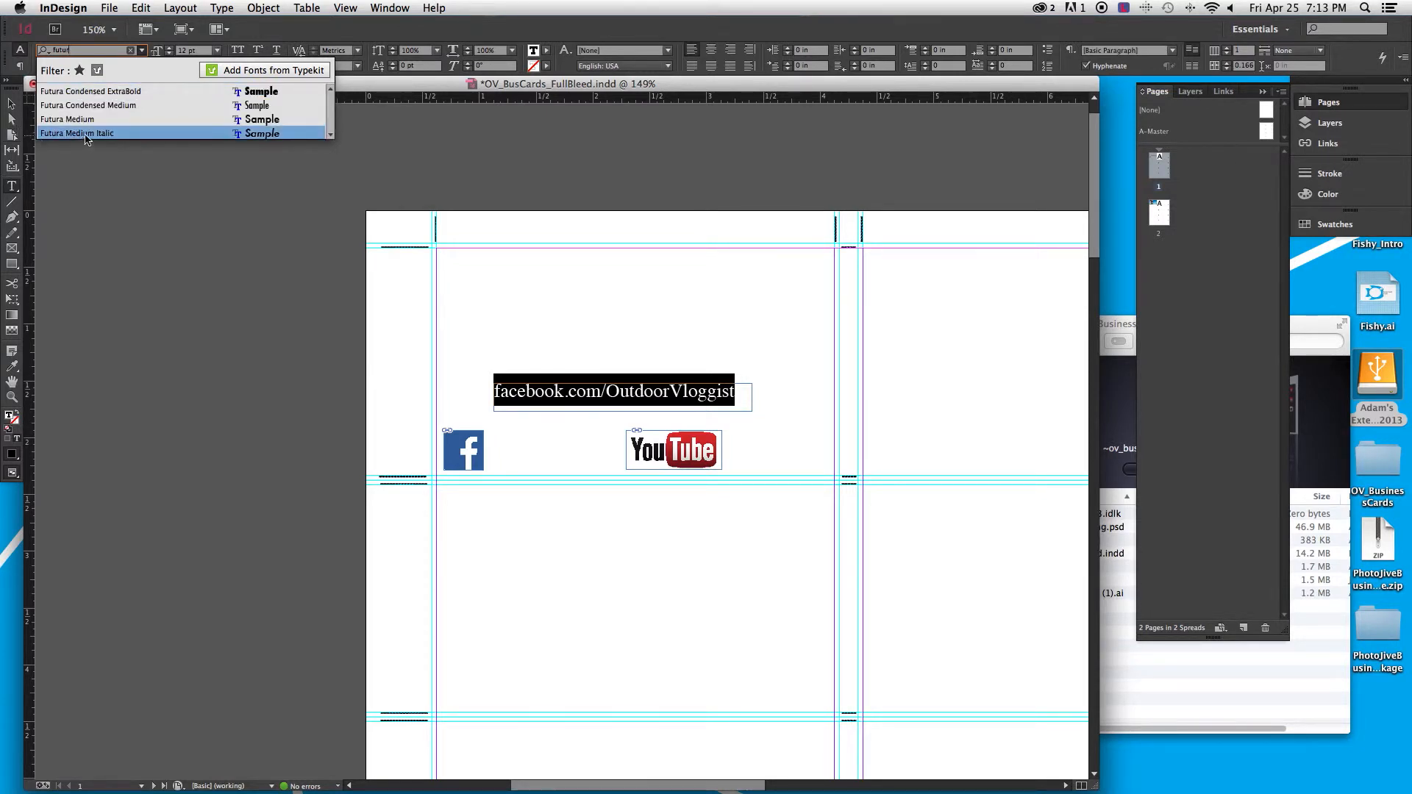
pyautogui.click(76, 132)
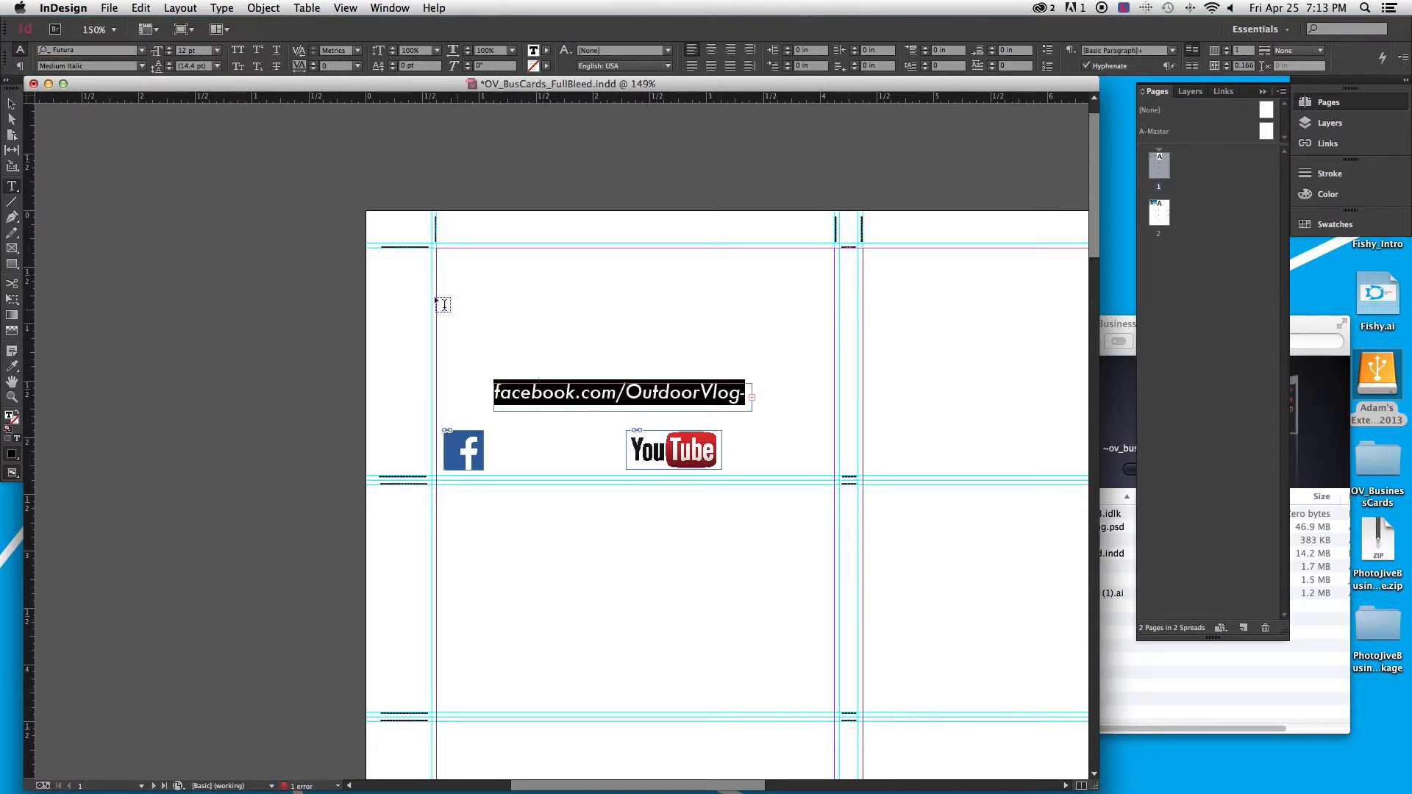
pyautogui.click(141, 65)
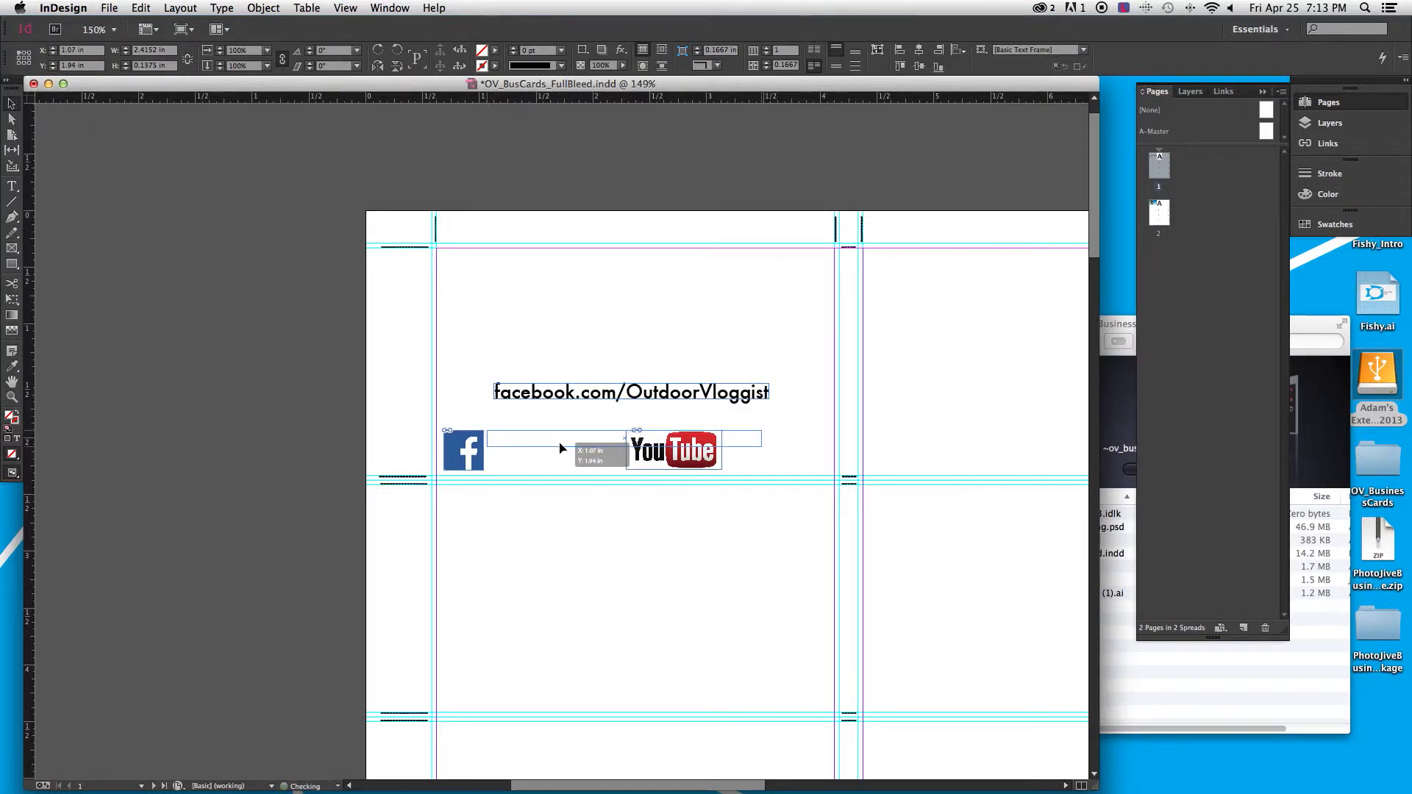
pyautogui.moveTo(559, 441); pyautogui.dragTo(556, 455)
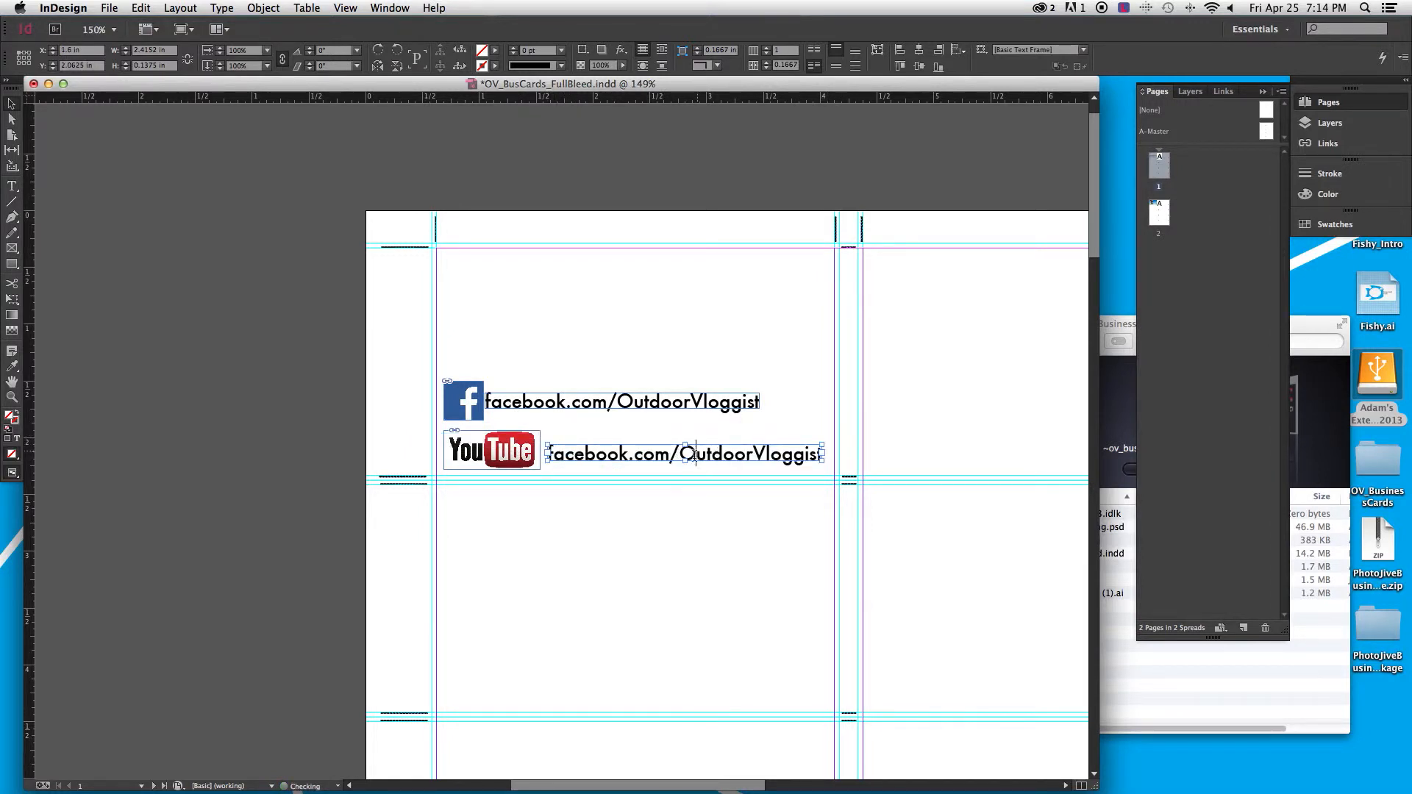
# Replace the copied line with youtube.com/OutdoorVloggist beside the YouTube logo
pyautogui.tripleClick(683, 455)
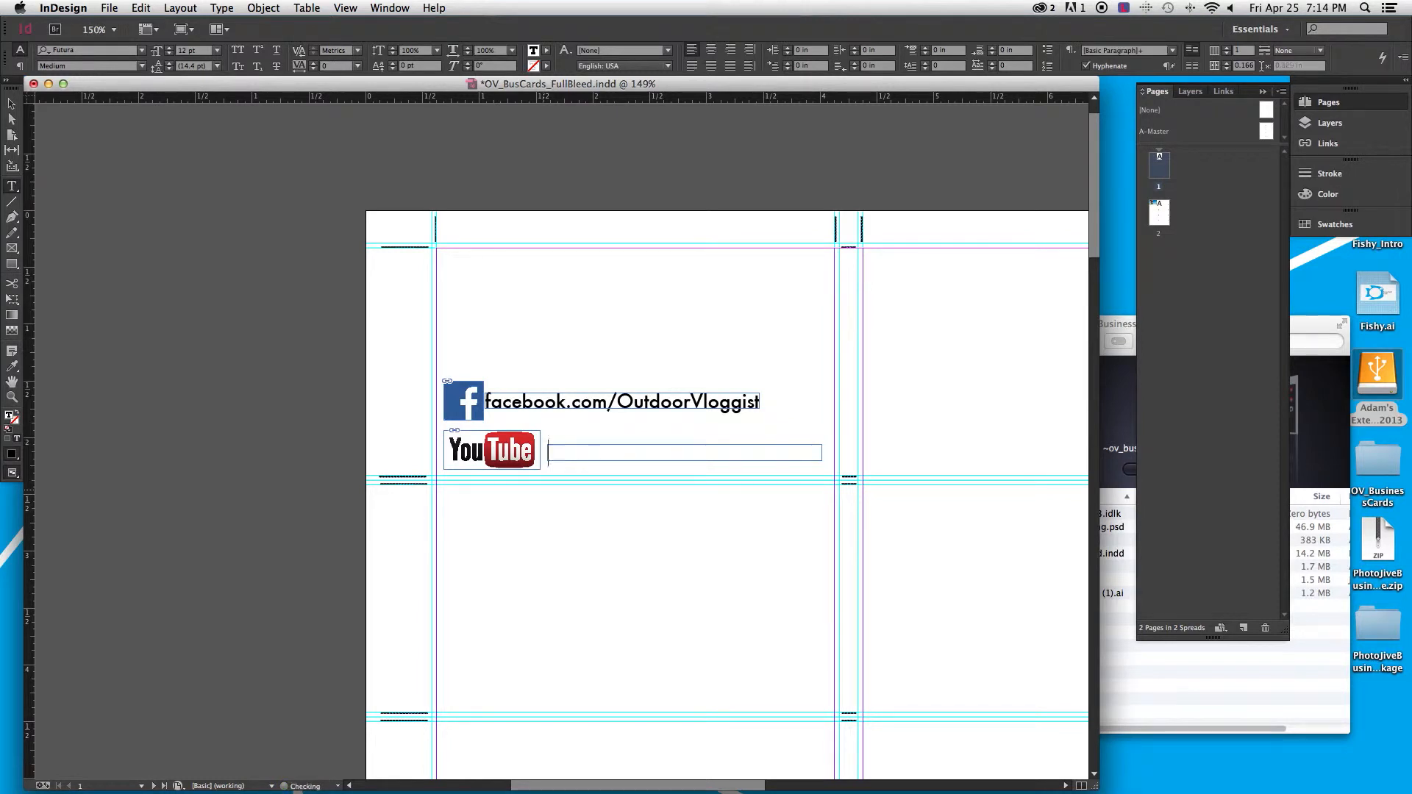
pyautogui.write('youtube.com/')
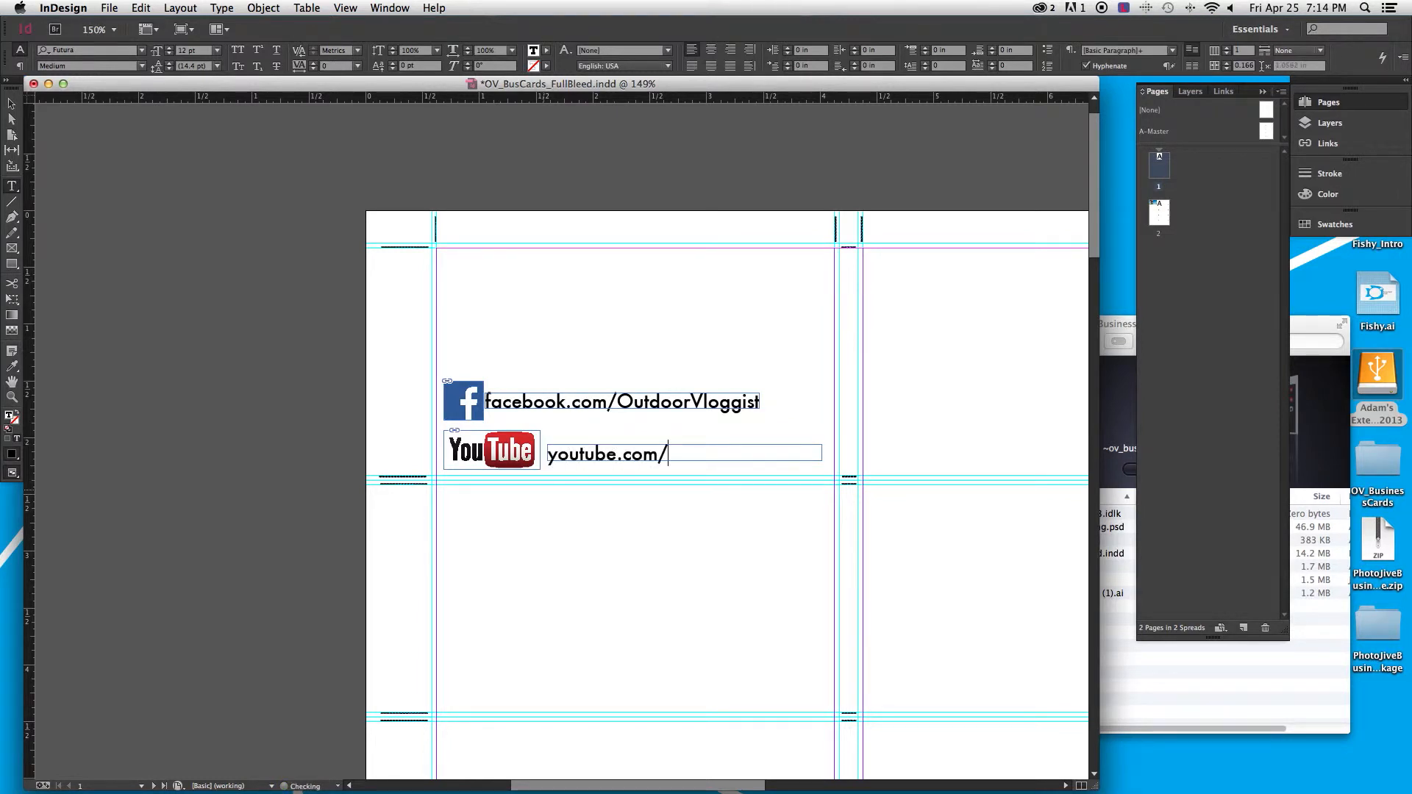
pyautogui.write('OutdoorV')
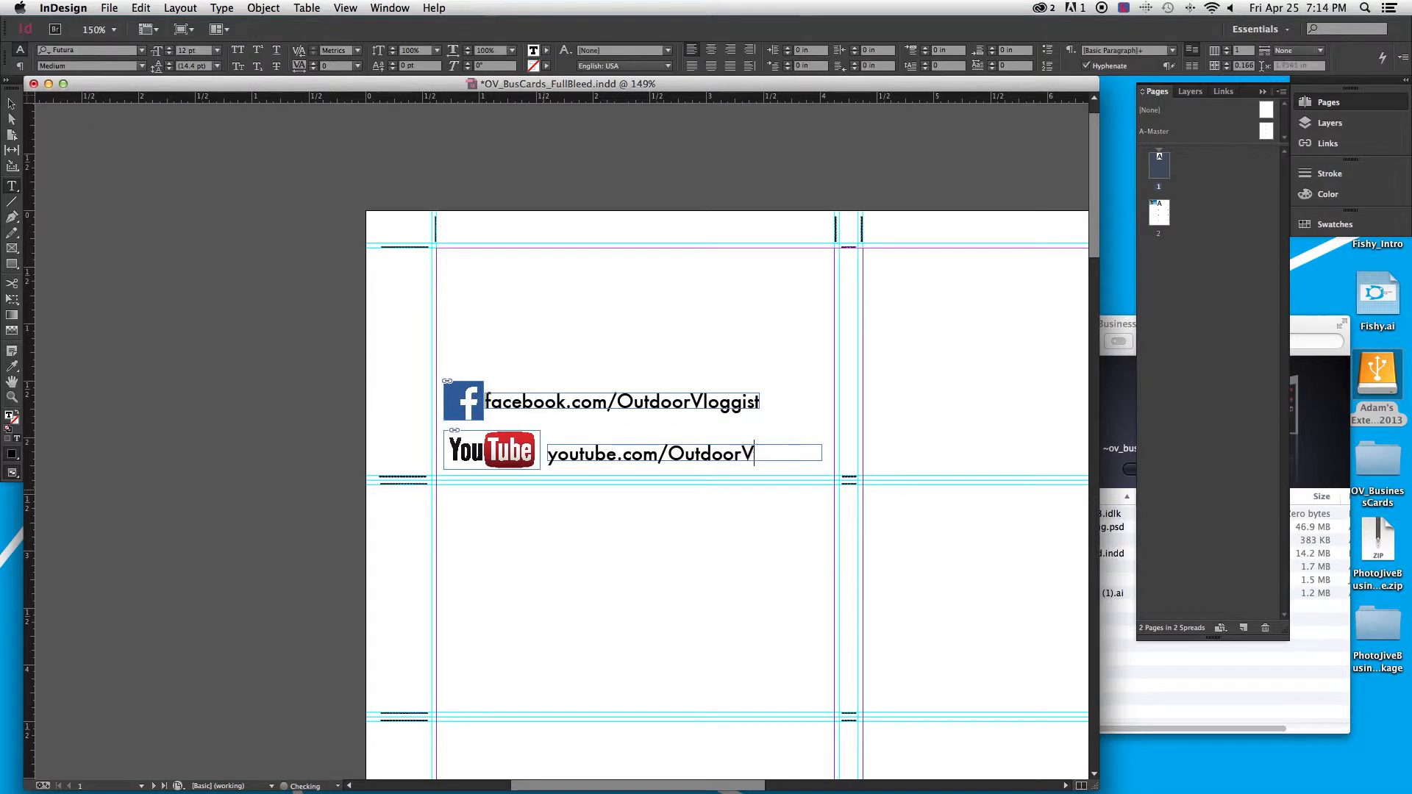
pyautogui.write('loggist')
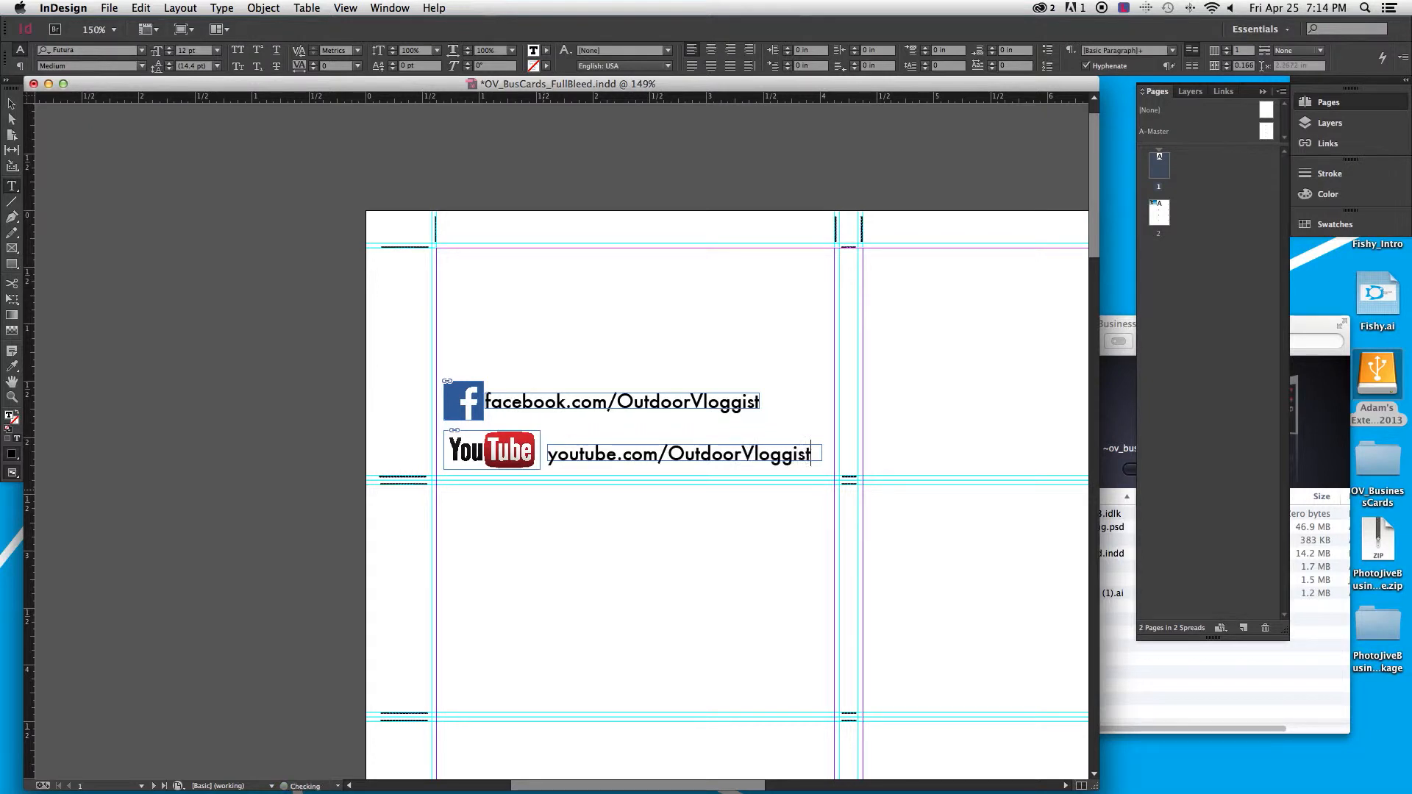
pyautogui.click(13, 106)
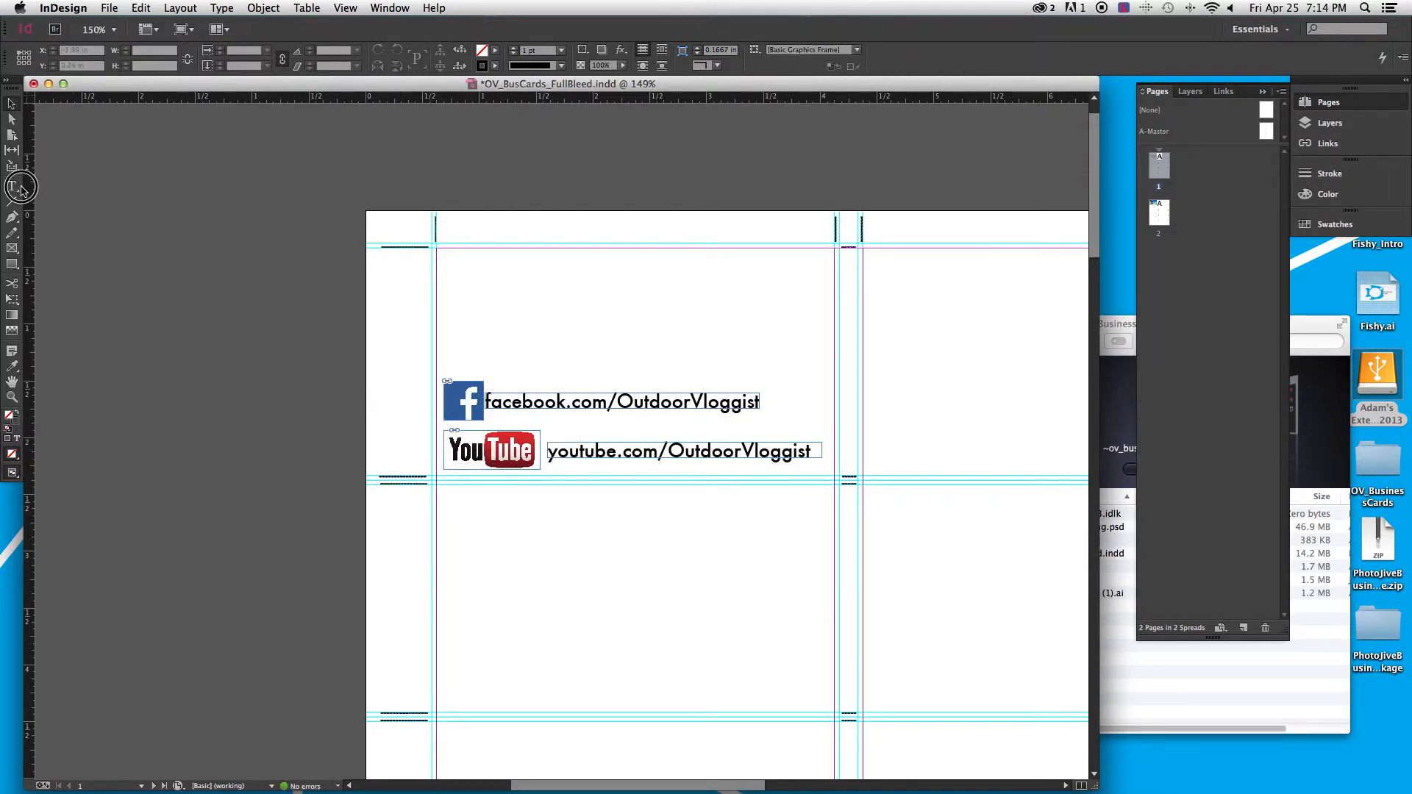
# Create a tagline text frame with placeholder 'I was here today' and select it for replacement
pyautogui.click(13, 186)
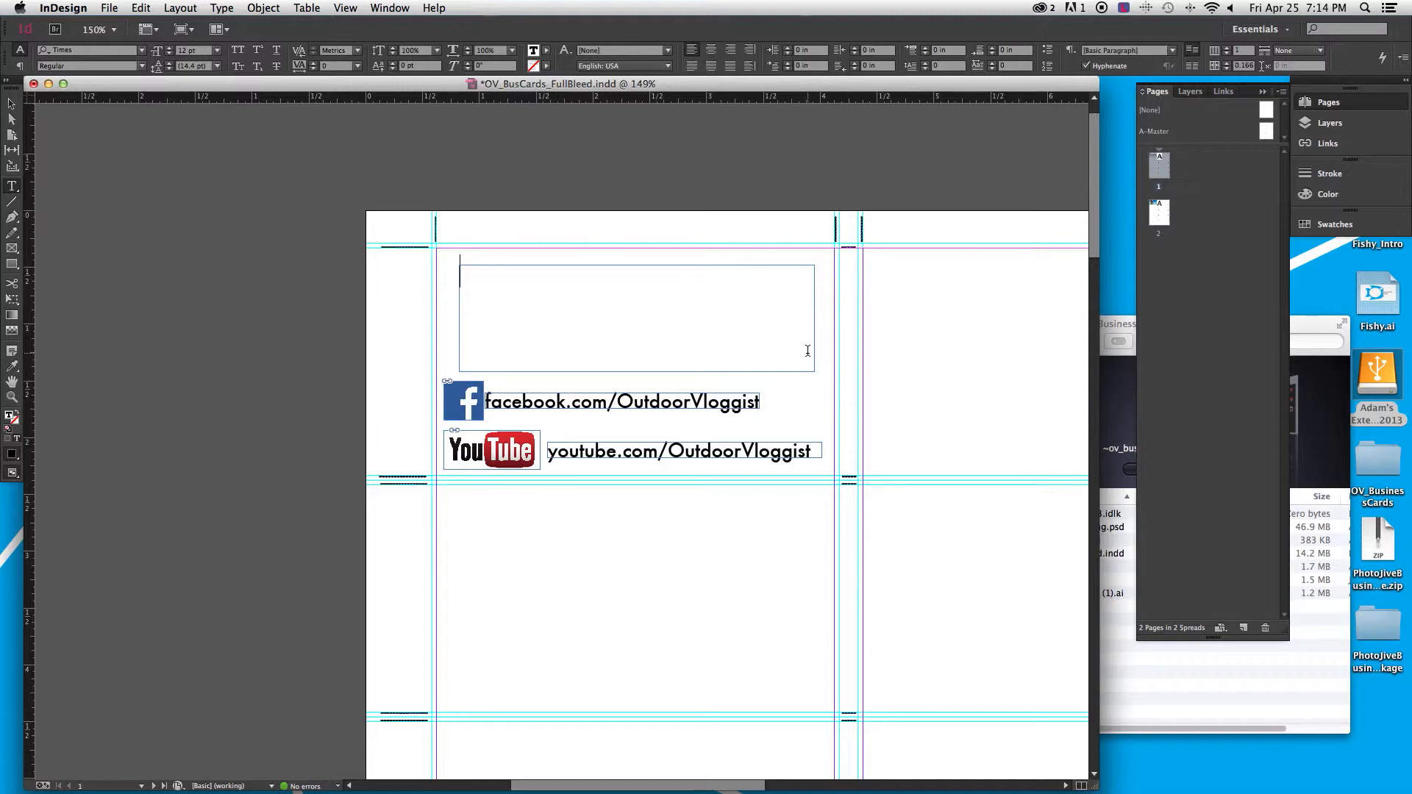
pyautogui.write('I was here today')
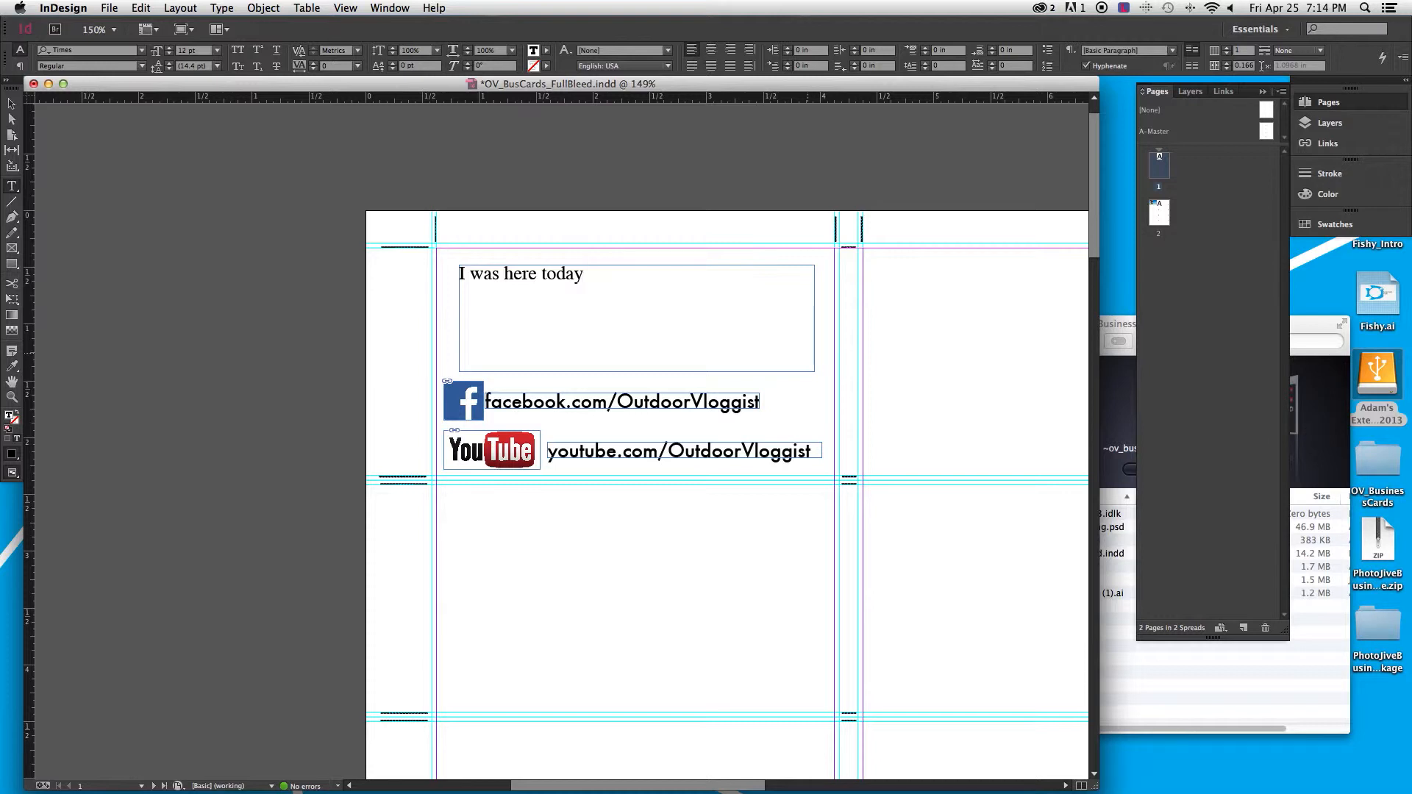
pyautogui.click(582, 274)
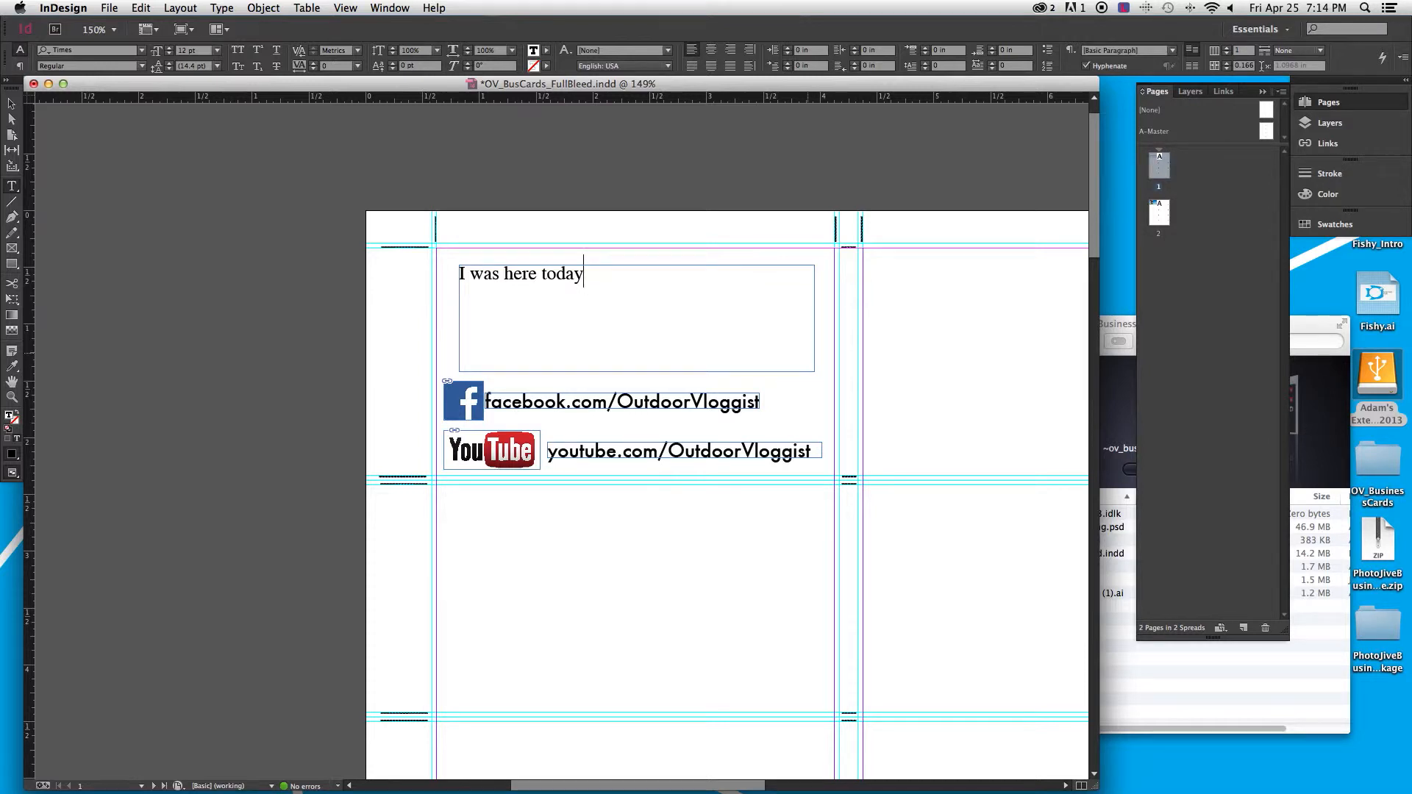
pyautogui.tripleClick(521, 274)
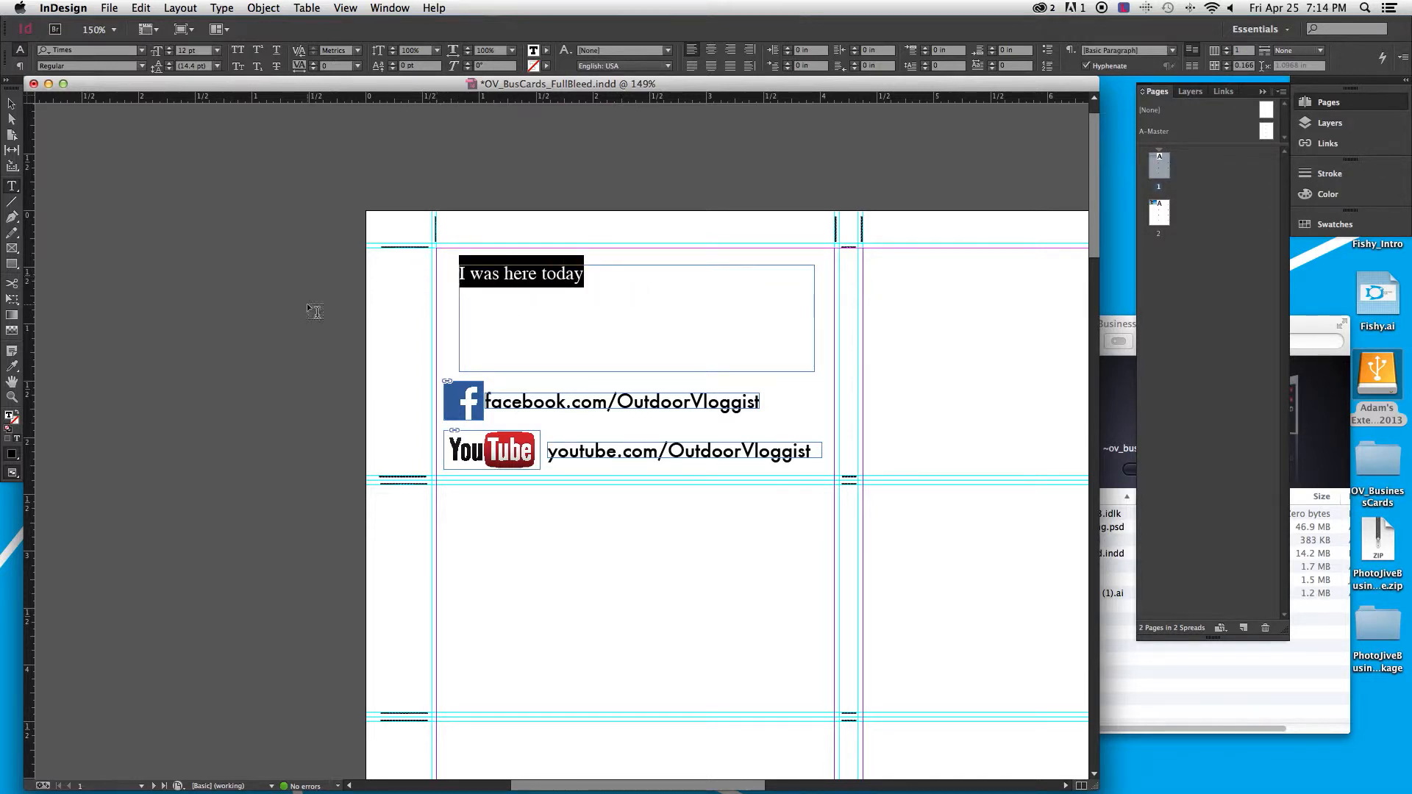
# Type the tagline 'An Adventure Happened Here Today / Log on To Find Out More!'
pyautogui.write('An A')
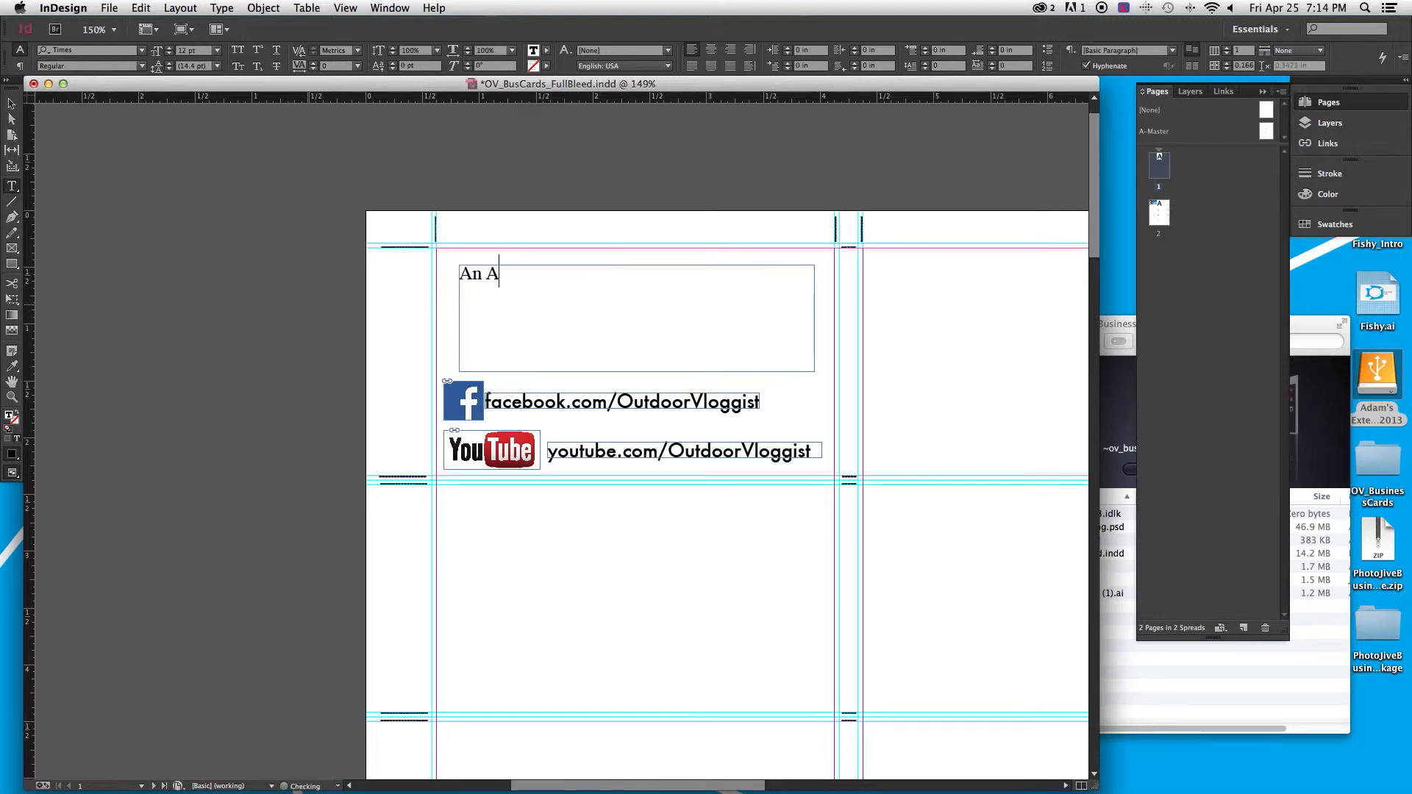
pyautogui.write('dventure H')
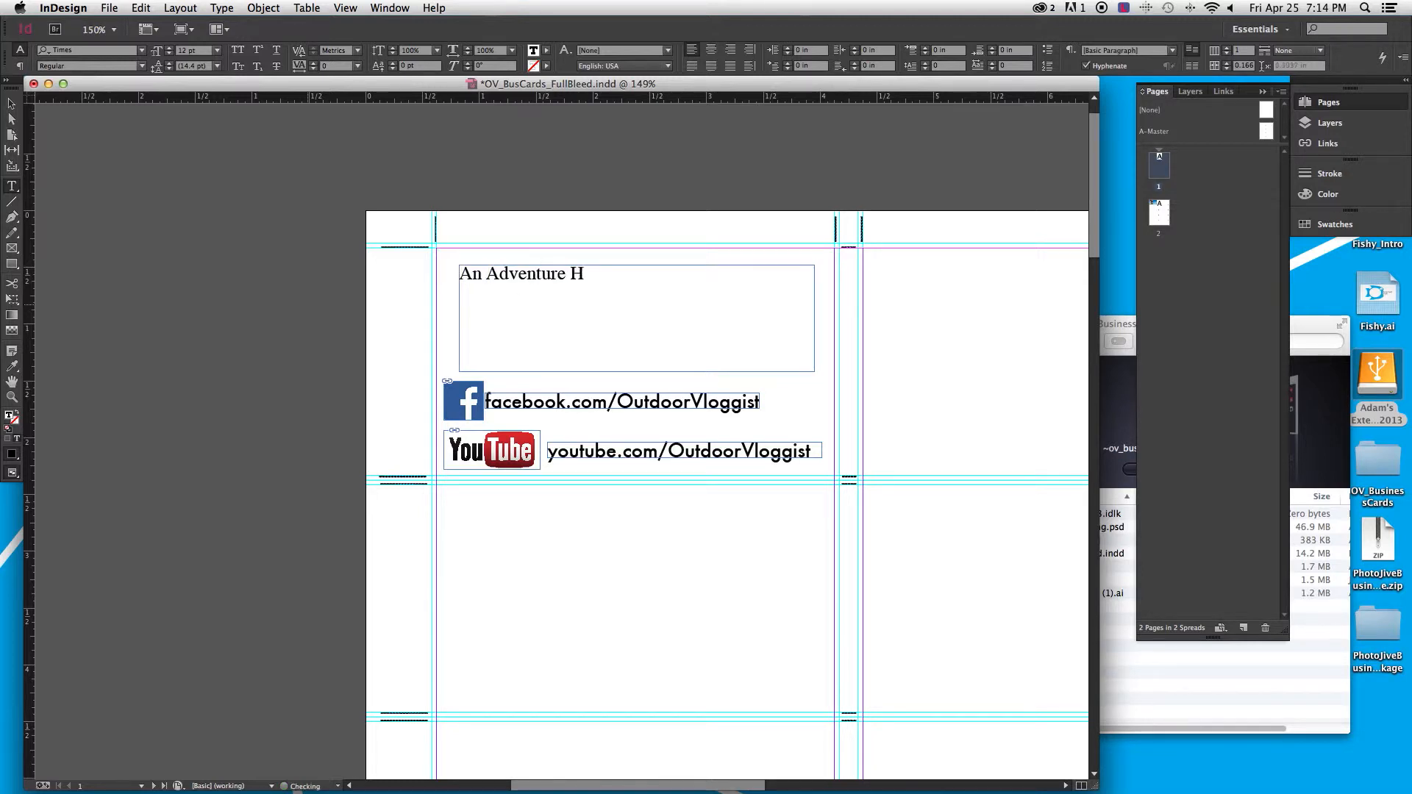
pyautogui.write('appened here')
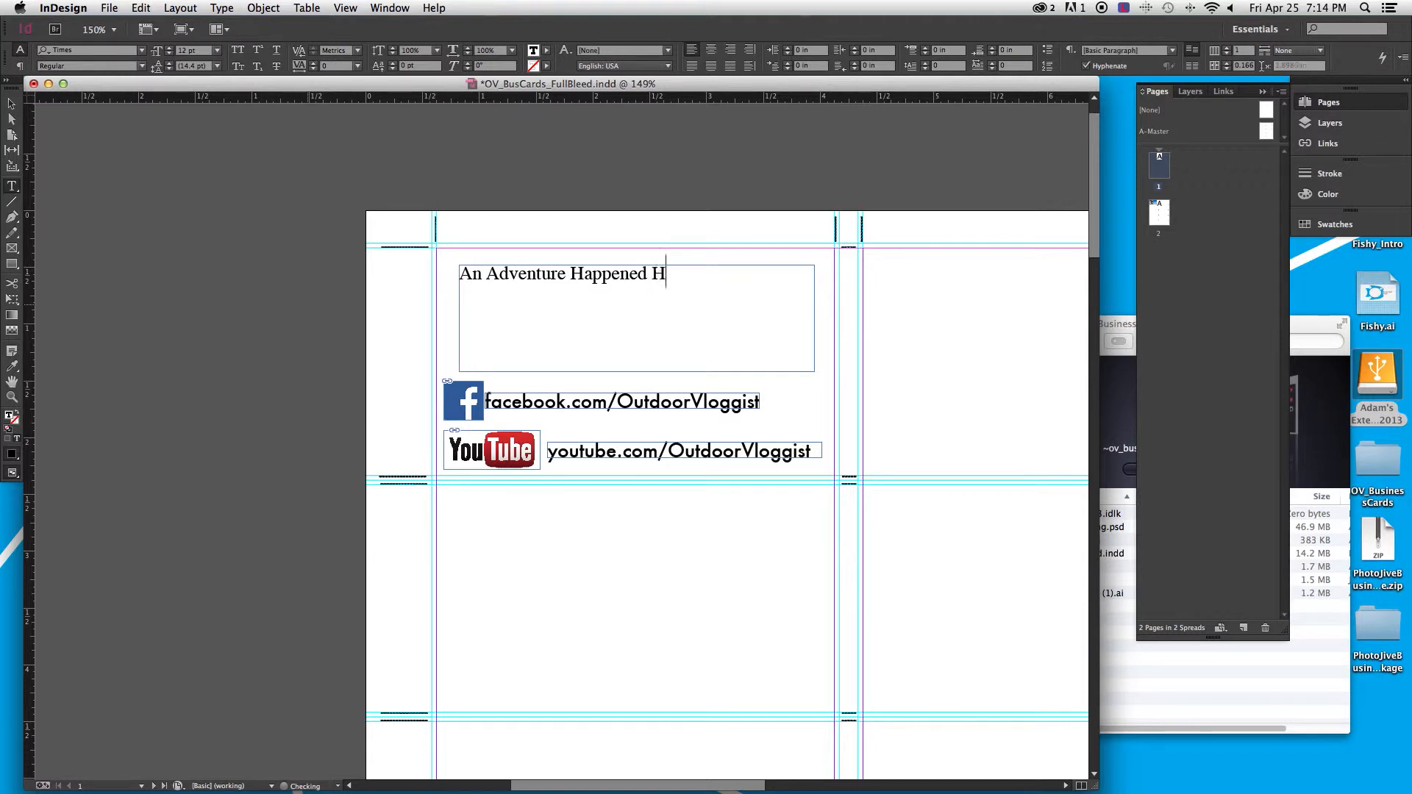
pyautogui.write('ere Today')
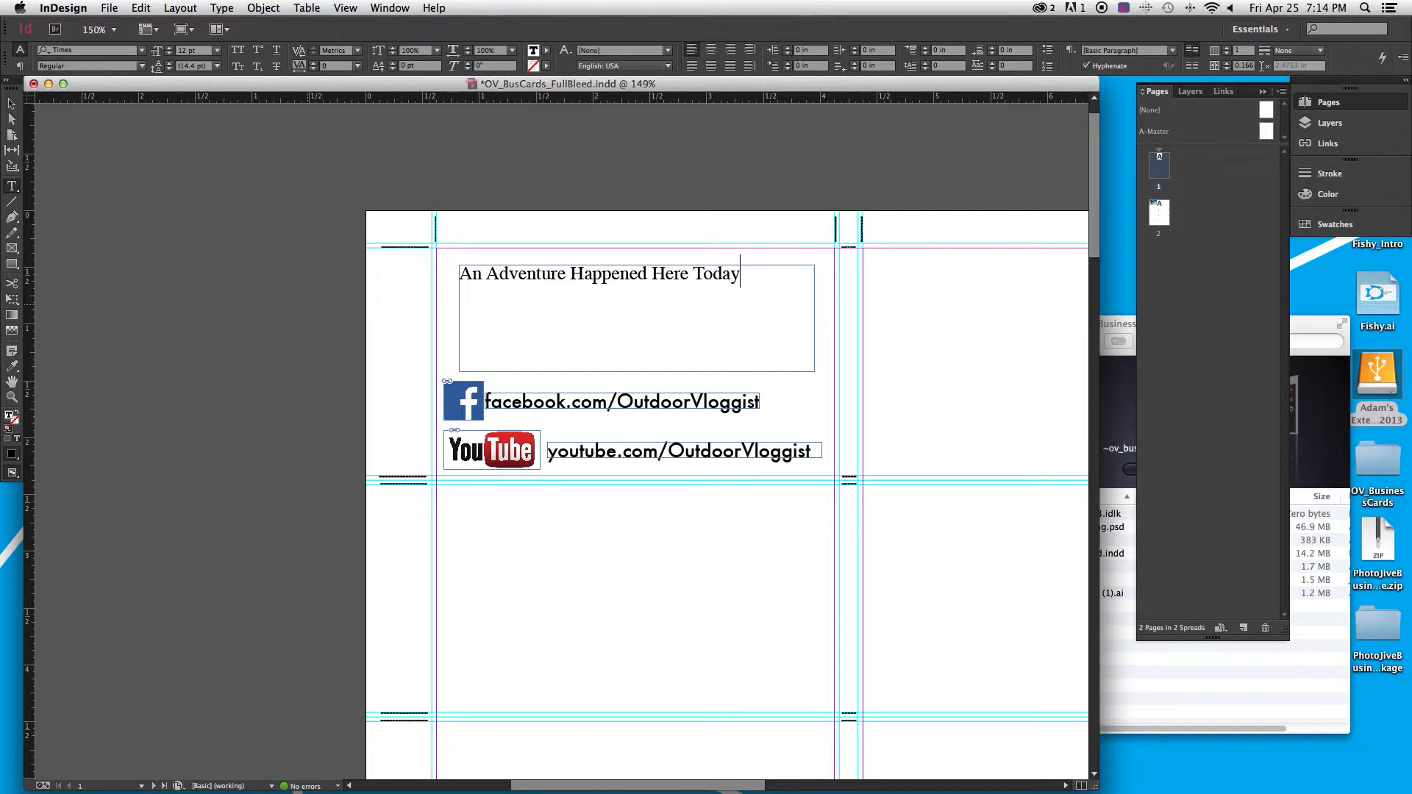
pyautogui.write('Log')
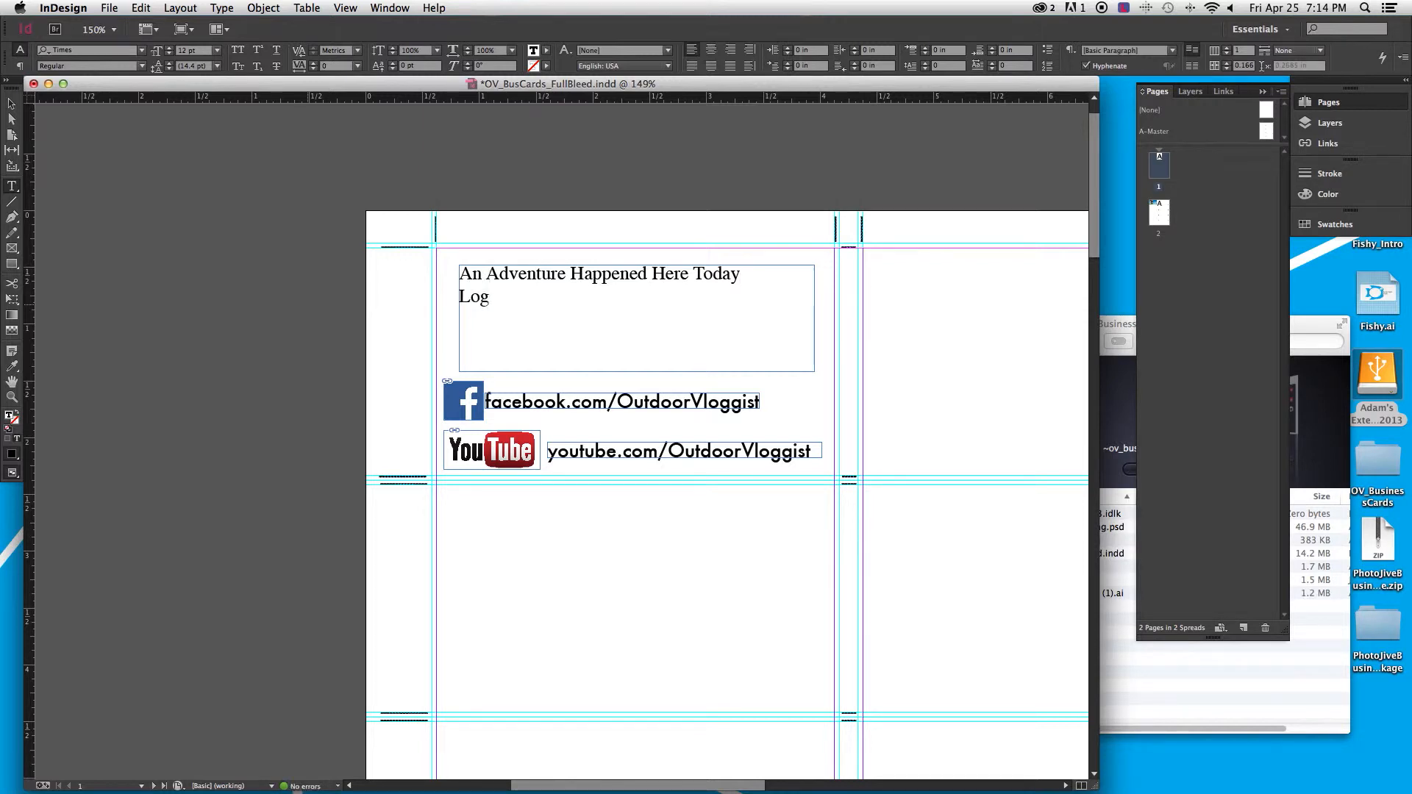
pyautogui.write('on to')
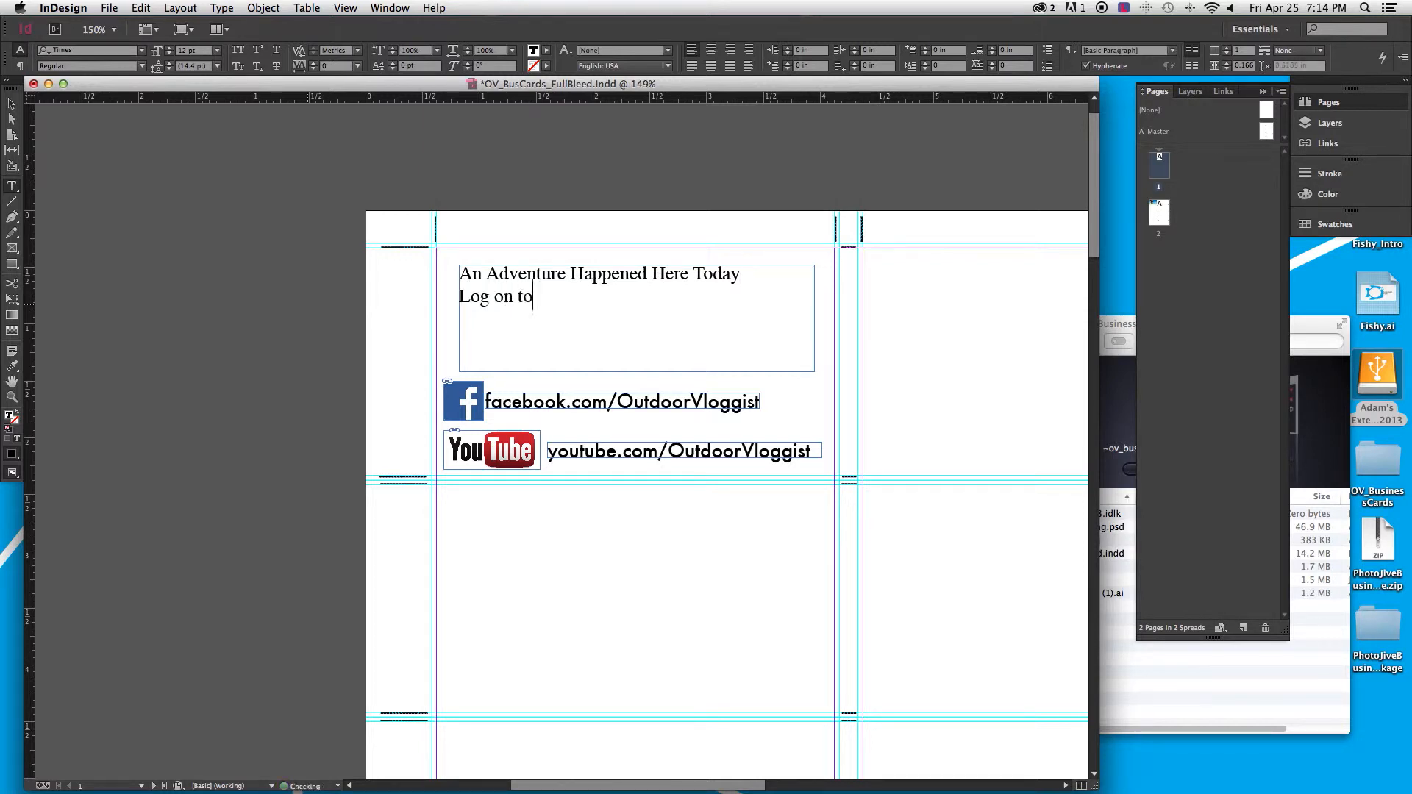
pyautogui.write('F')
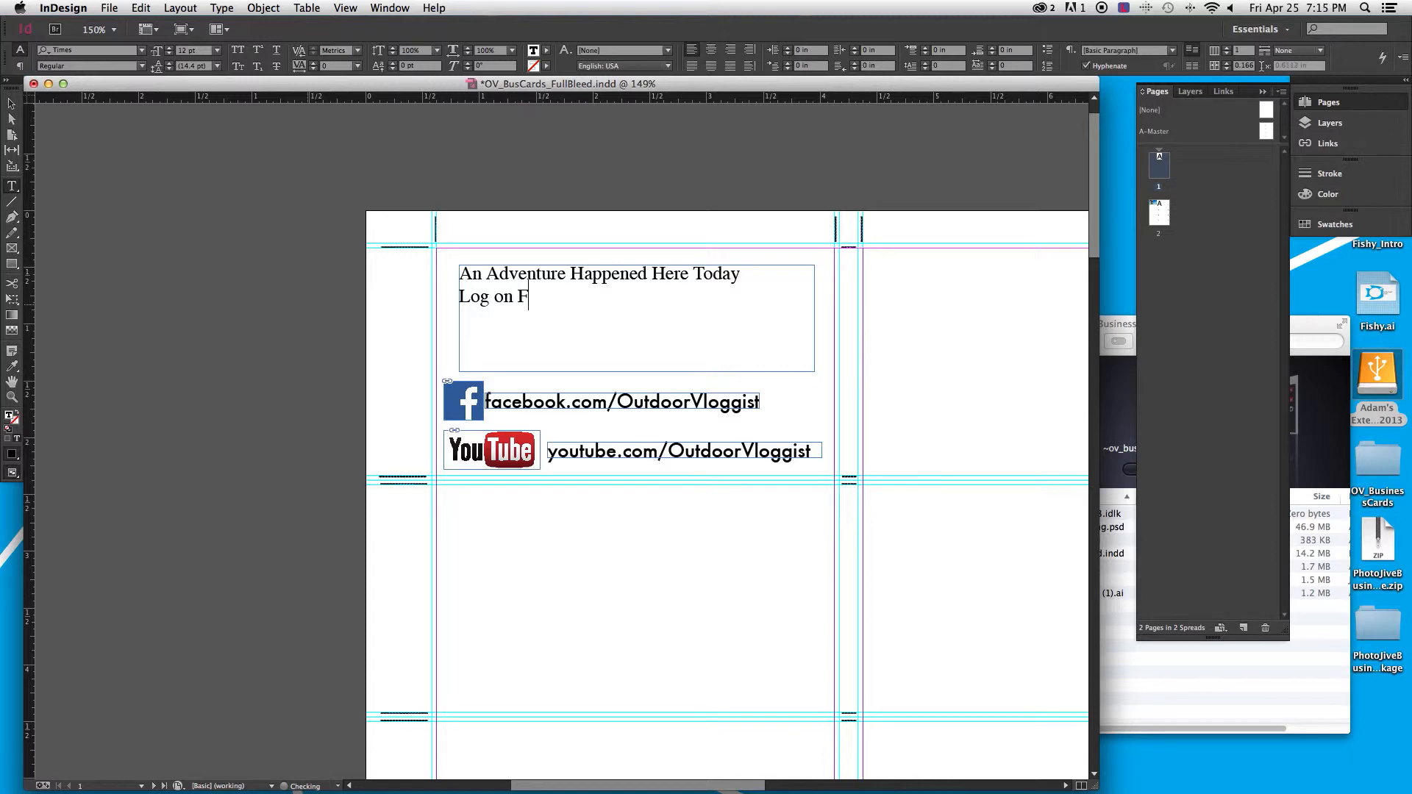
pyautogui.write('To Fin')
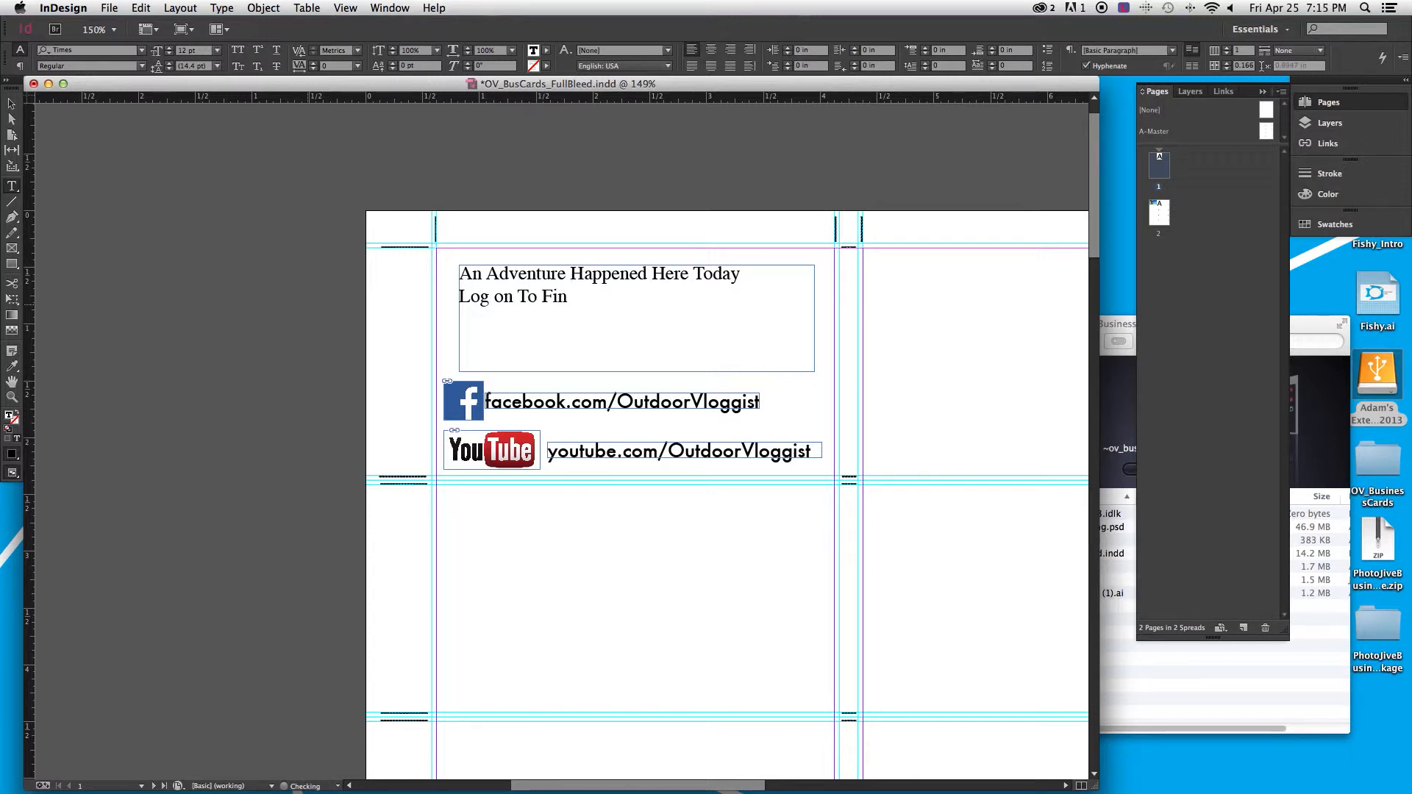
pyautogui.write('d OU')
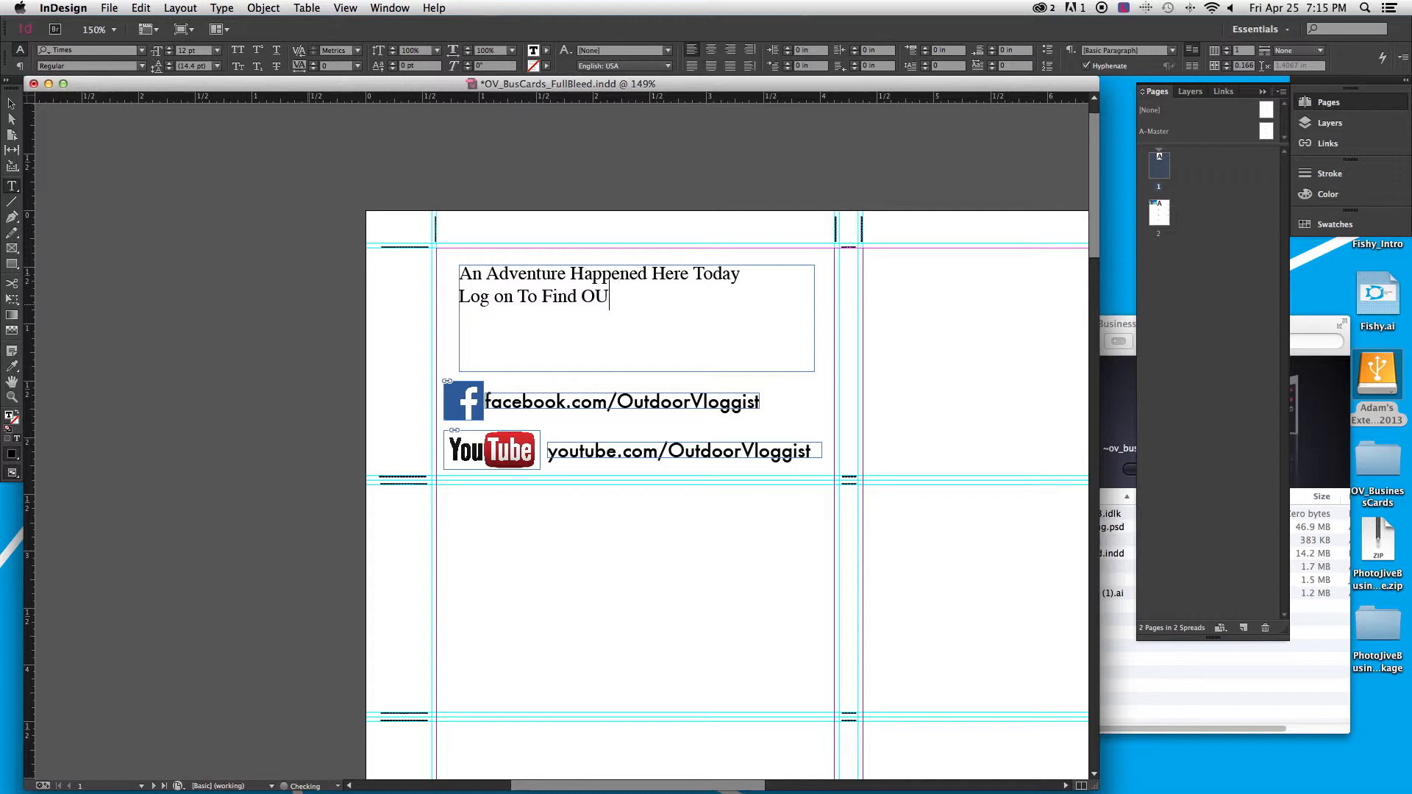
pyautogui.write('t More')
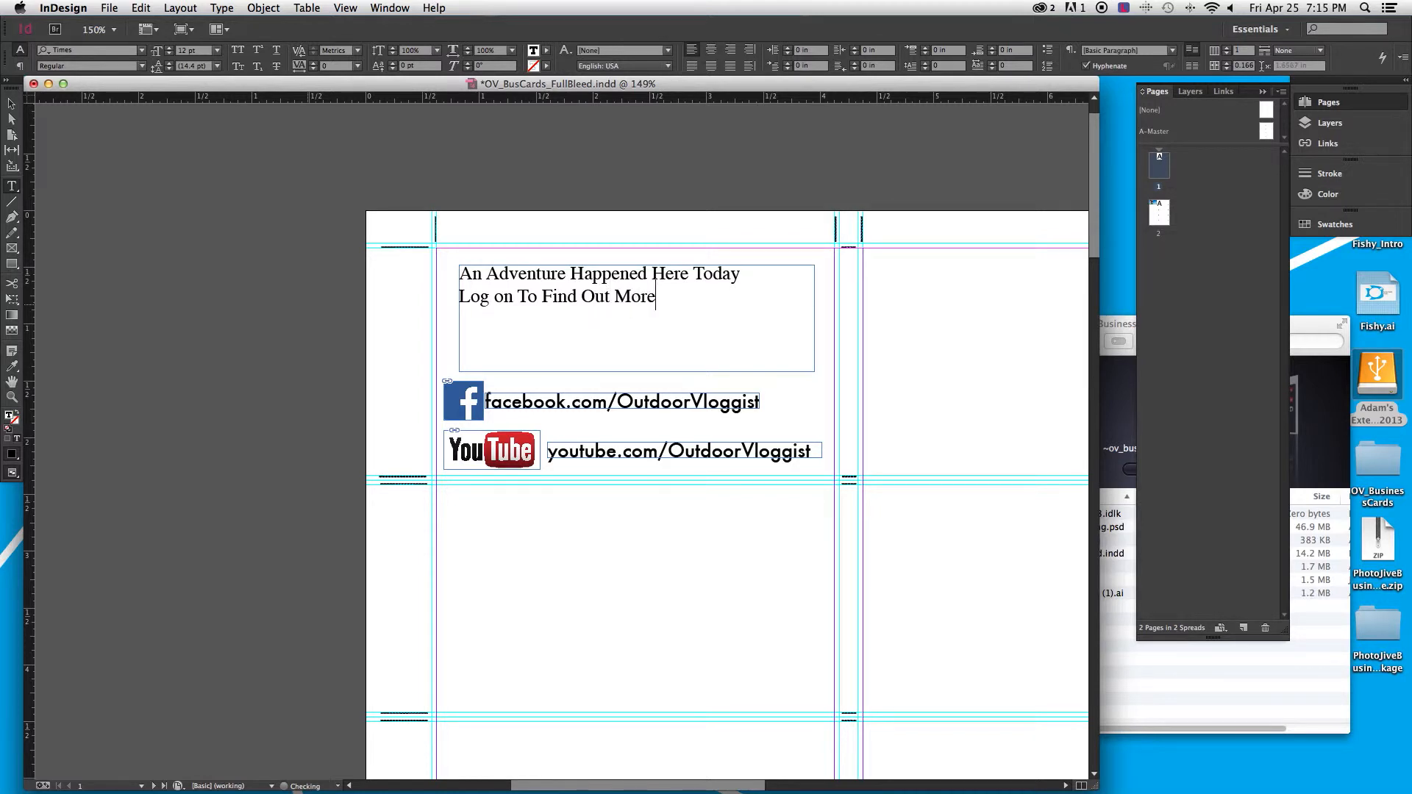
pyautogui.write('!')
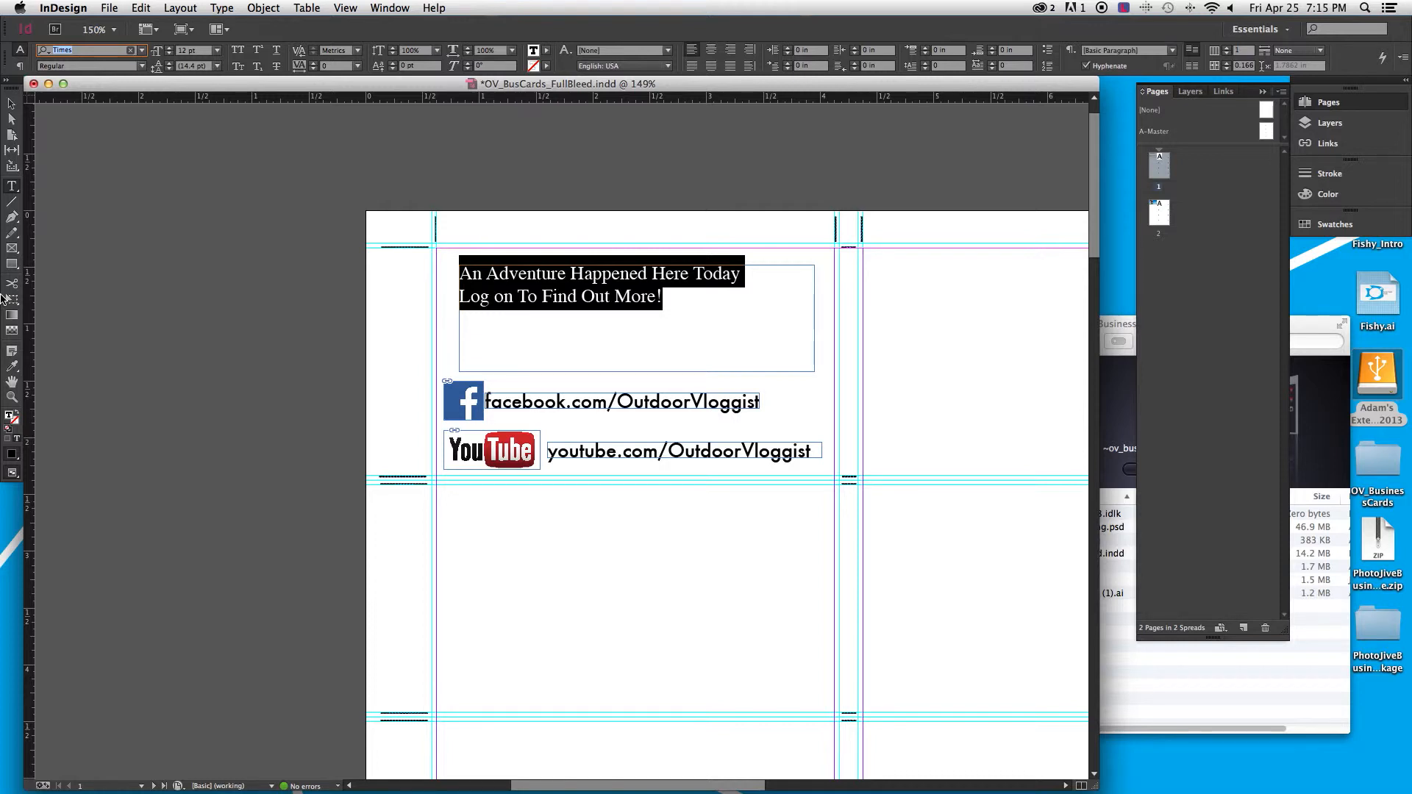
# Set the tagline in centred Futura, tighten its frame and move it down above the links
pyautogui.write('futura')
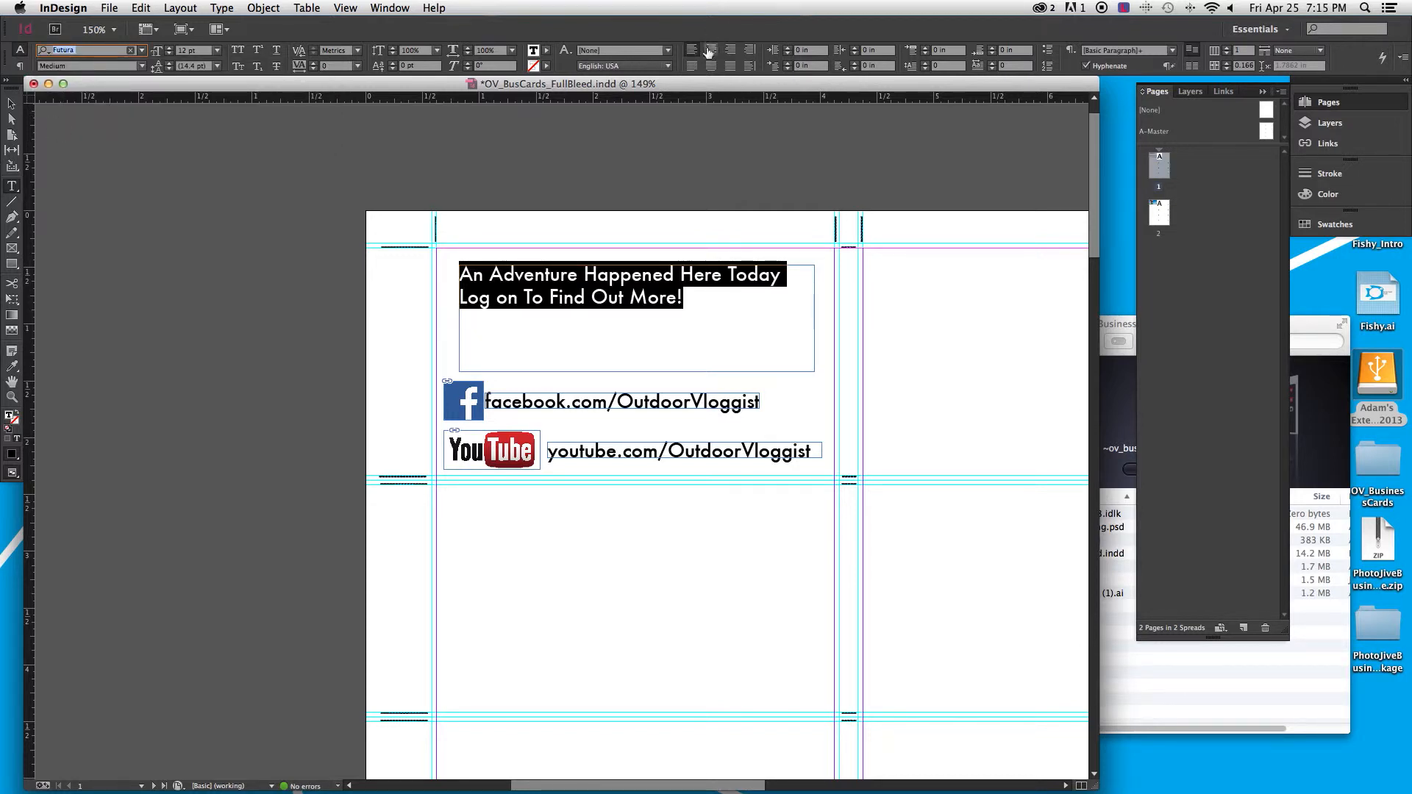
pyautogui.click(709, 50)
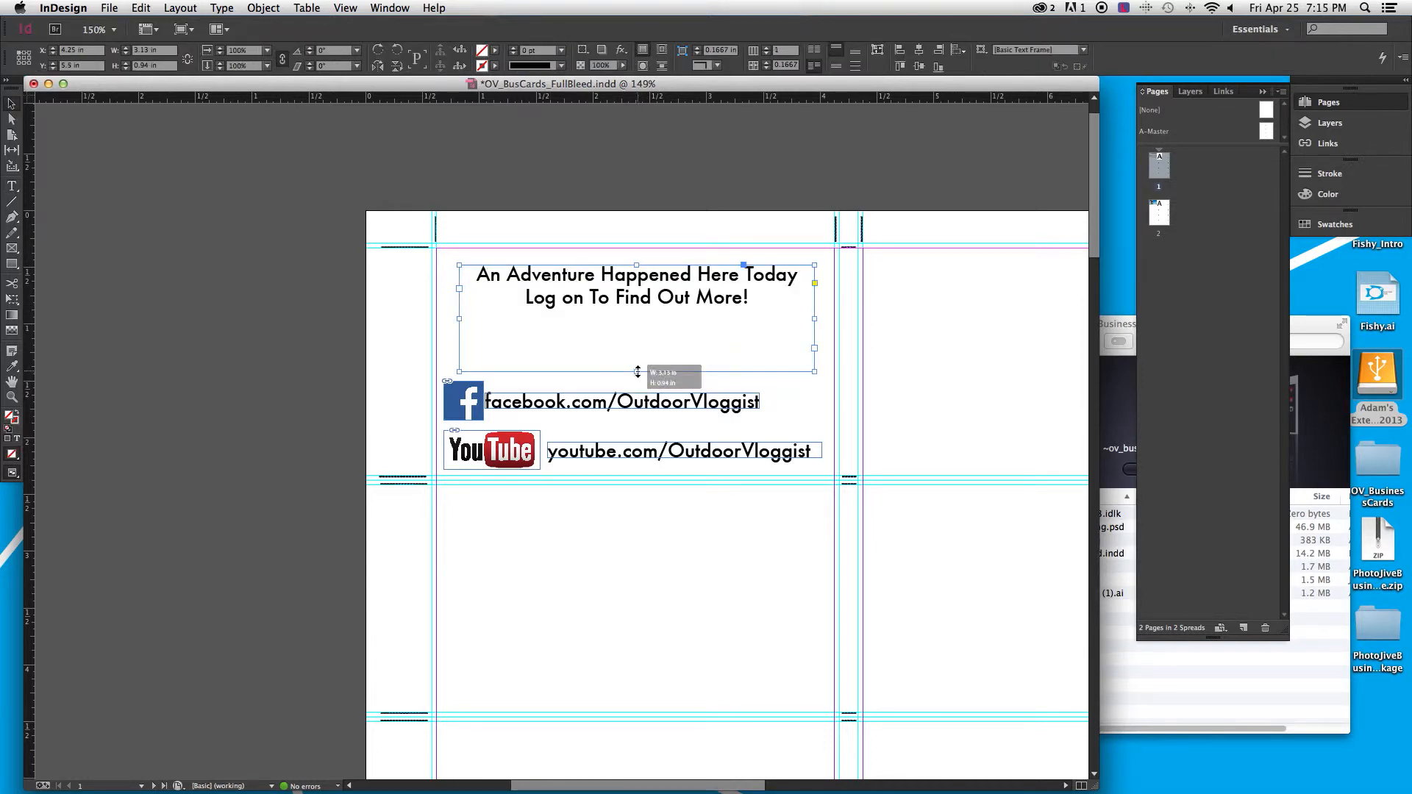
pyautogui.moveTo(635, 369); pyautogui.dragTo(636, 306)
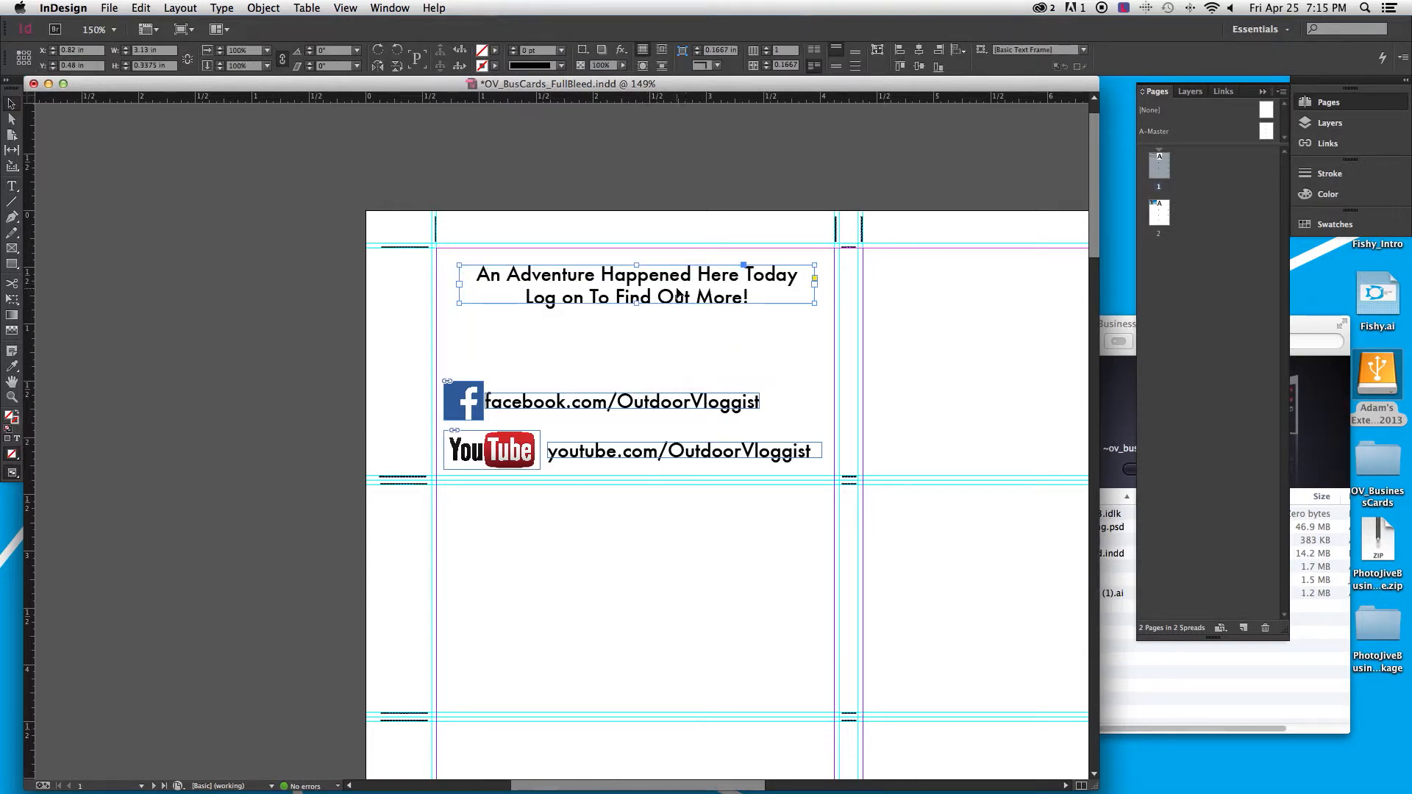
pyautogui.moveTo(636, 285); pyautogui.dragTo(636, 315)
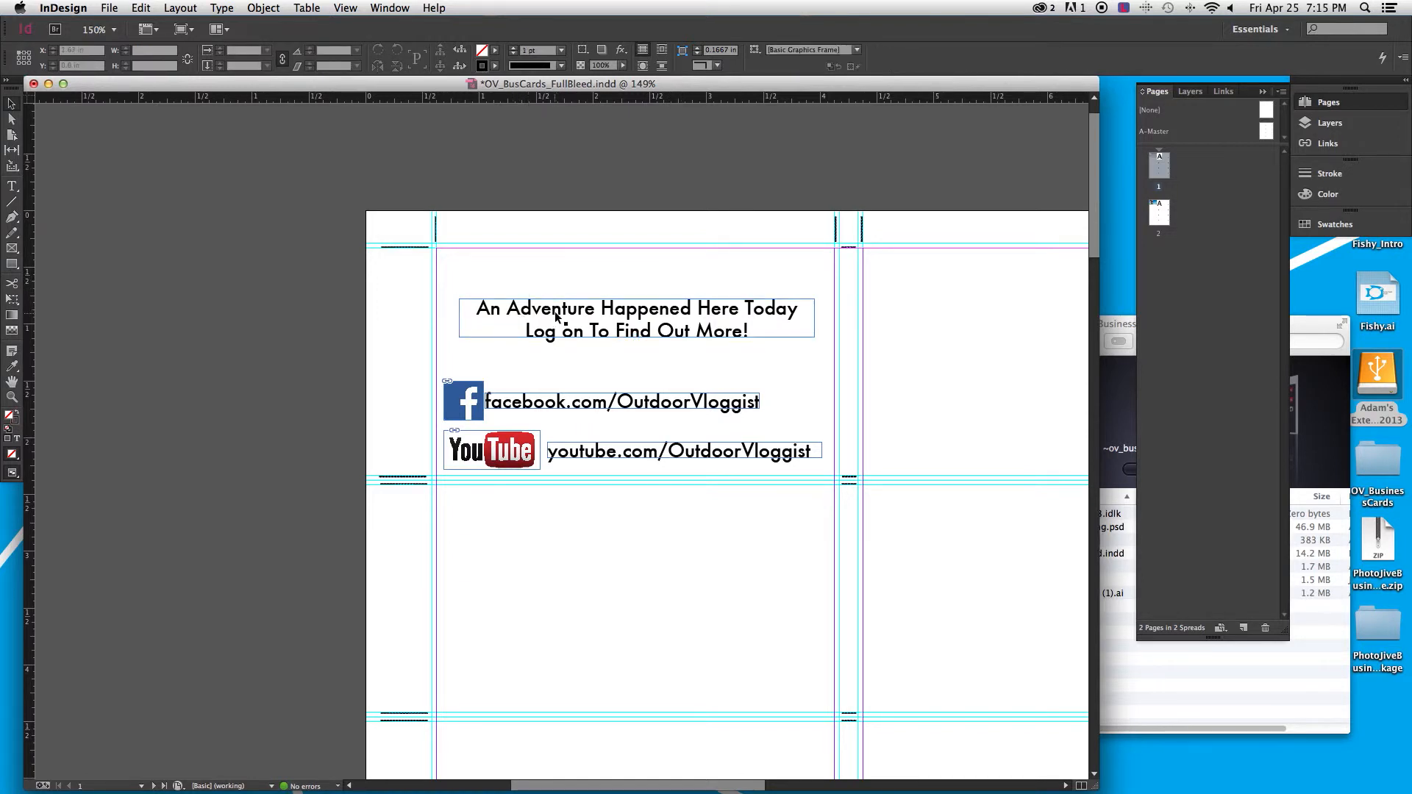
# Toggle Smart Guides via View > Grids & Guides with the tagline frame selected
pyautogui.click(635, 318)
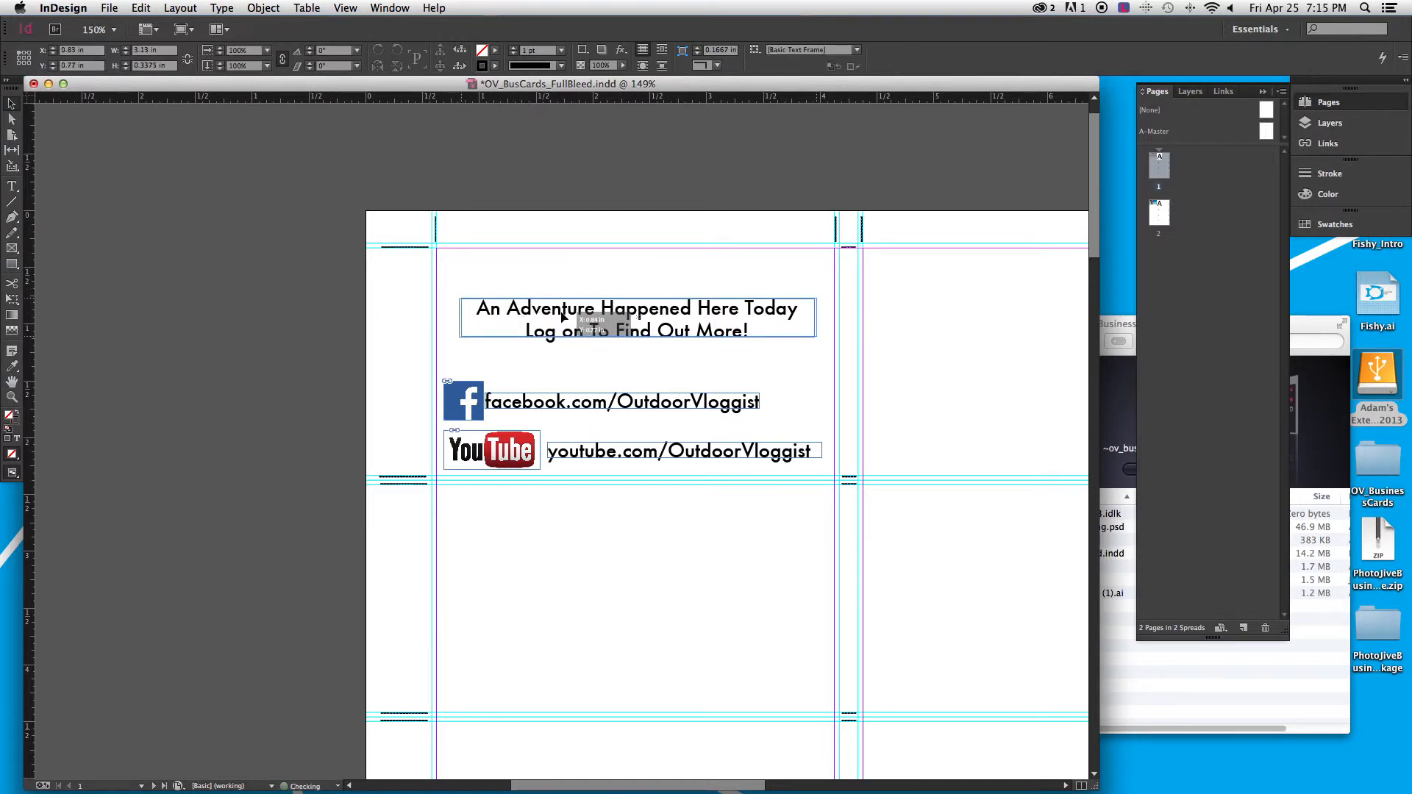
pyautogui.click(363, 150)
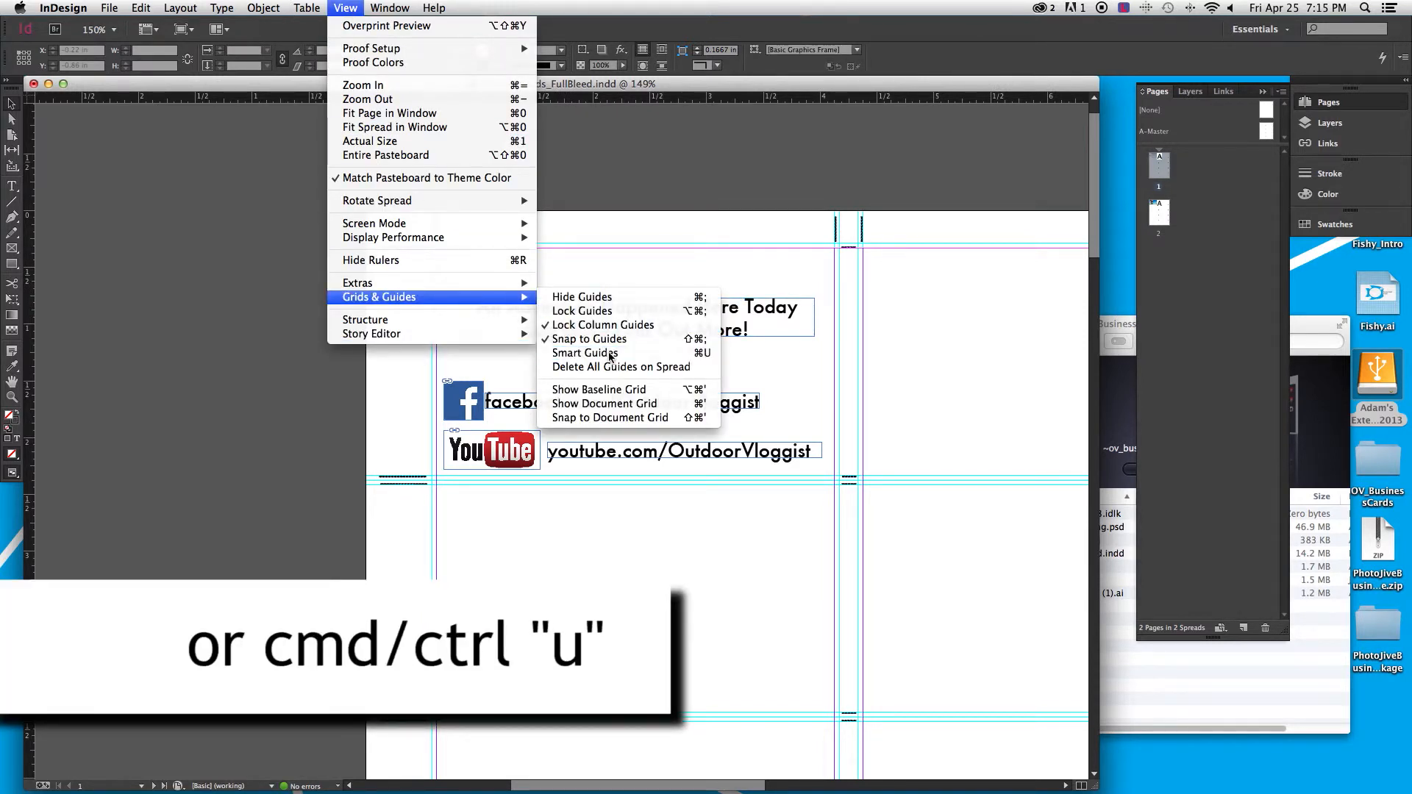
pyautogui.click(584, 351)
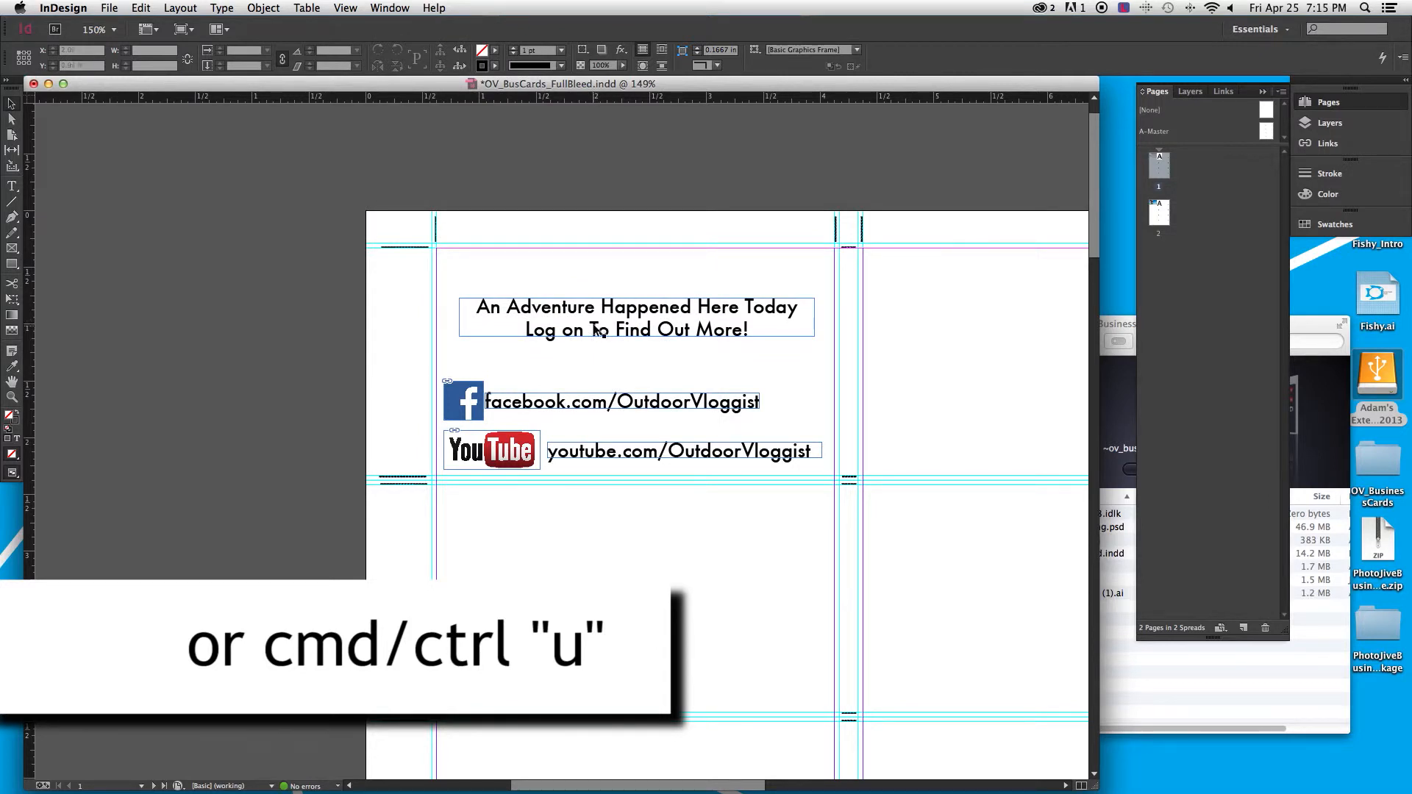
pyautogui.click(636, 318)
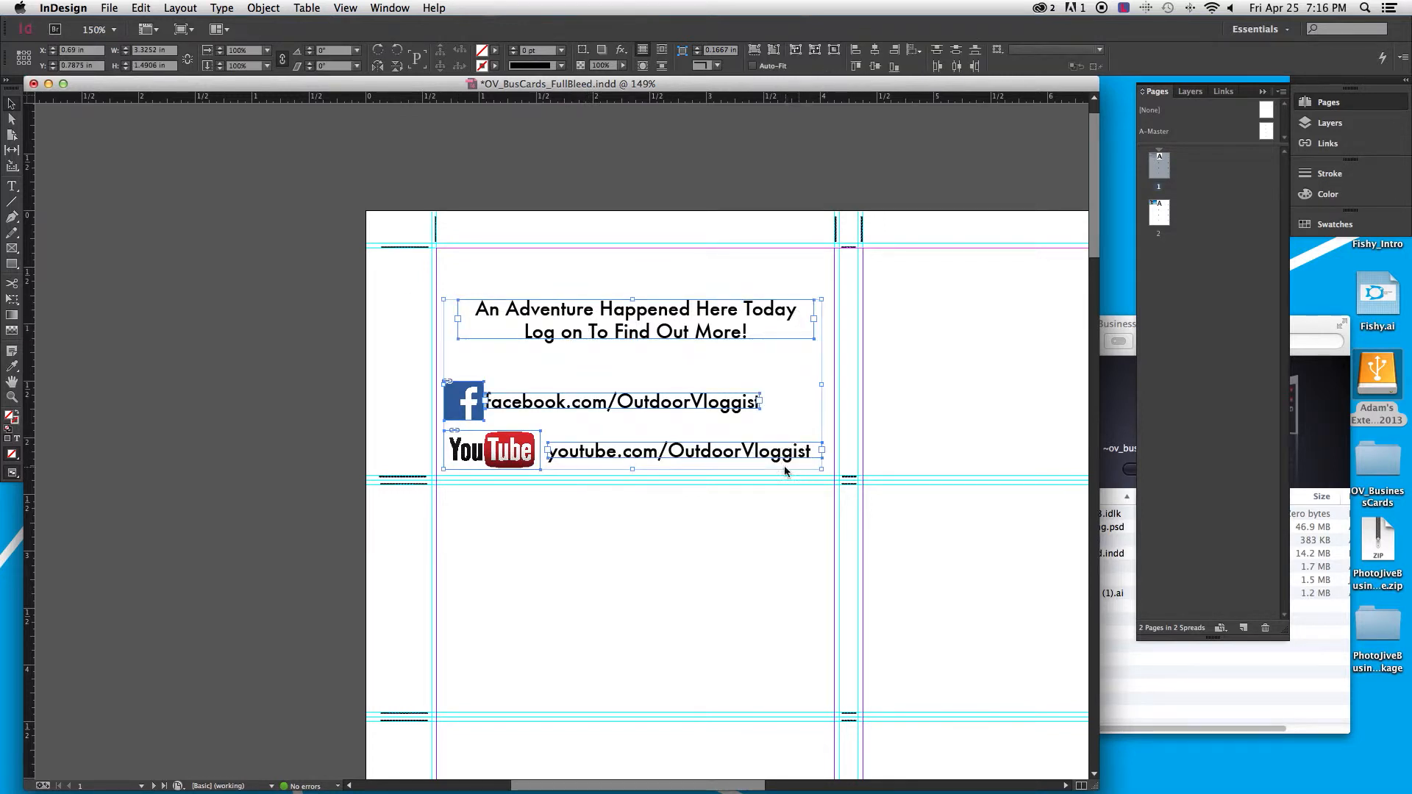
# Group the tagline and social links, then Alt-drag copies to fill the page's card rows
pyautogui.press('cmd+g')
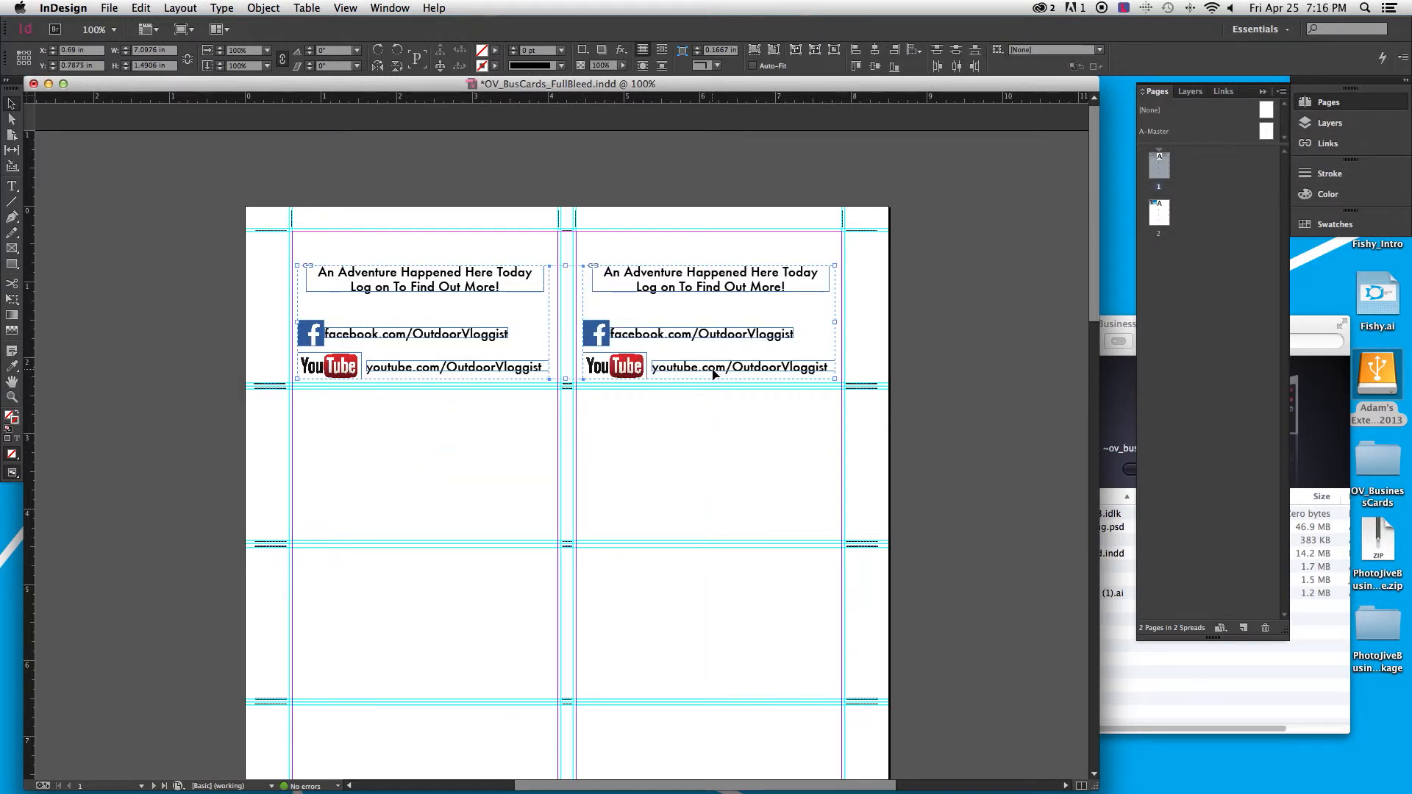
pyautogui.click(710, 334)
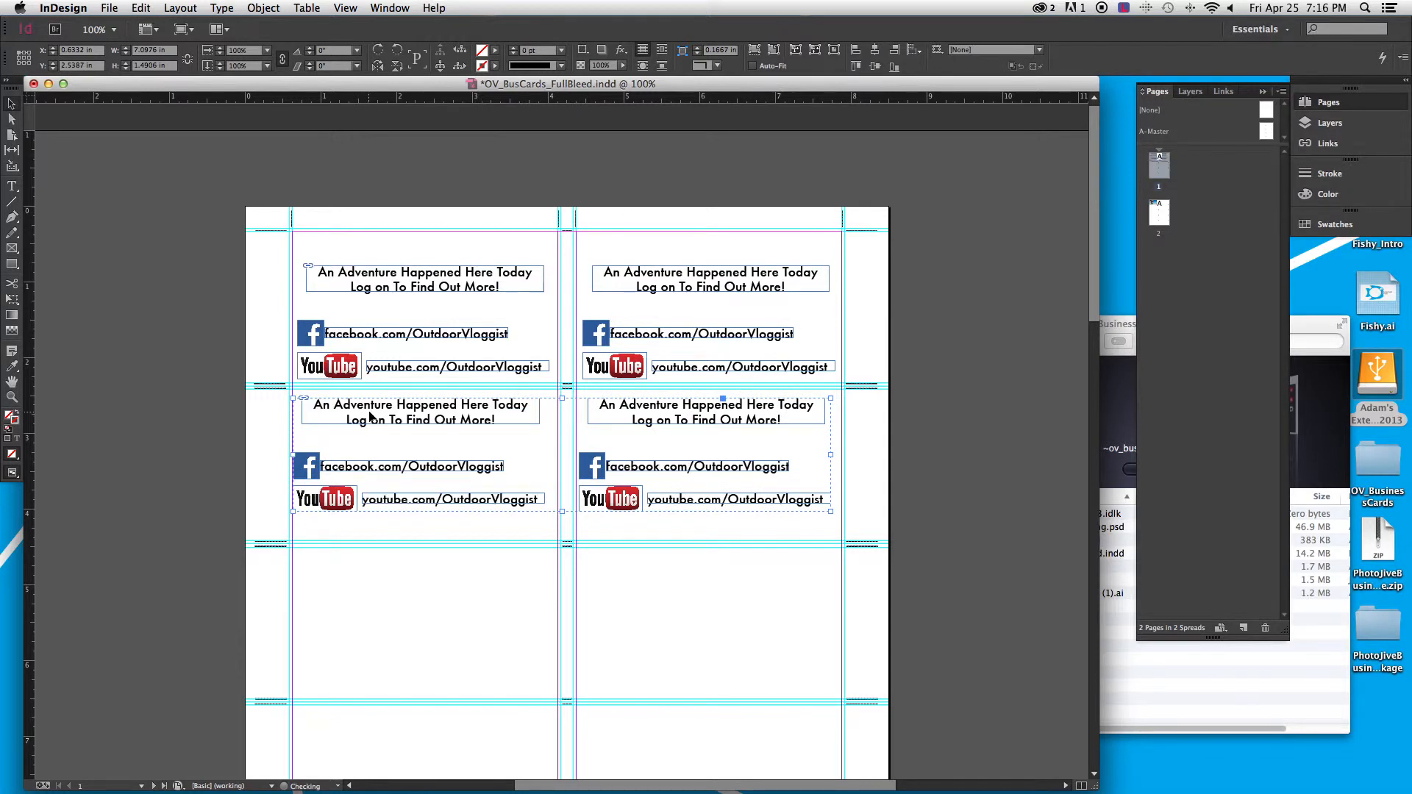
pyautogui.moveTo(369, 415); pyautogui.dragTo(377, 441)
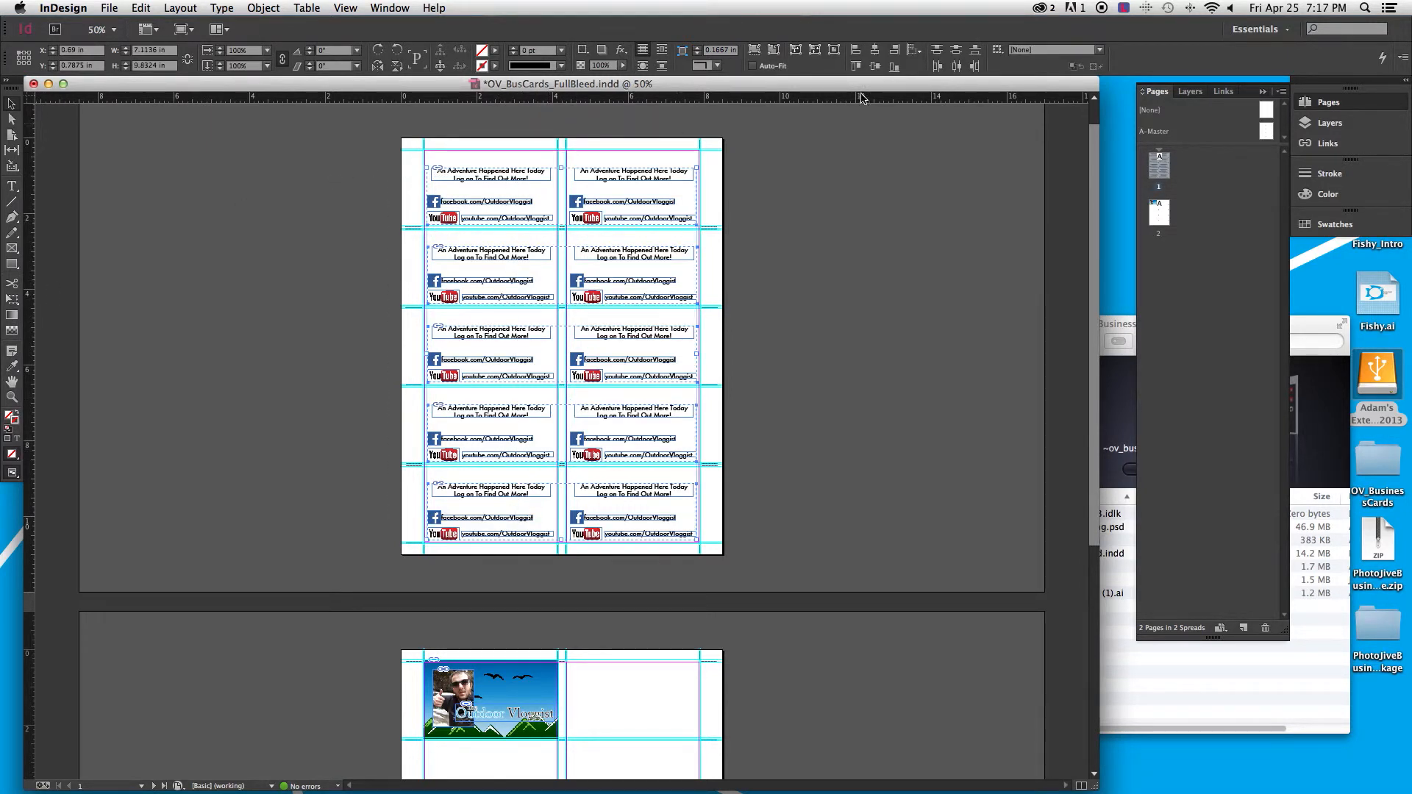
pyautogui.moveTo(971, 66)
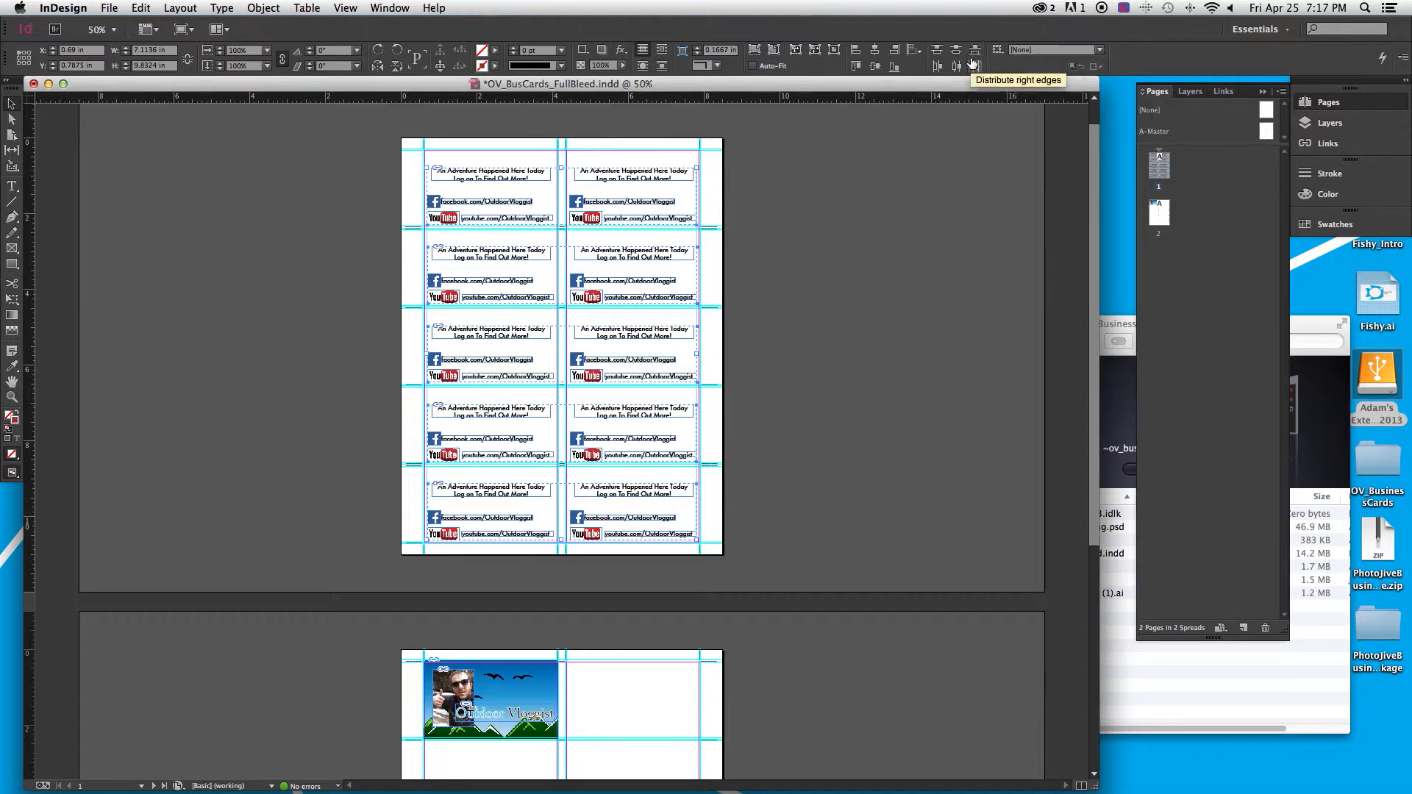
pyautogui.moveTo(611, 299)
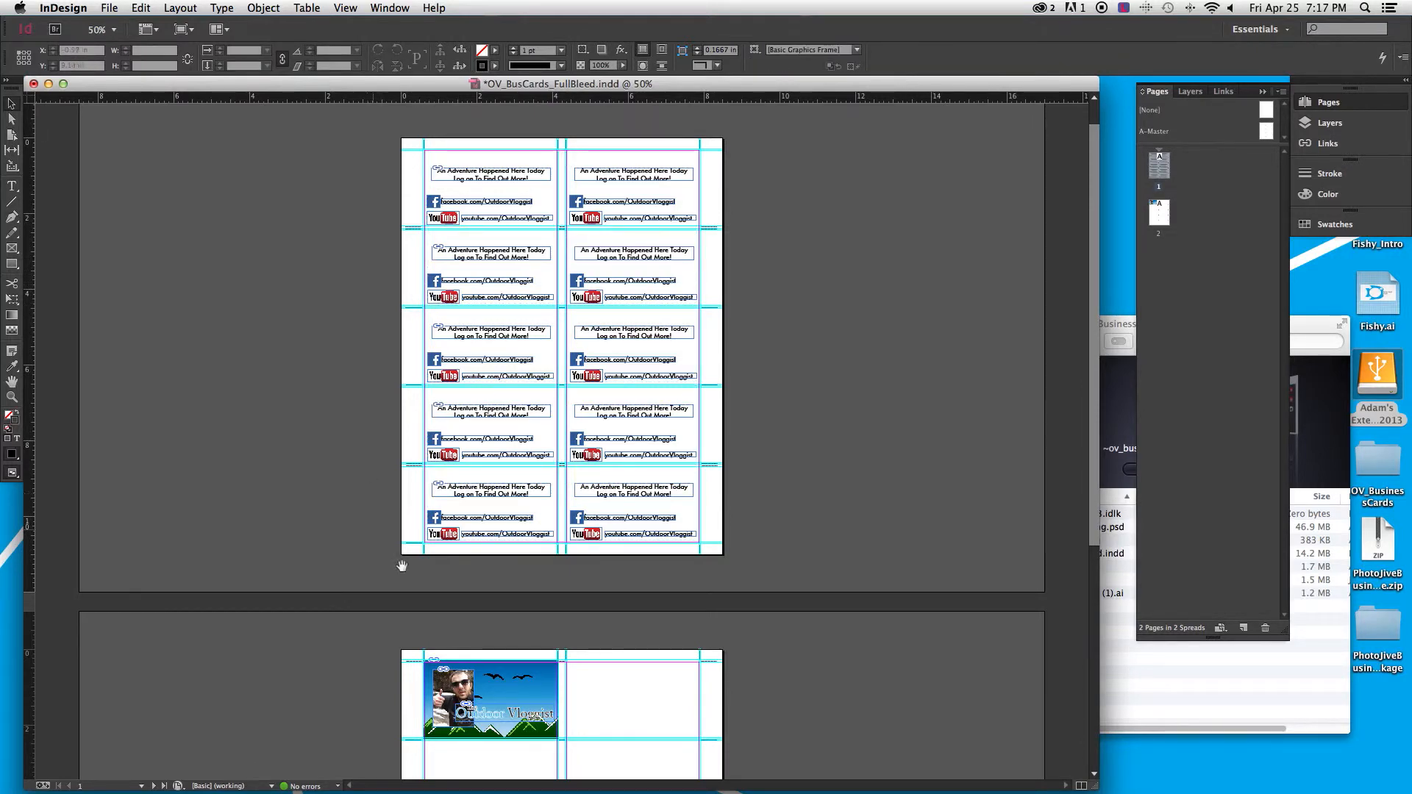
# Duplicate the front card on page 2 into the right column to form the top row
pyautogui.scroll(-3)
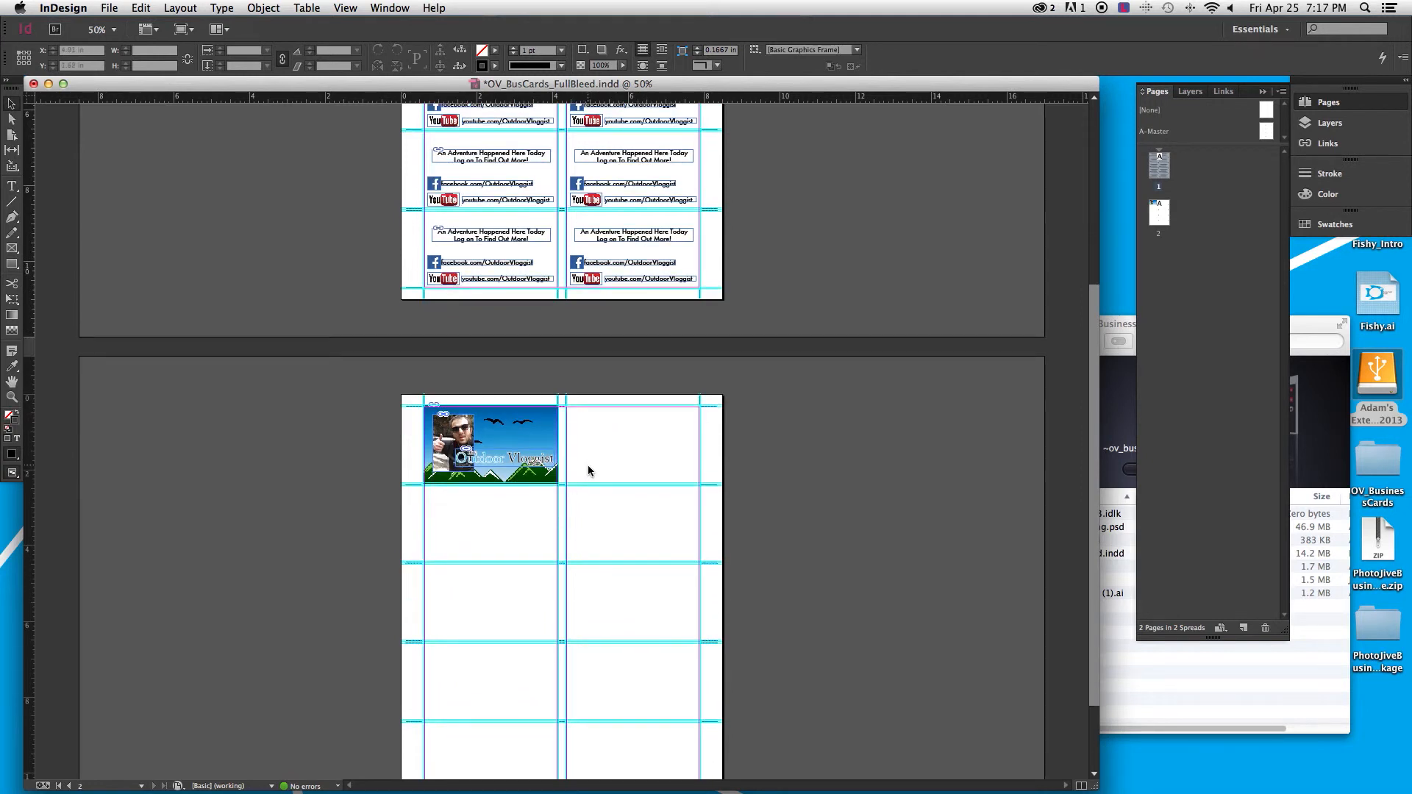
pyautogui.click(491, 444)
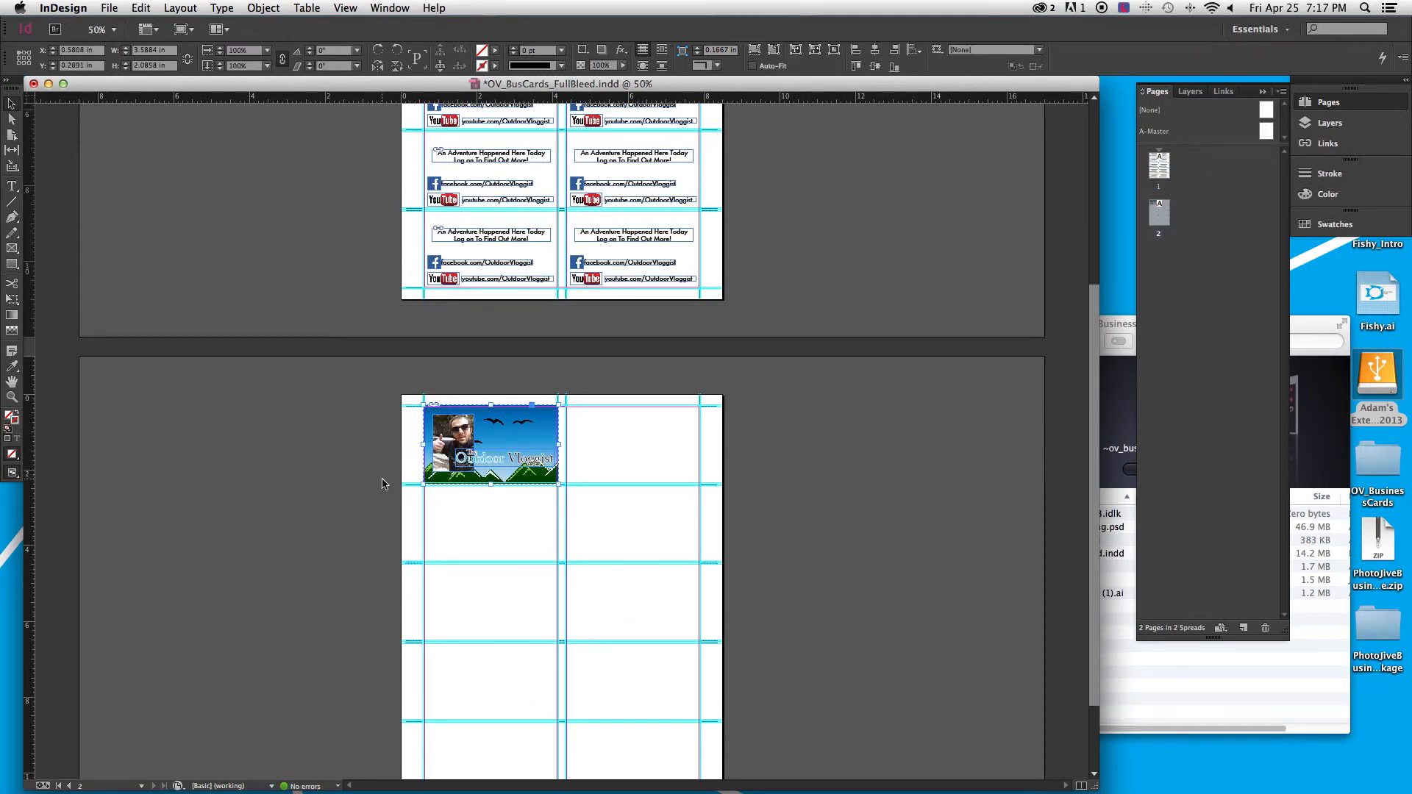
pyautogui.moveTo(491, 447); pyautogui.dragTo(560, 572)
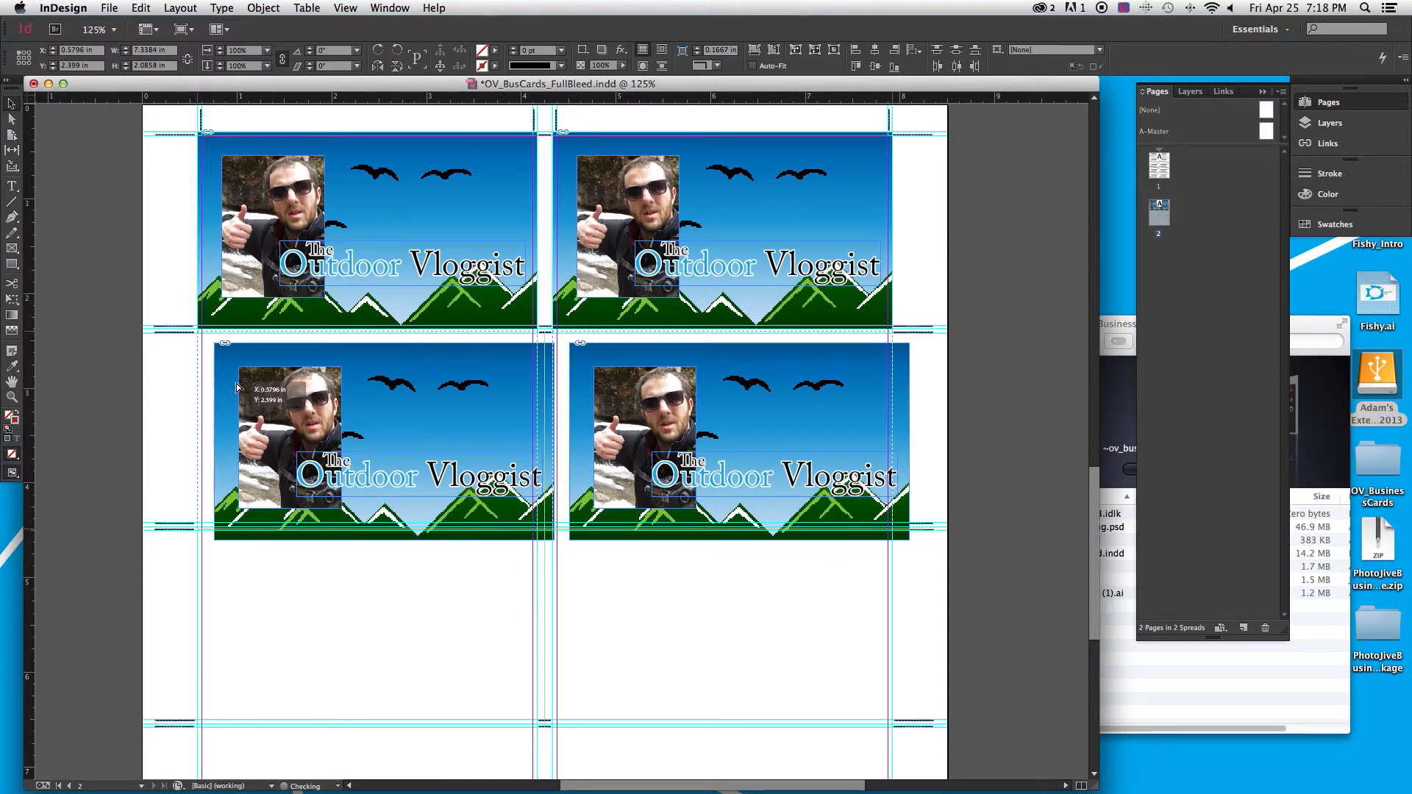
# Duplicate the row of front cards downward to fill five rows, ten cards total
pyautogui.moveTo(289, 437); pyautogui.dragTo(274, 415)
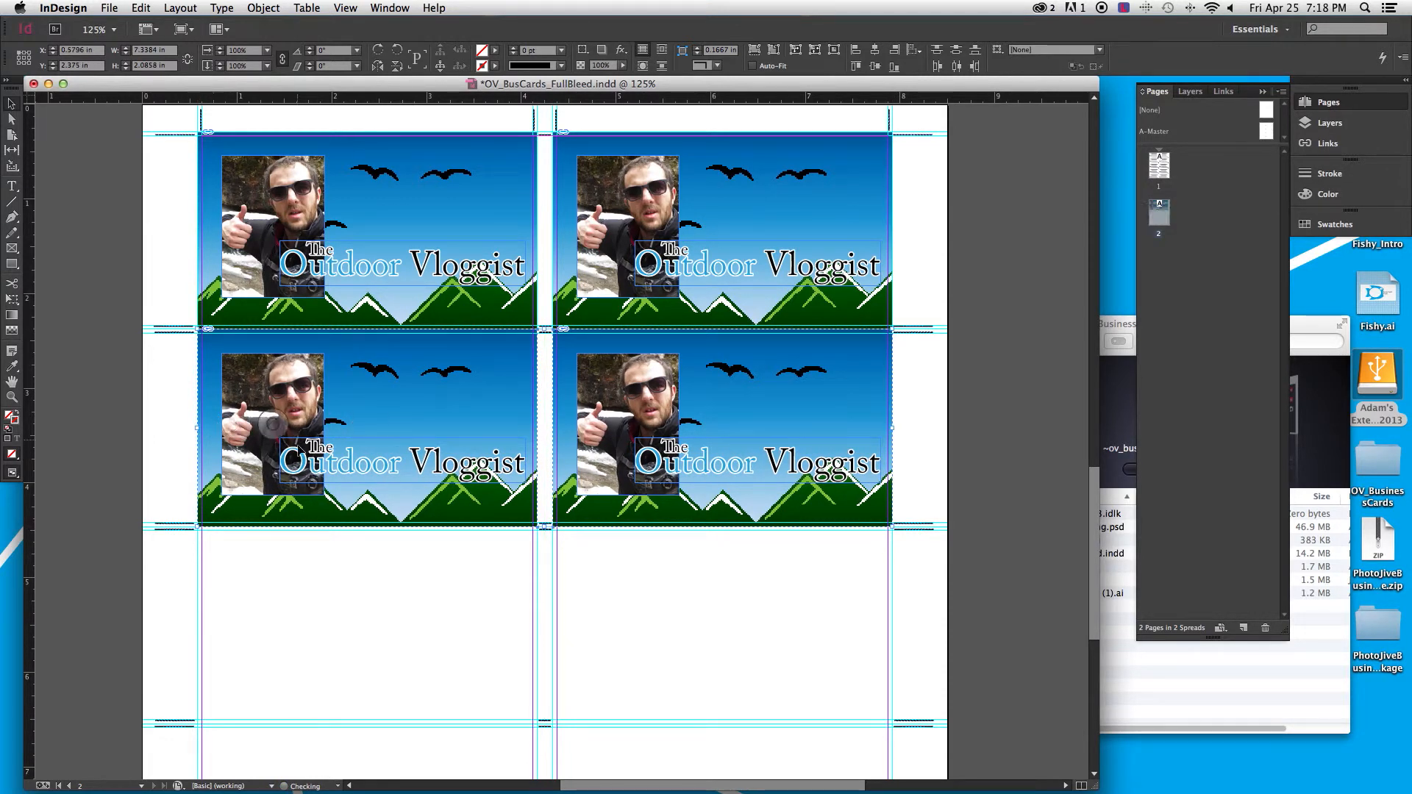
pyautogui.scroll(-3)
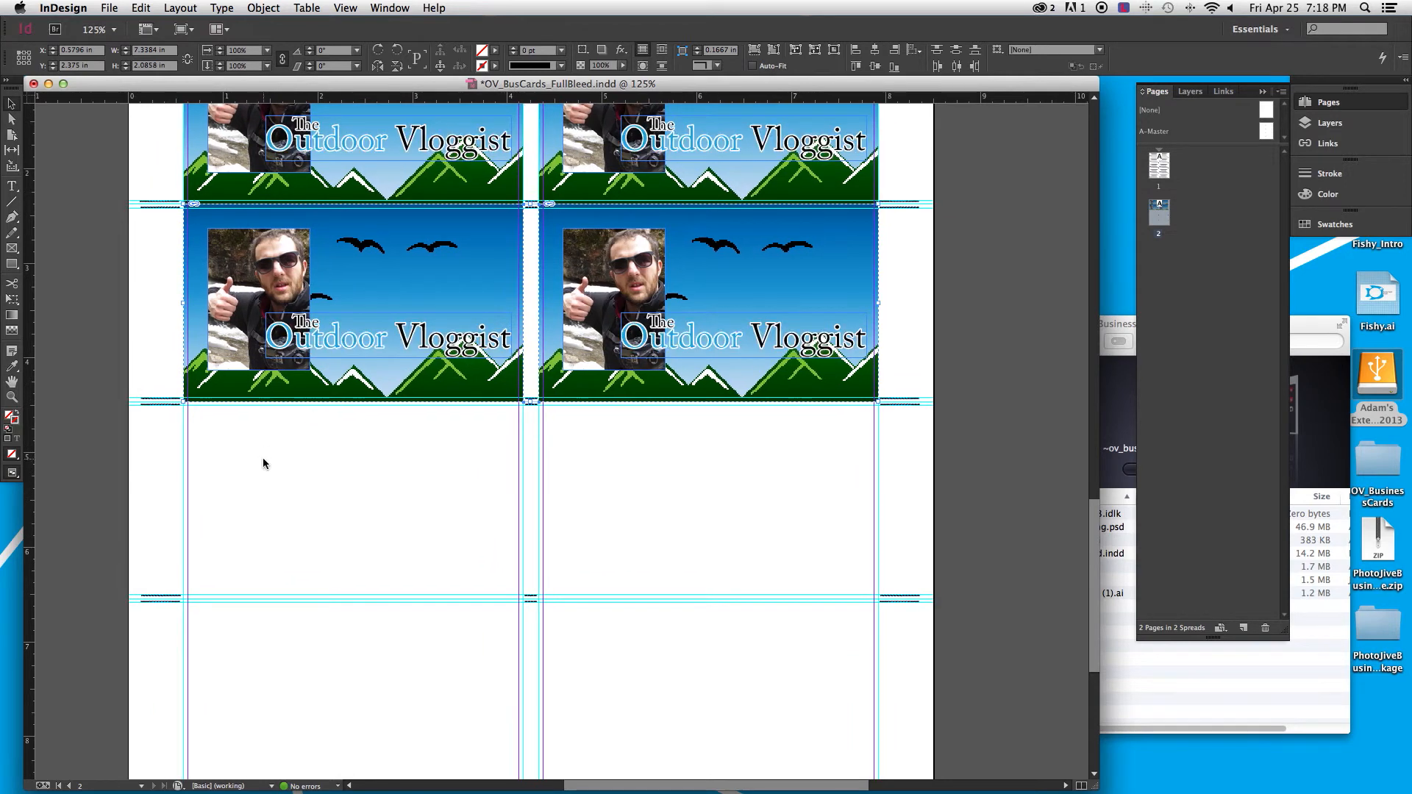
pyautogui.moveTo(351, 306); pyautogui.dragTo(352, 441)
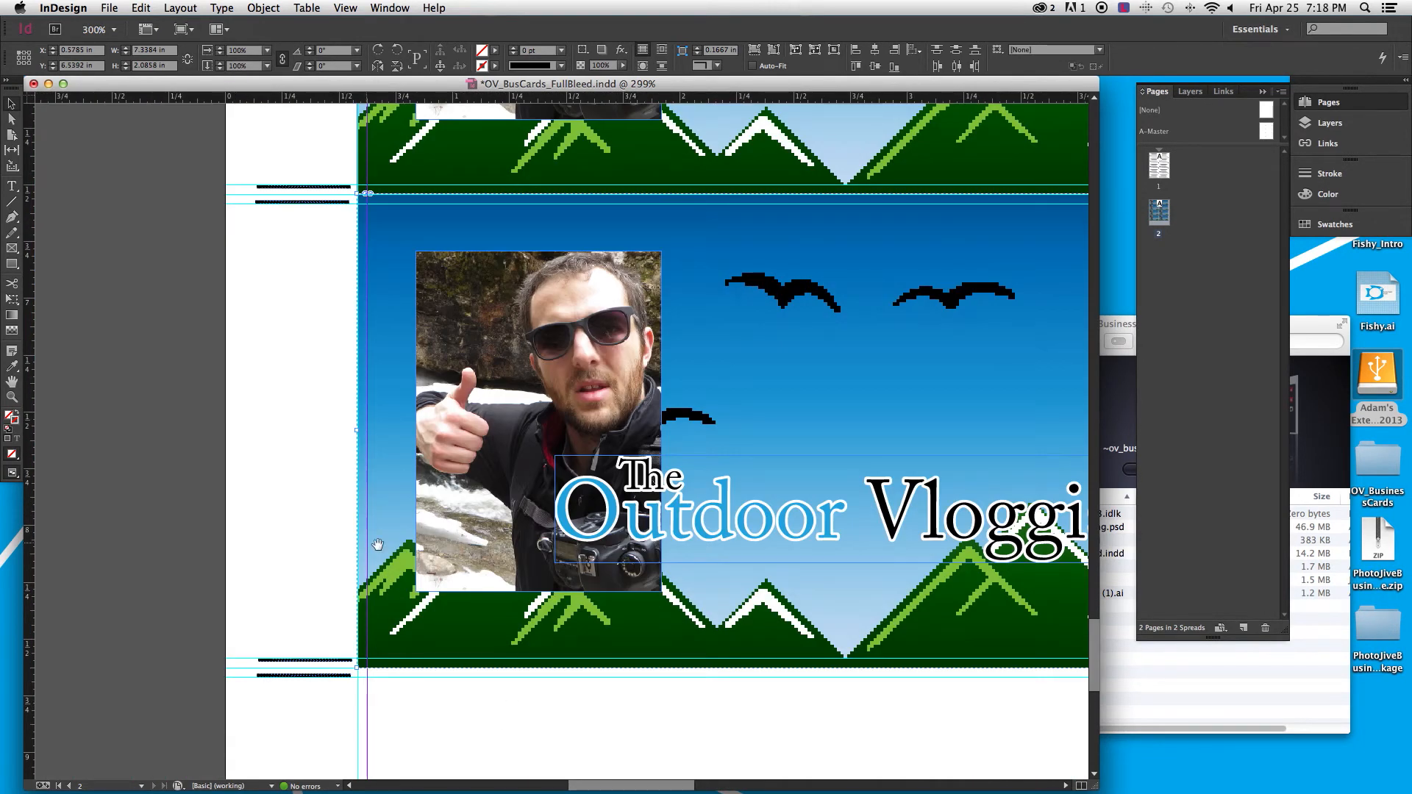
pyautogui.scroll(-3)
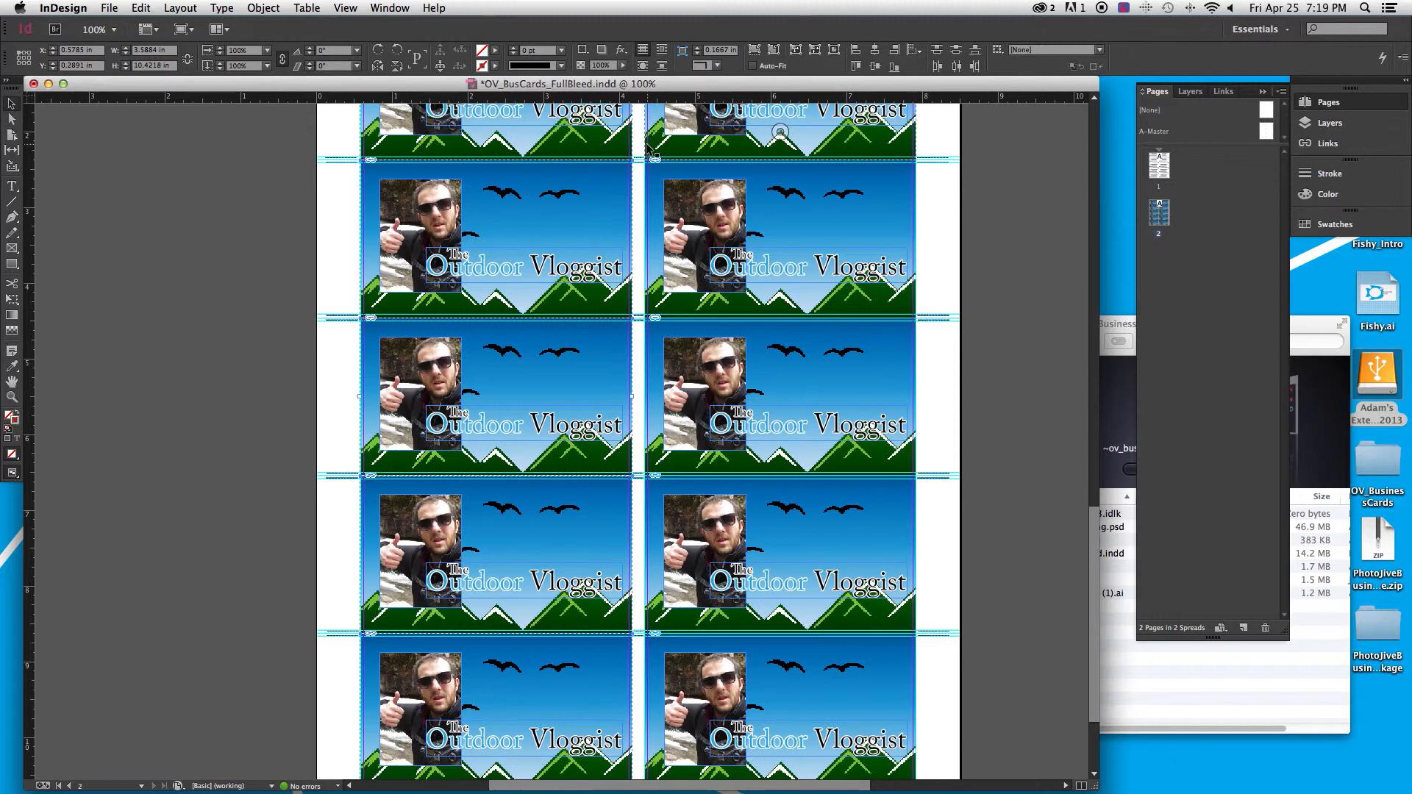
pyautogui.scroll(-3)
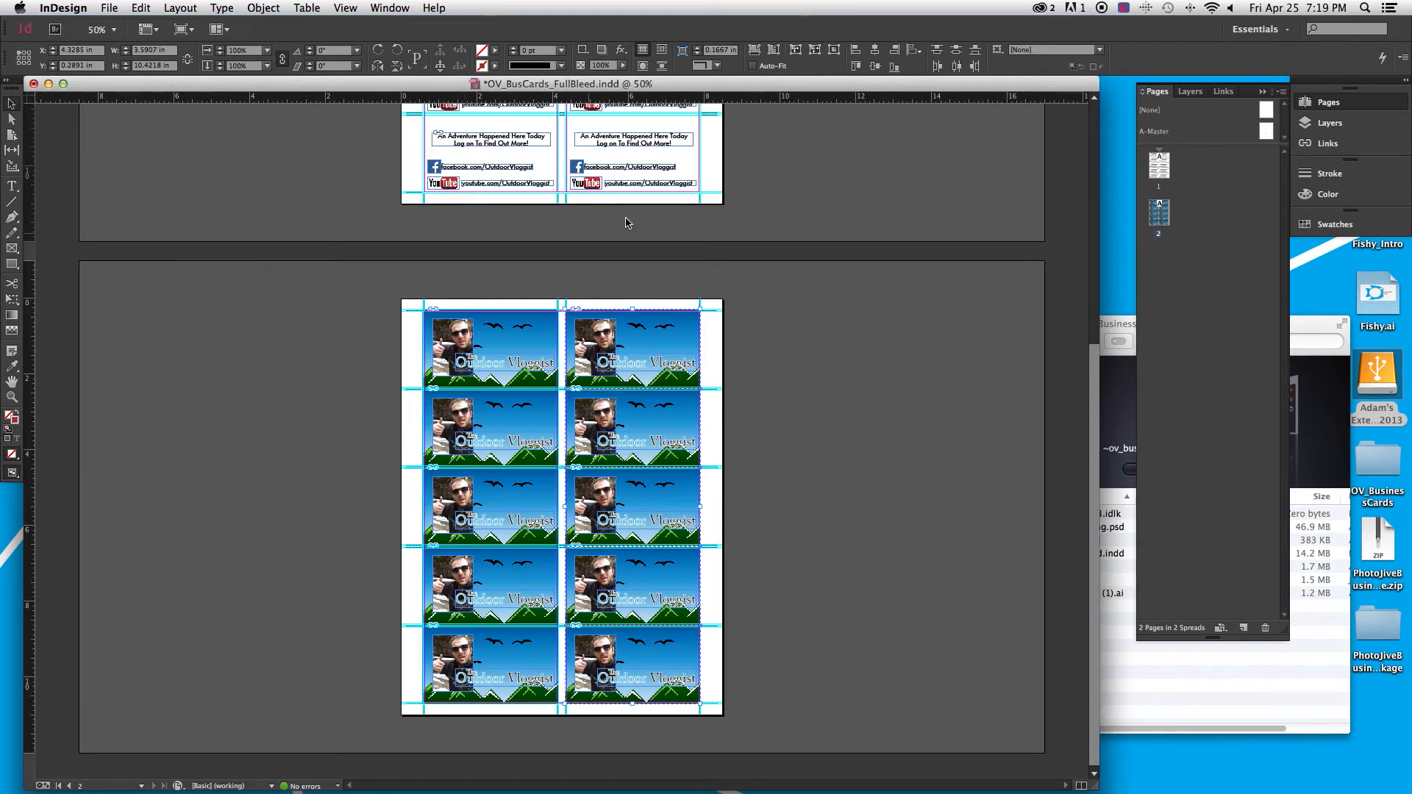
pyautogui.moveTo(832, 50)
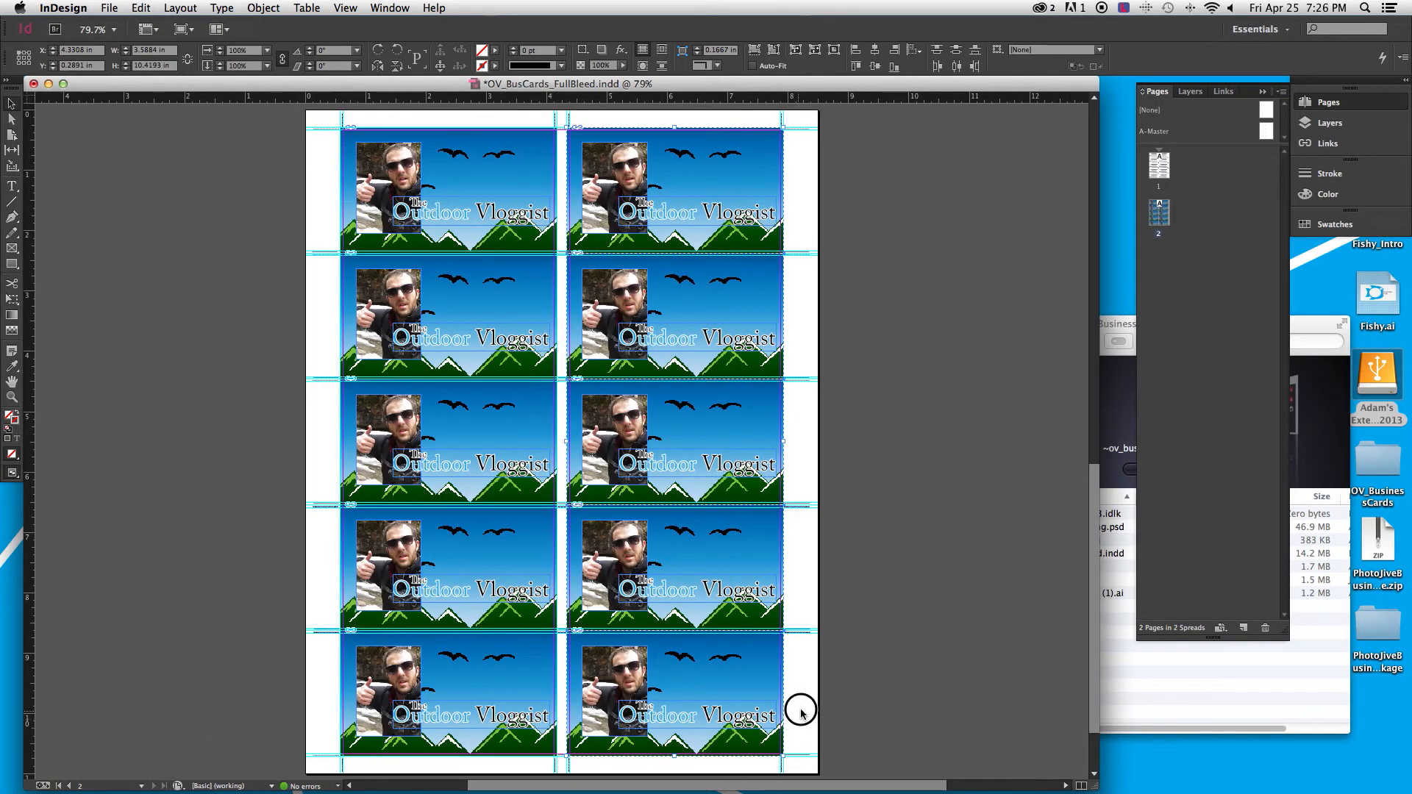
pyautogui.click(887, 664)
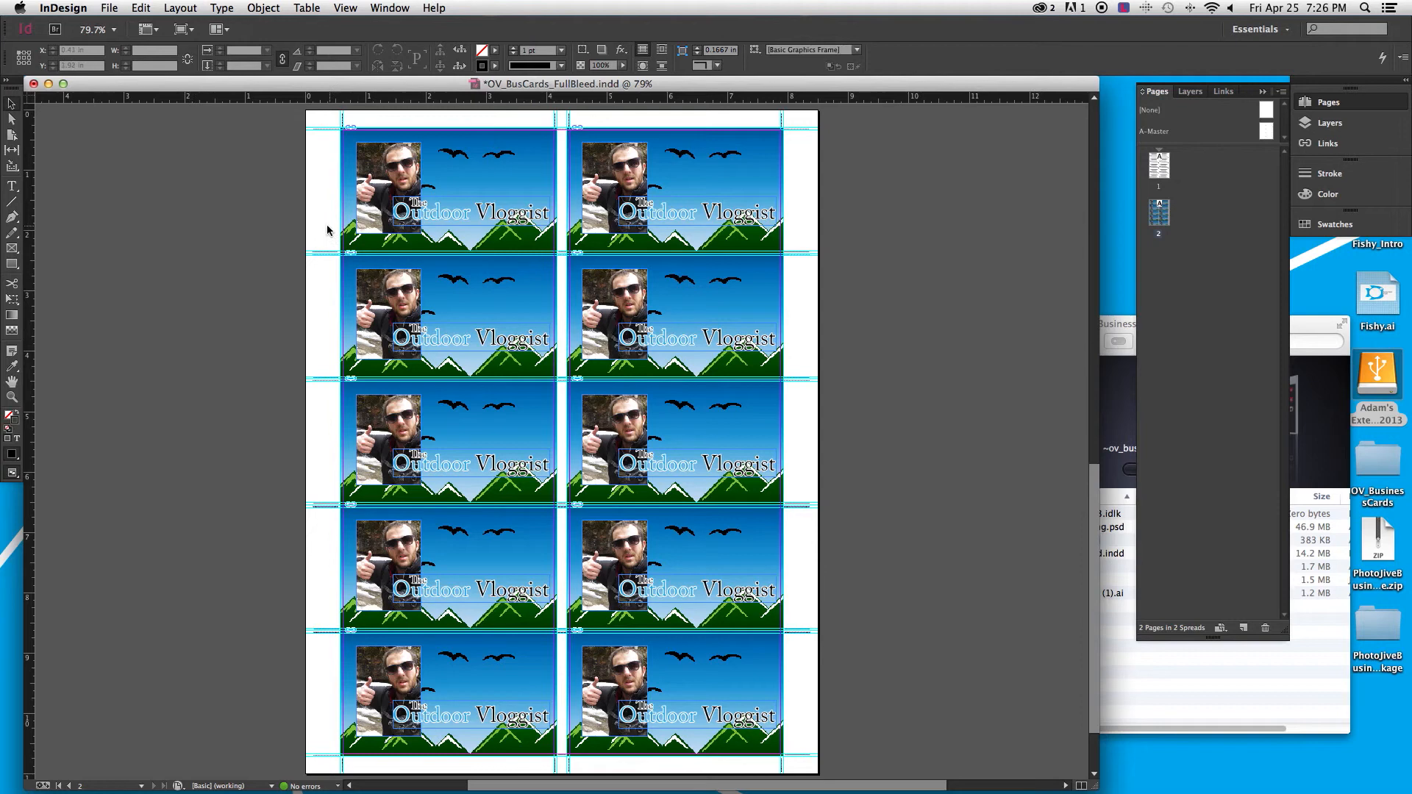
pyautogui.moveTo(327, 267)
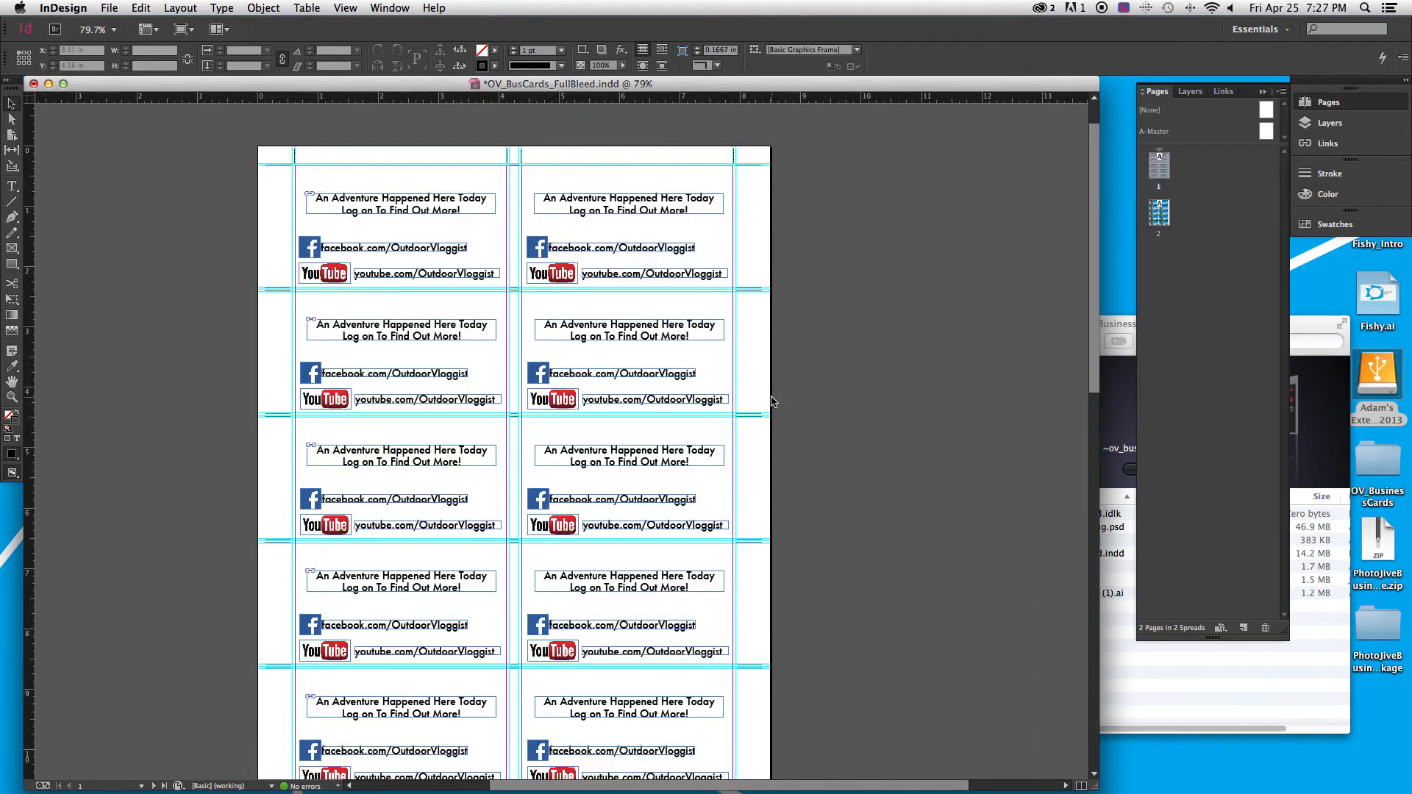
pyautogui.moveTo(959, 345)
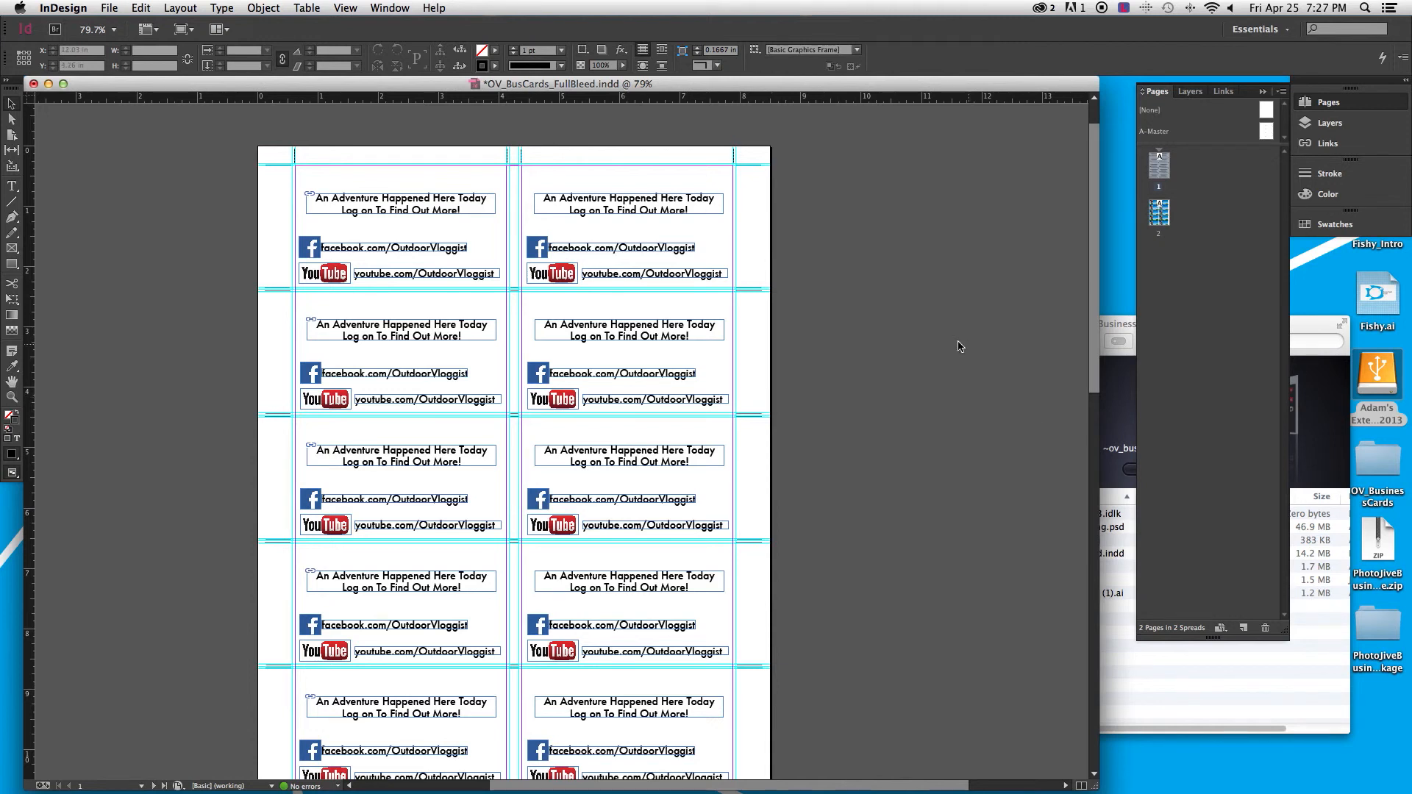
pyautogui.moveTo(793, 508)
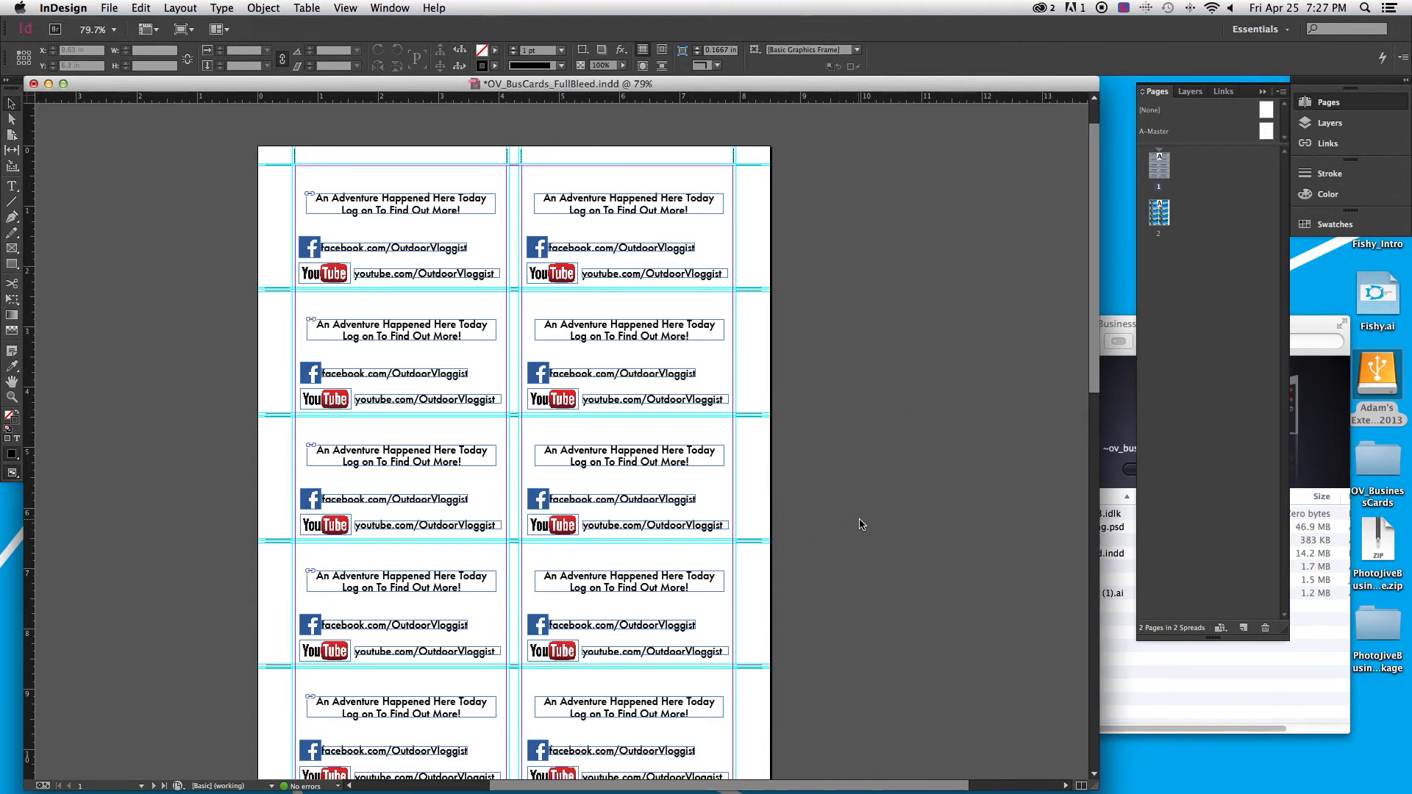
pyautogui.moveTo(803, 512)
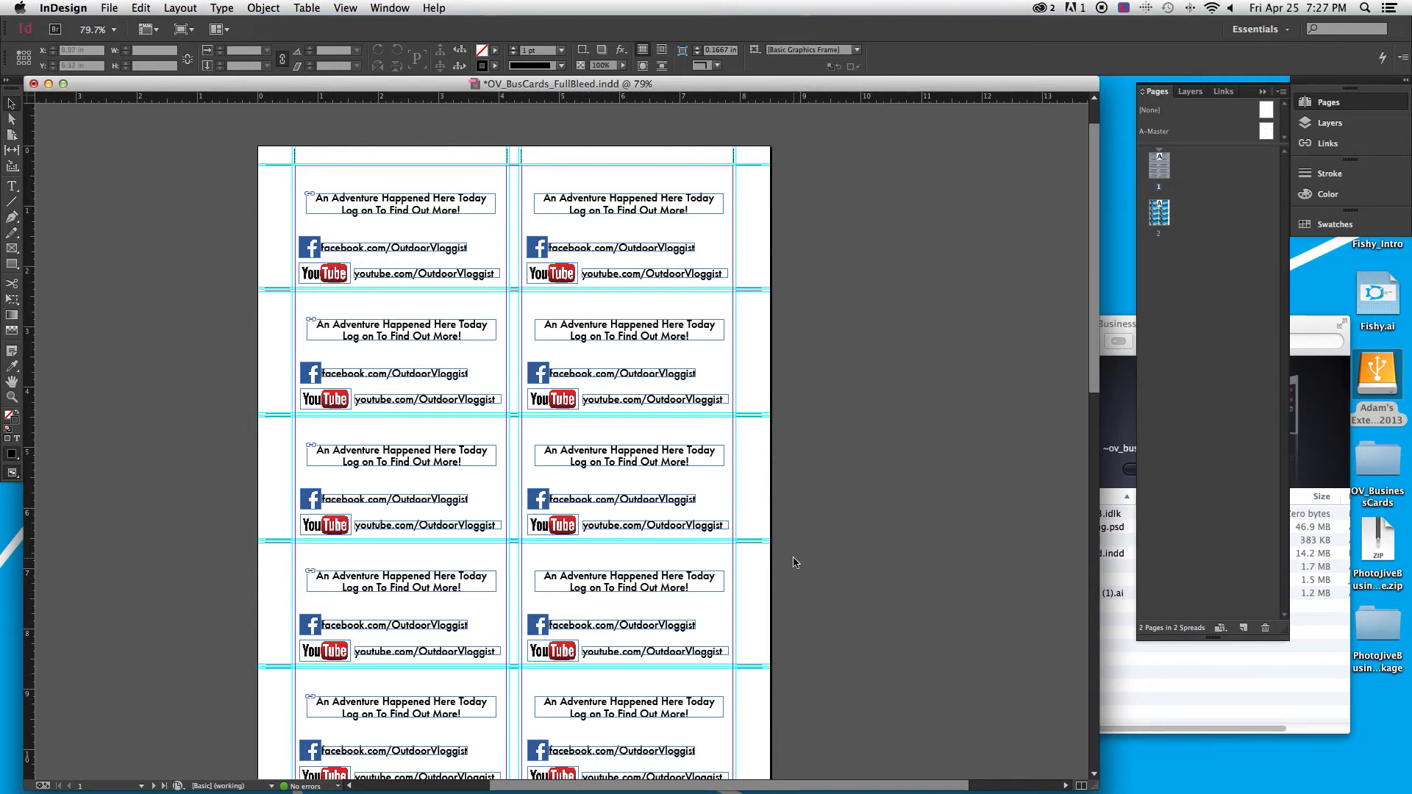
pyautogui.moveTo(781, 581)
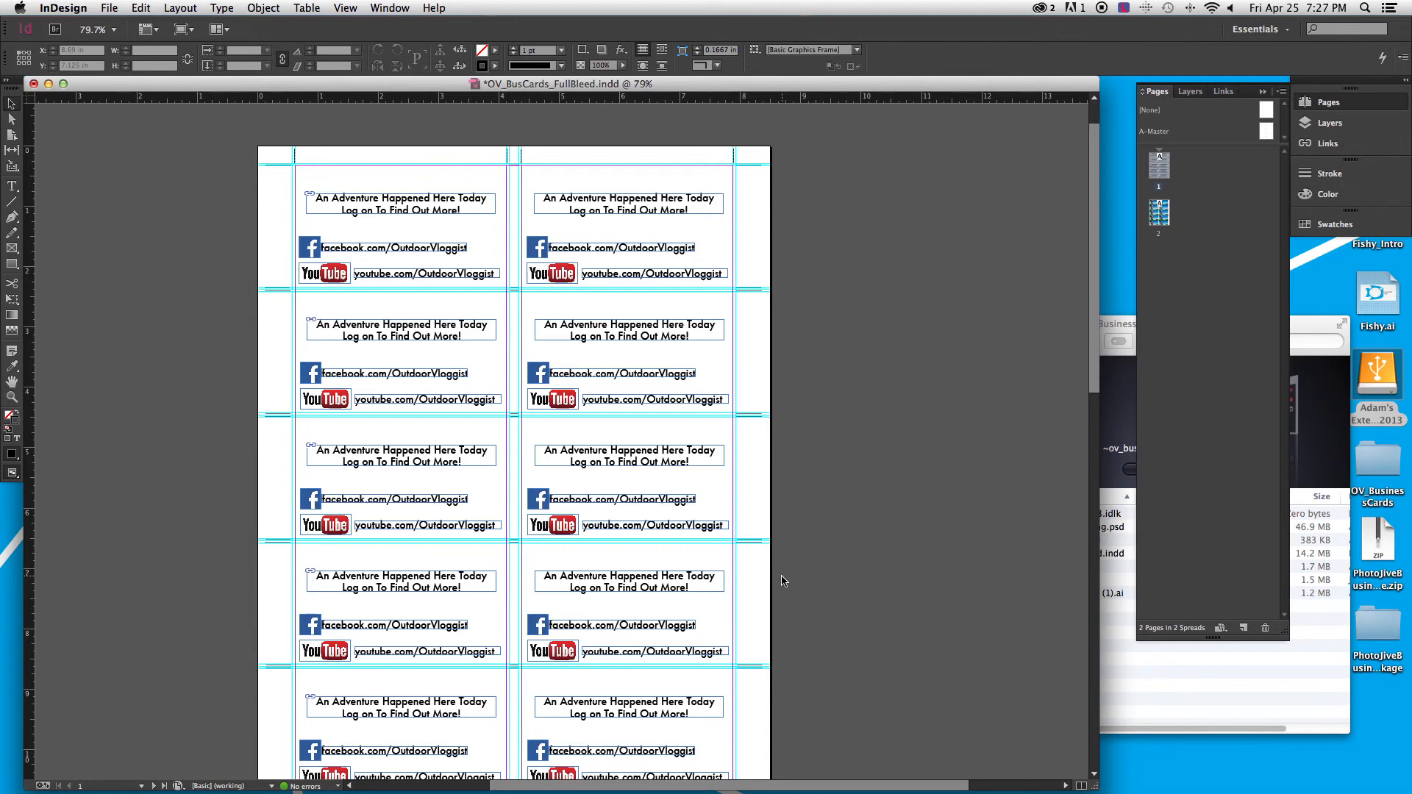